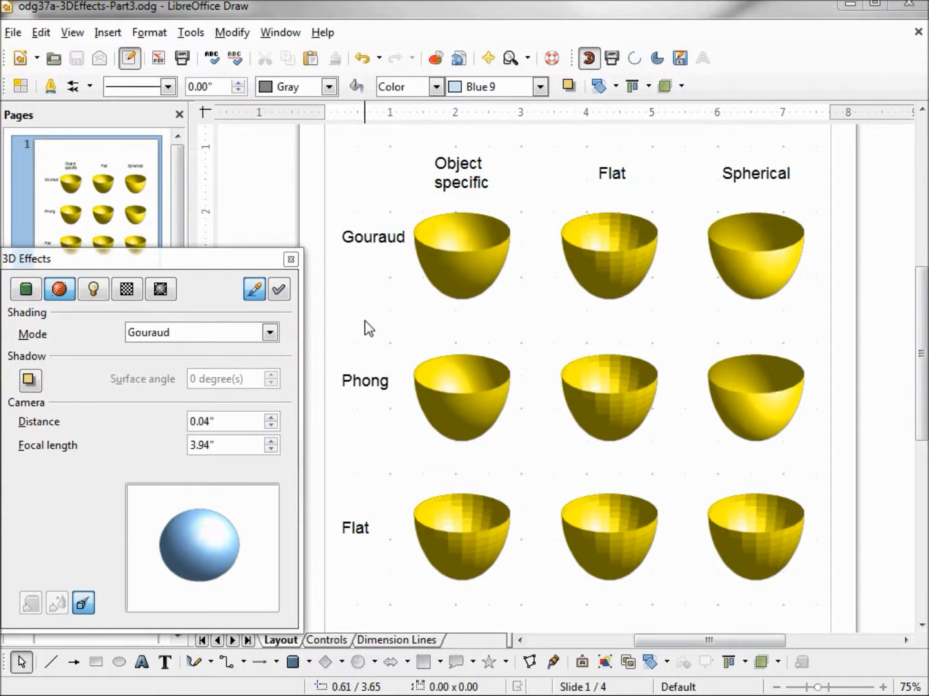
{"action": "mouse_move", "coordinate": [59, 289]}
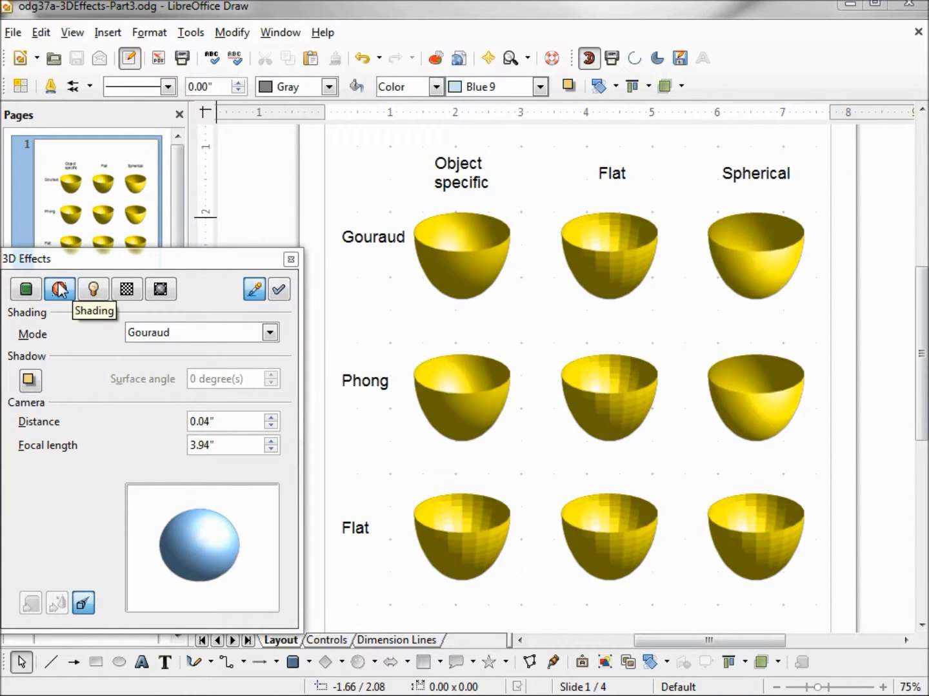
{"action": "mouse_move", "coordinate": [52, 329]}
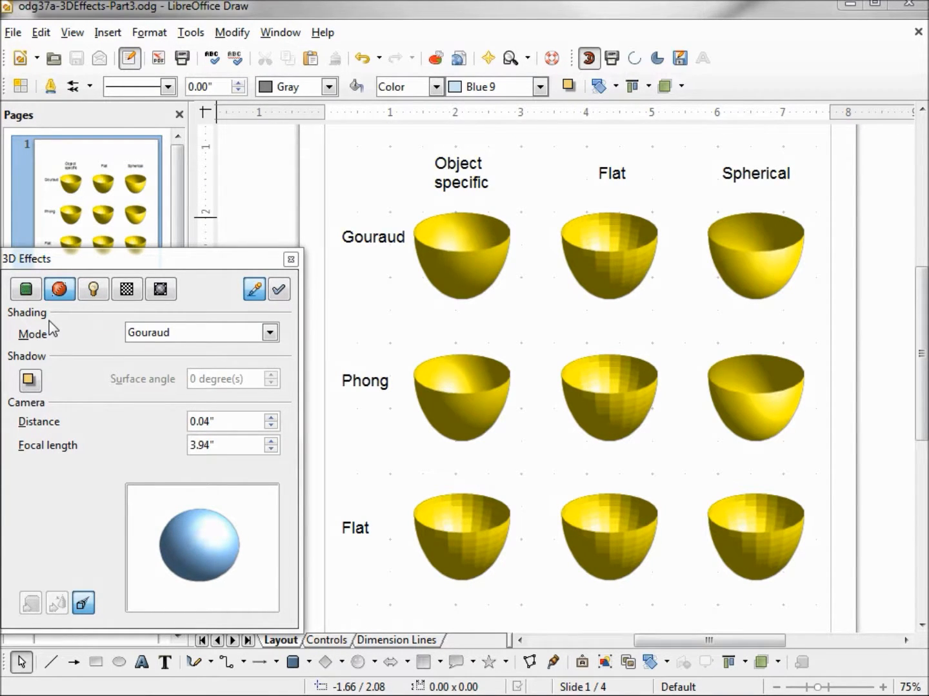
{"action": "mouse_move", "coordinate": [255, 341]}
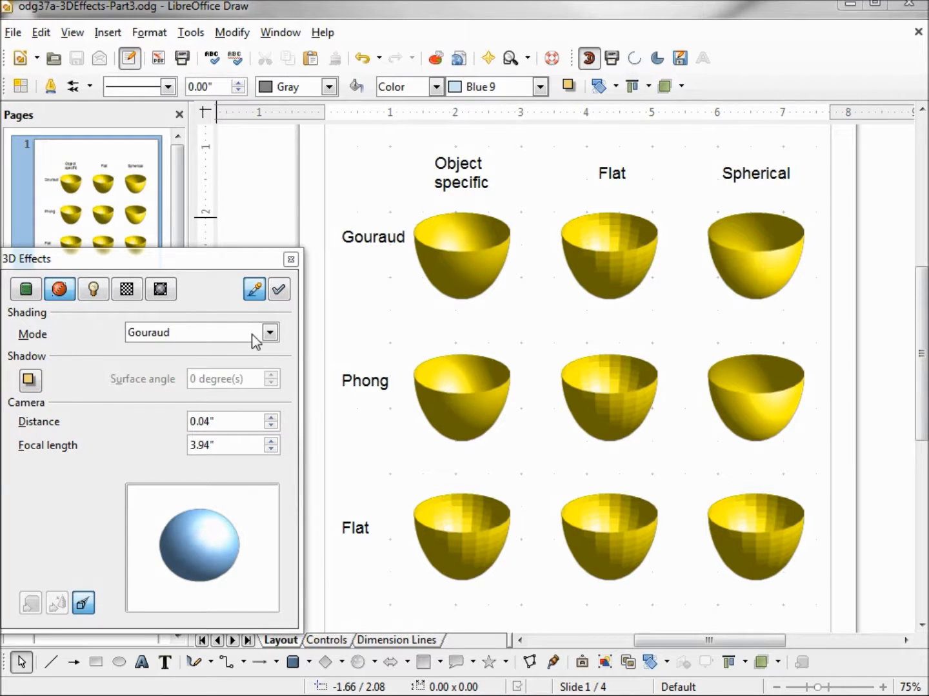
Inspect the Phong and Flat rows' object-specific, flat and spherical bowls against the shading modes
{"action": "left_click", "coordinate": [269, 333]}
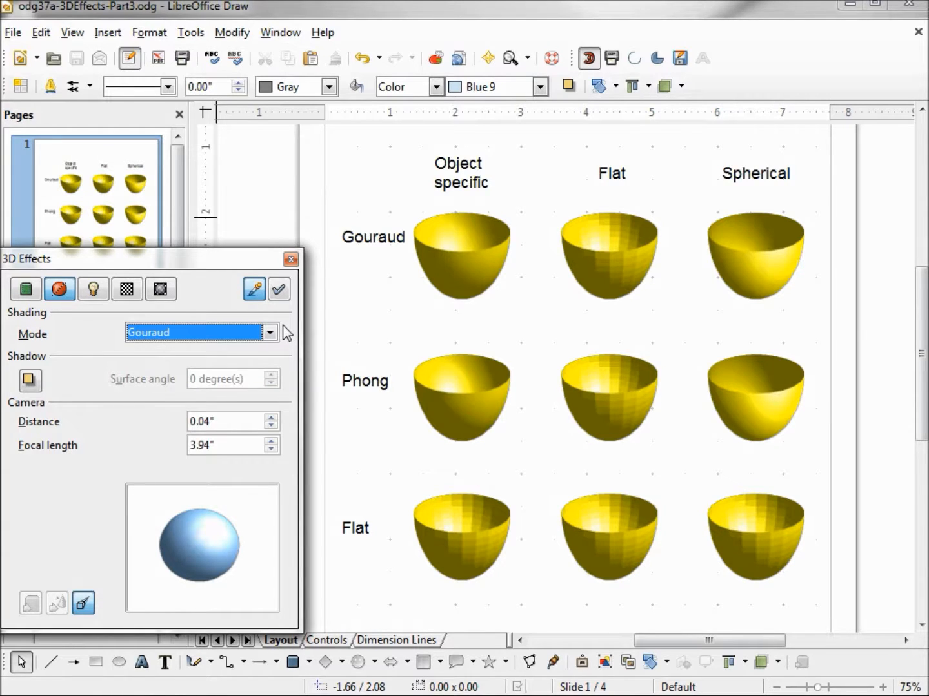
{"action": "mouse_move", "coordinate": [464, 234]}
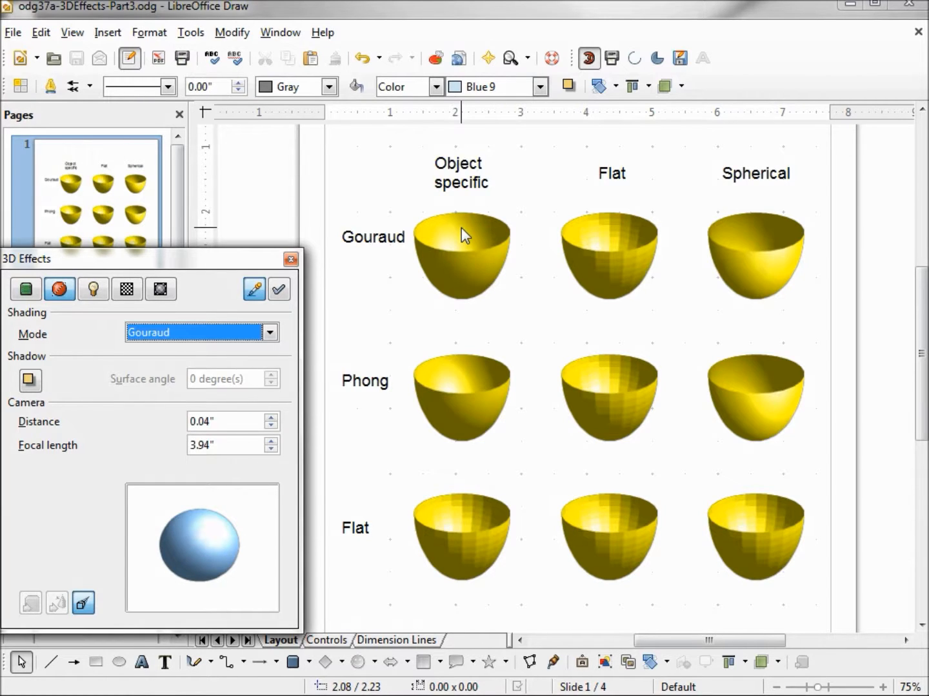
{"action": "mouse_move", "coordinate": [616, 230]}
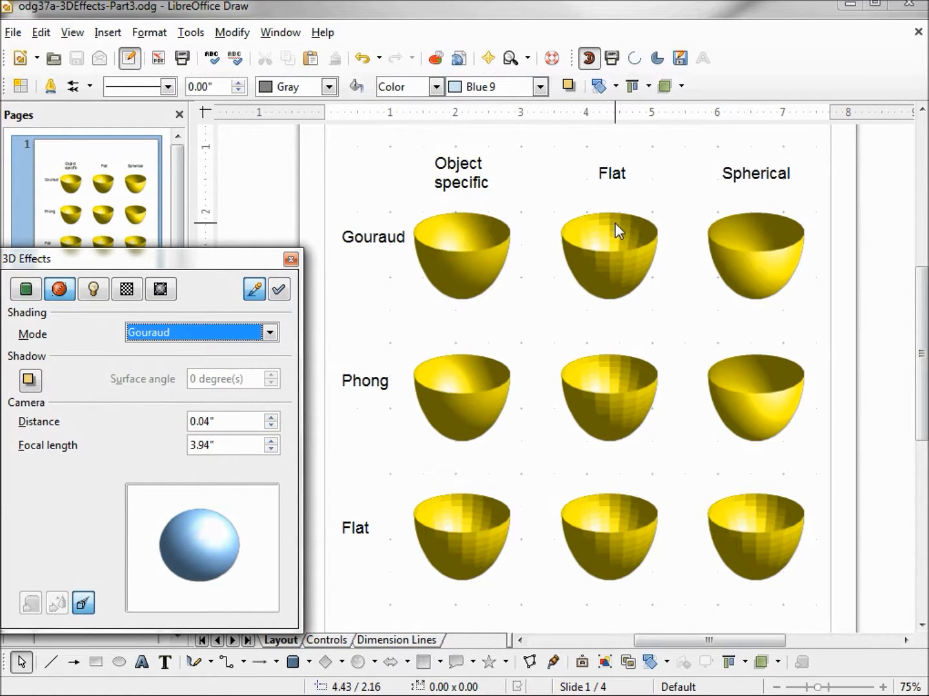
{"action": "mouse_move", "coordinate": [779, 252]}
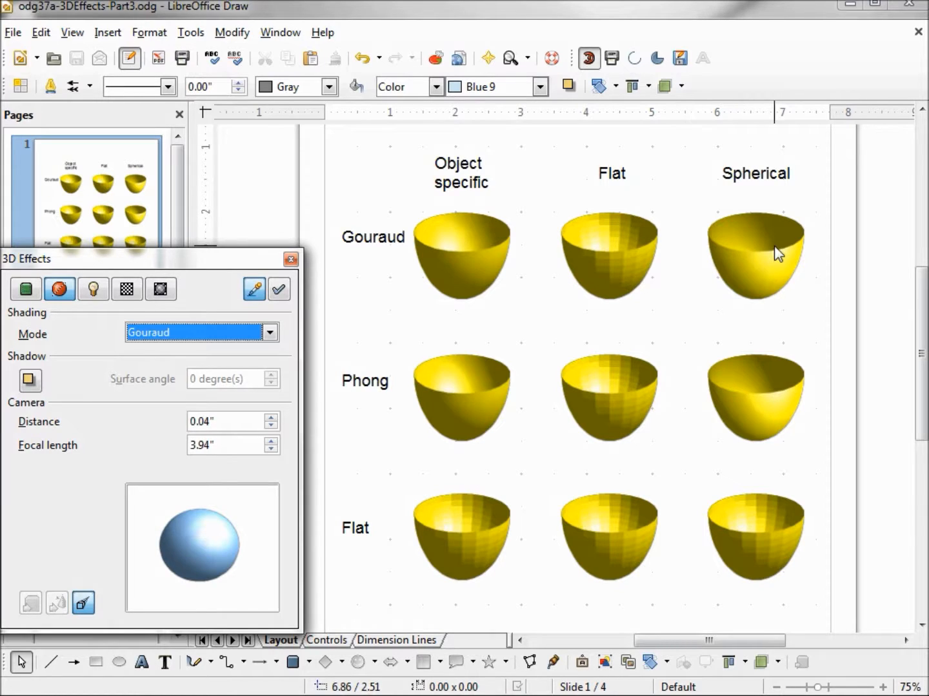
{"action": "mouse_move", "coordinate": [781, 327]}
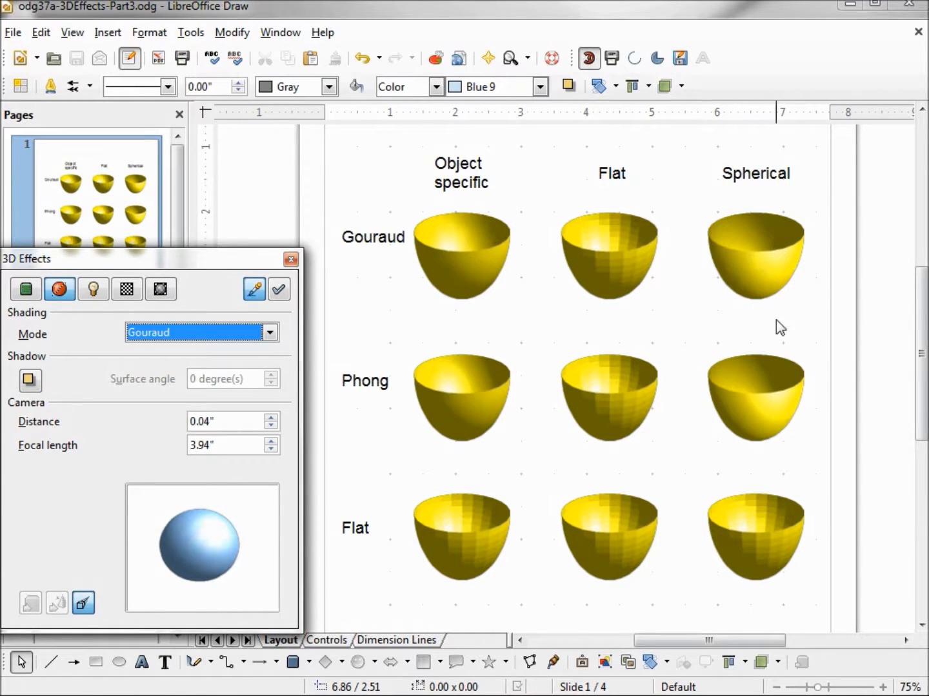
{"action": "mouse_move", "coordinate": [737, 561]}
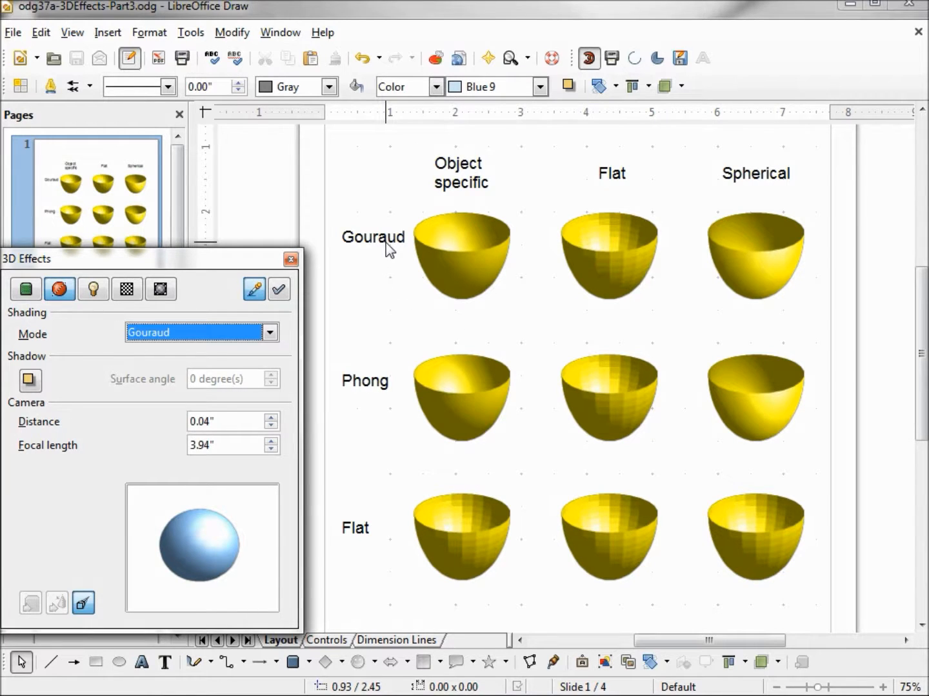
{"action": "left_click", "coordinate": [462, 397]}
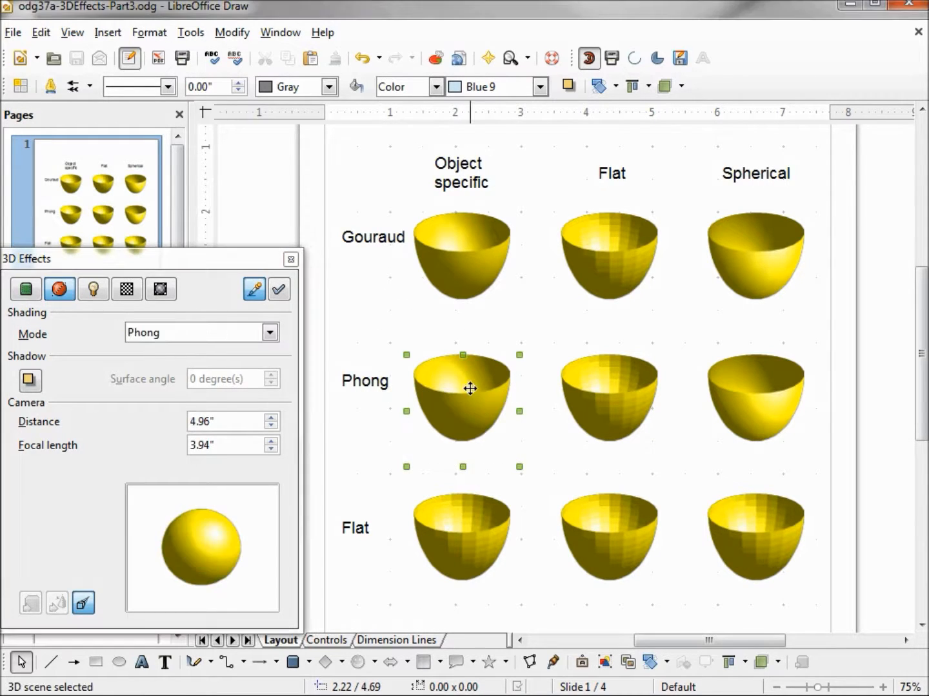
{"action": "left_click", "coordinate": [754, 392]}
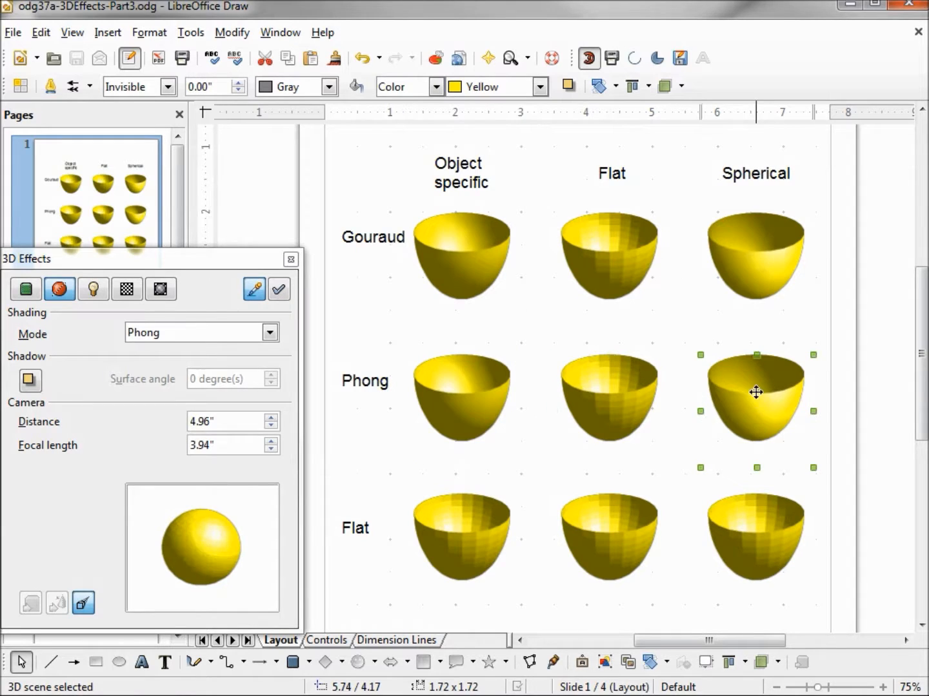
{"action": "left_click", "coordinate": [609, 535]}
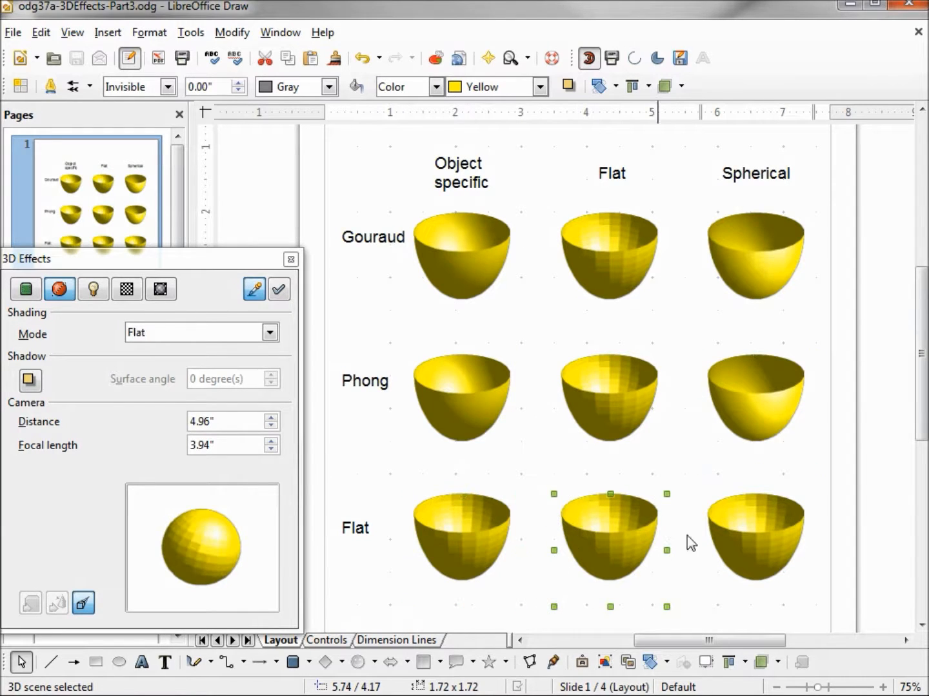
{"action": "left_click", "coordinate": [754, 535]}
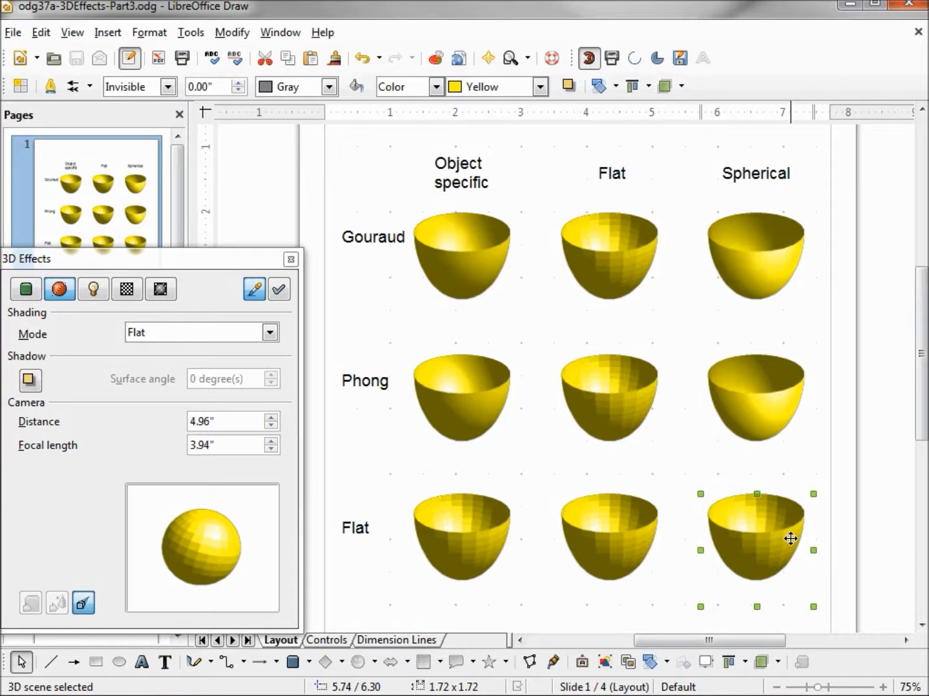
{"action": "mouse_move", "coordinate": [671, 526]}
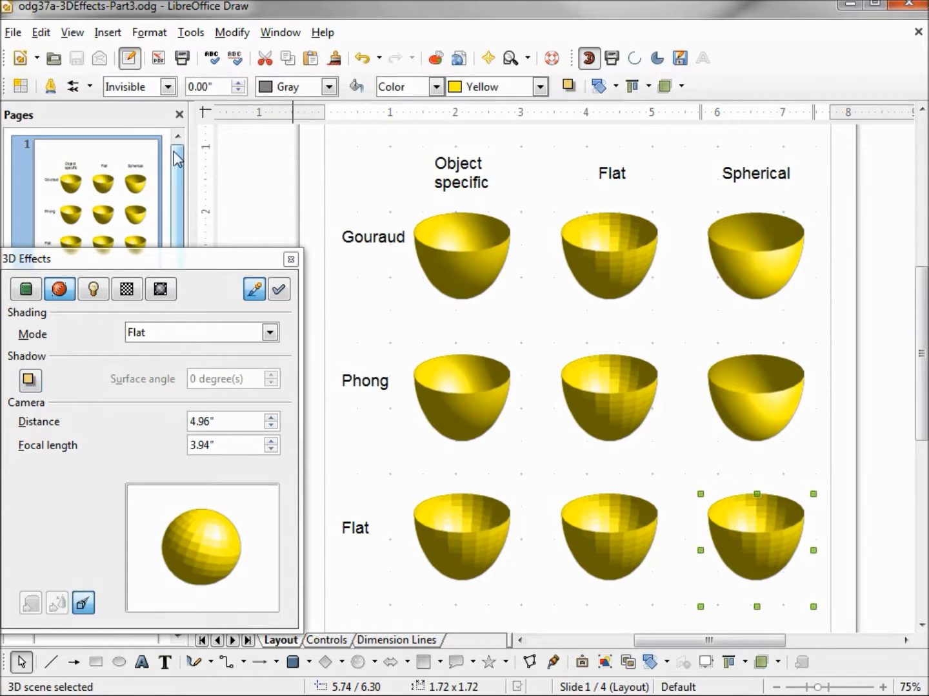
Go to slide 2, where bowls cast shadows at 0, 45 and 90 degrees
{"action": "scroll", "scroll_direction": "down", "scroll_amount": 3}
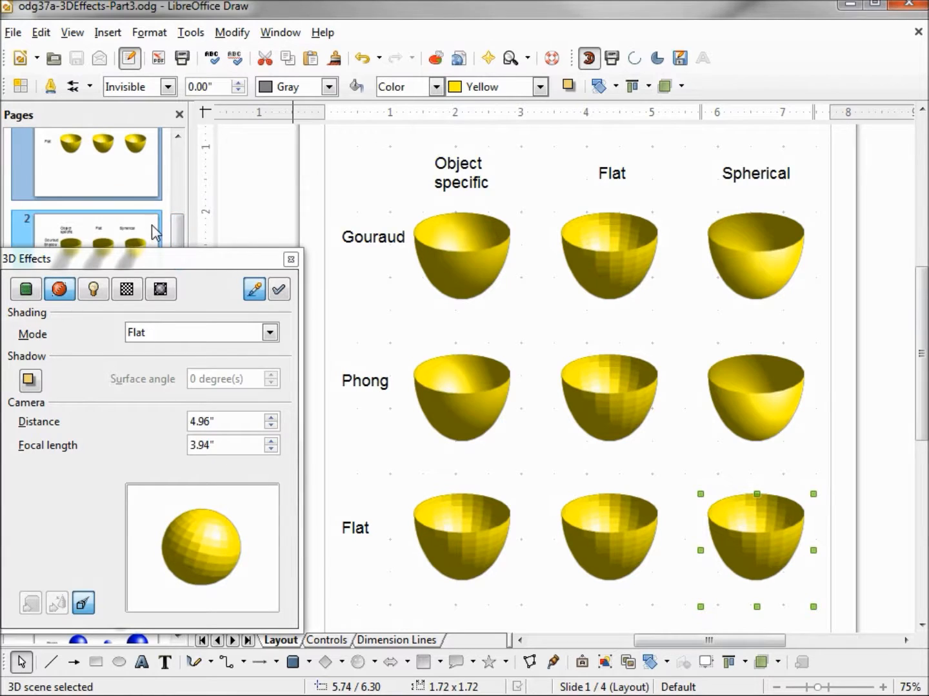
{"action": "left_click", "coordinate": [30, 379]}
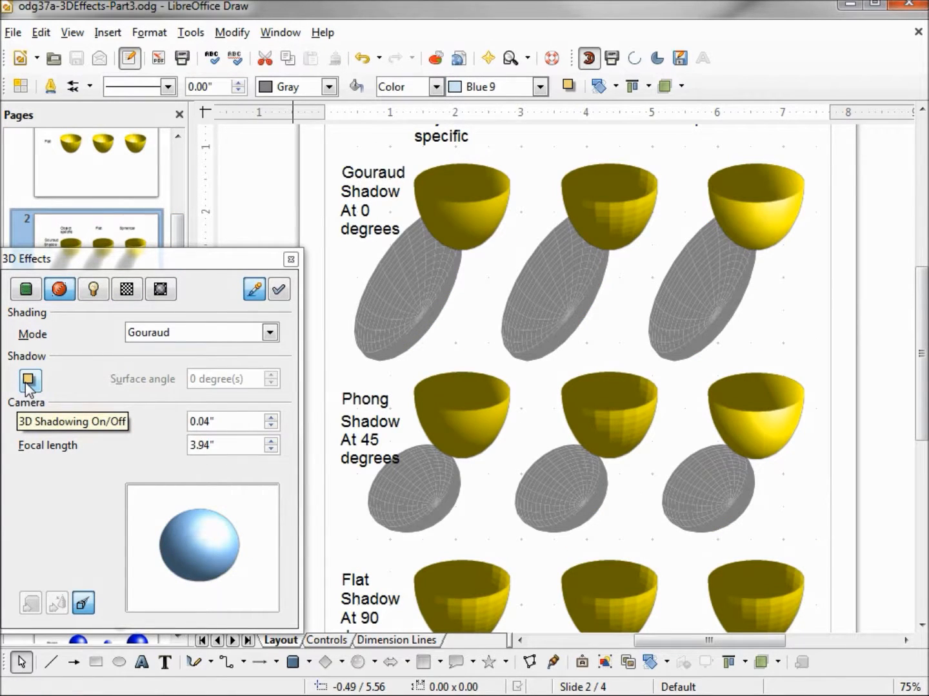
{"action": "mouse_move", "coordinate": [590, 261]}
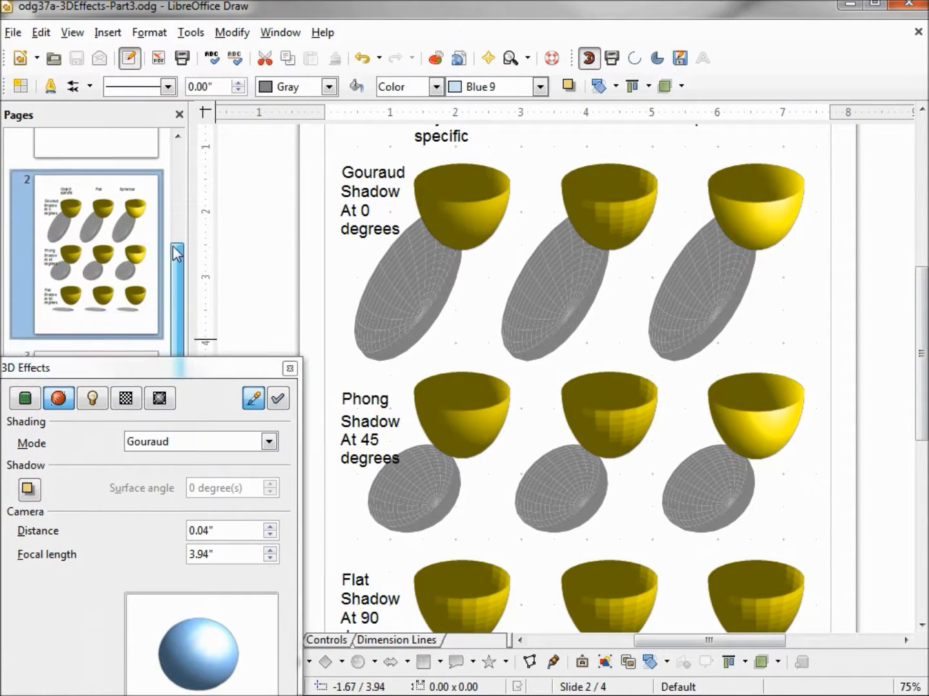
{"action": "left_click", "coordinate": [83, 325]}
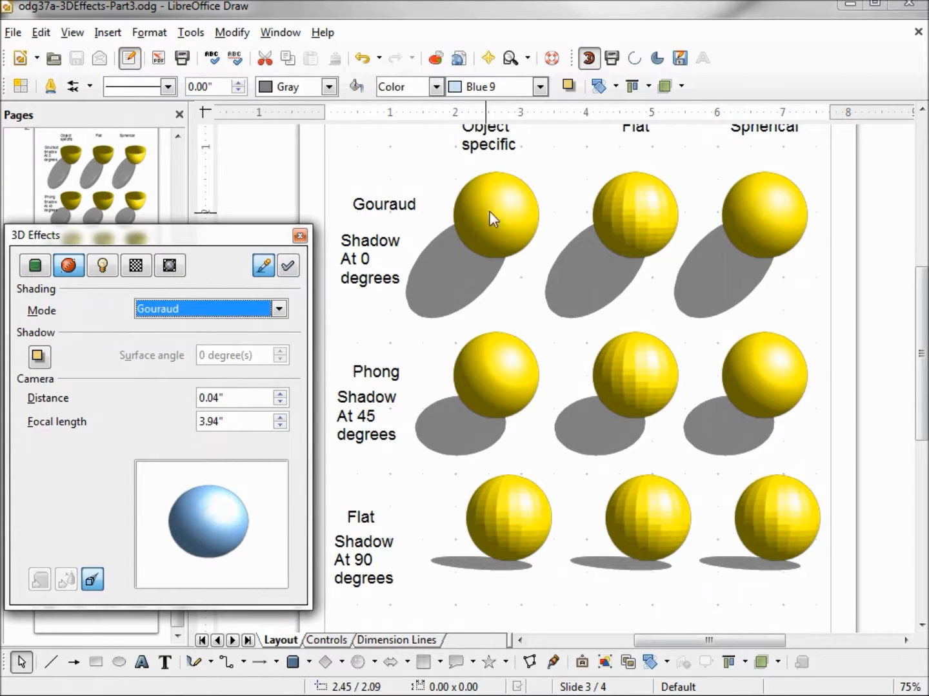
{"action": "left_click", "coordinate": [497, 217]}
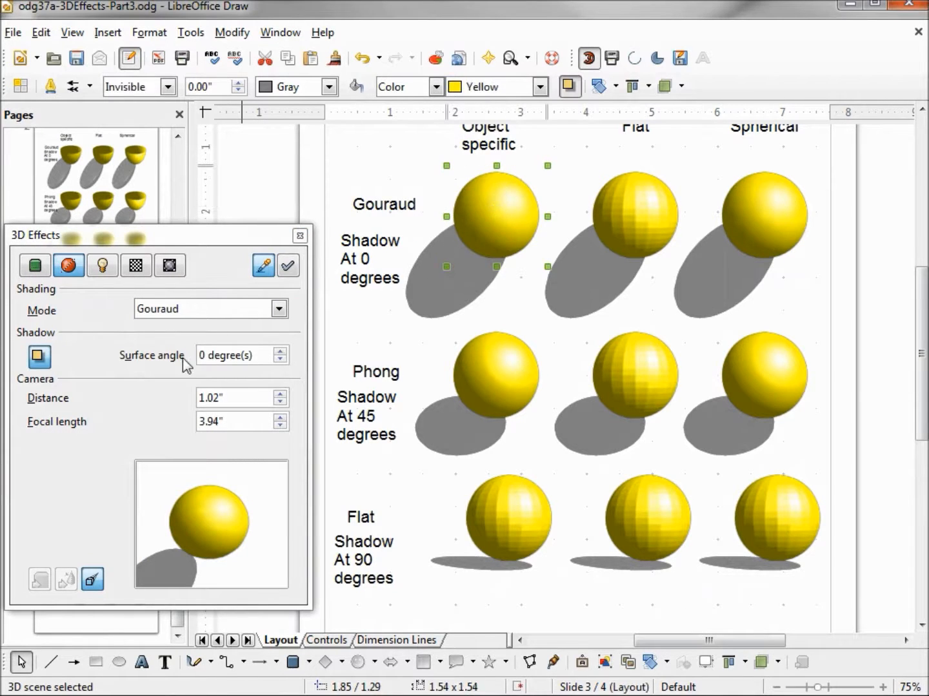
{"action": "mouse_move", "coordinate": [38, 358]}
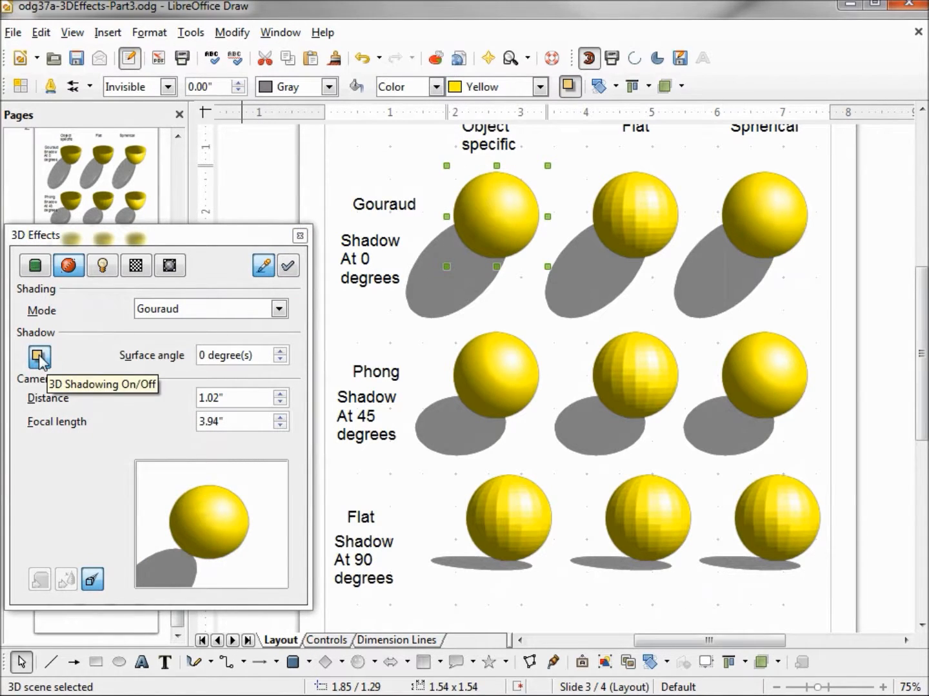
{"action": "left_click", "coordinate": [39, 356]}
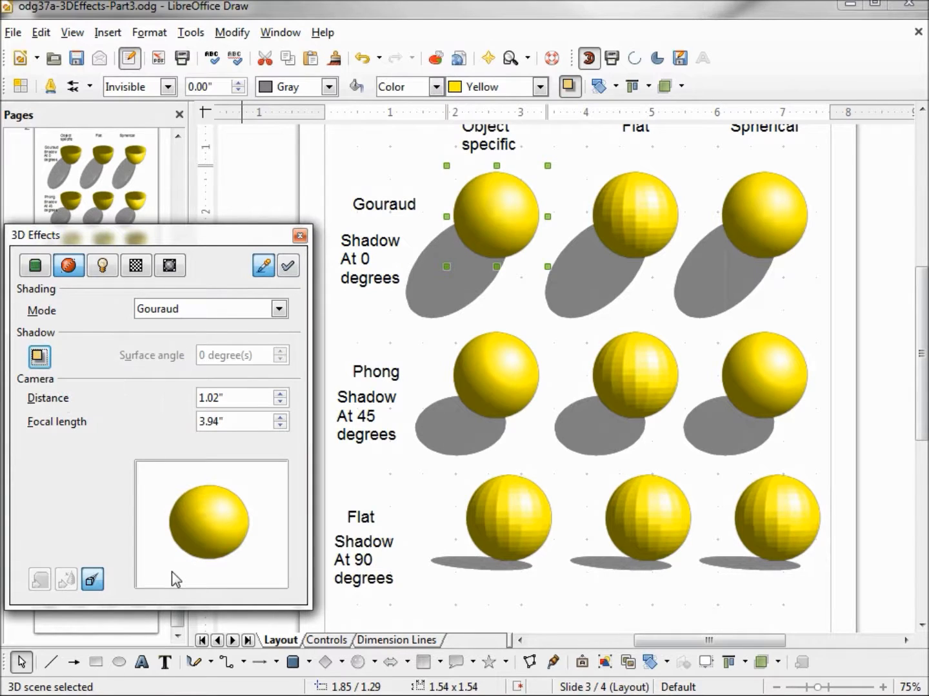
{"action": "mouse_move", "coordinate": [295, 307]}
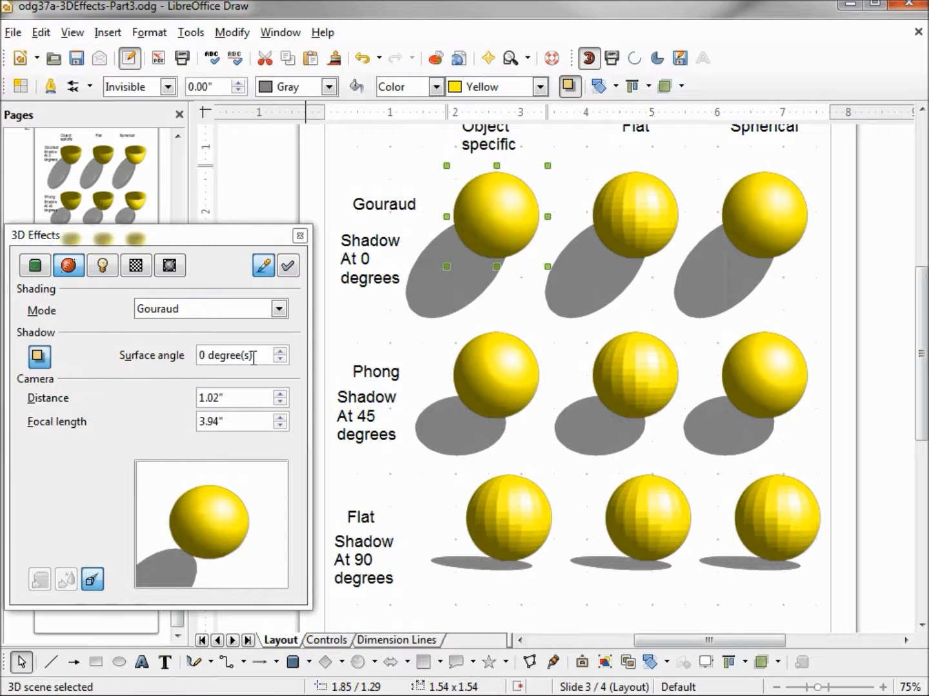
{"action": "mouse_move", "coordinate": [386, 299]}
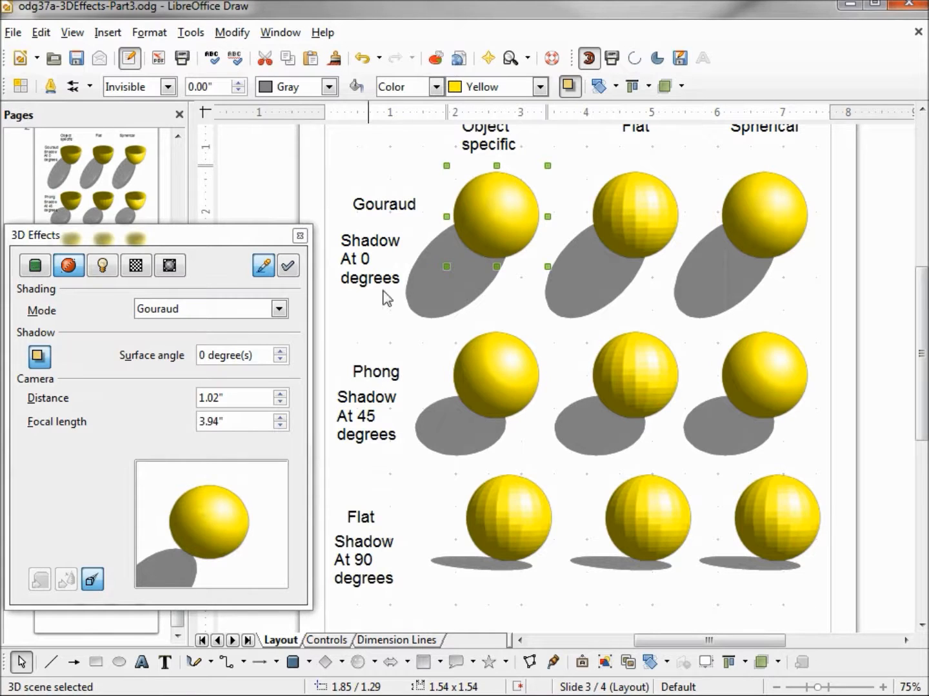
{"action": "mouse_move", "coordinate": [492, 284]}
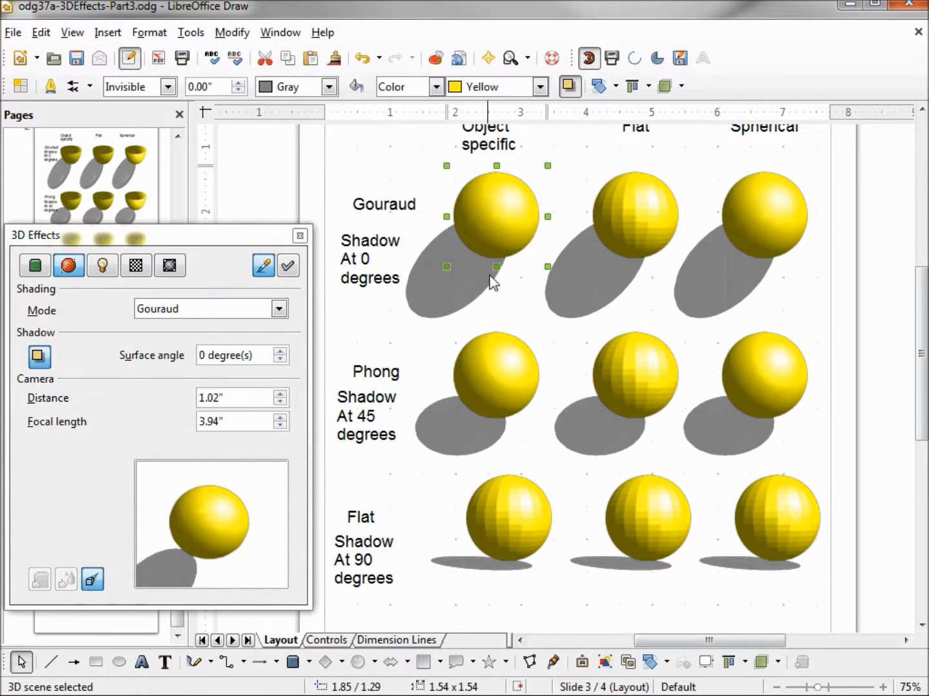
{"action": "mouse_move", "coordinate": [501, 253]}
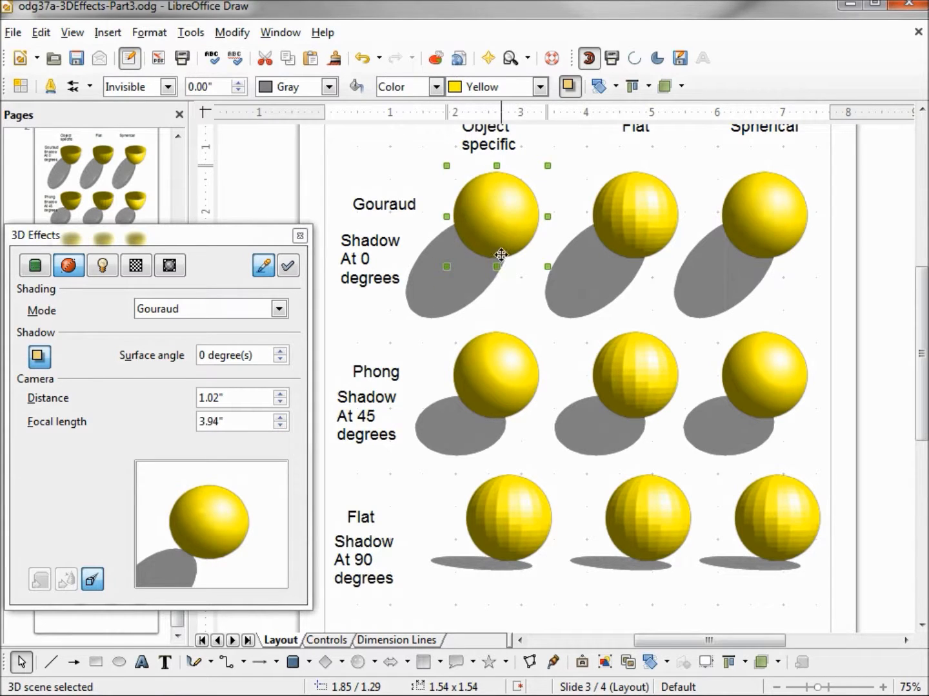
{"action": "mouse_move", "coordinate": [457, 565]}
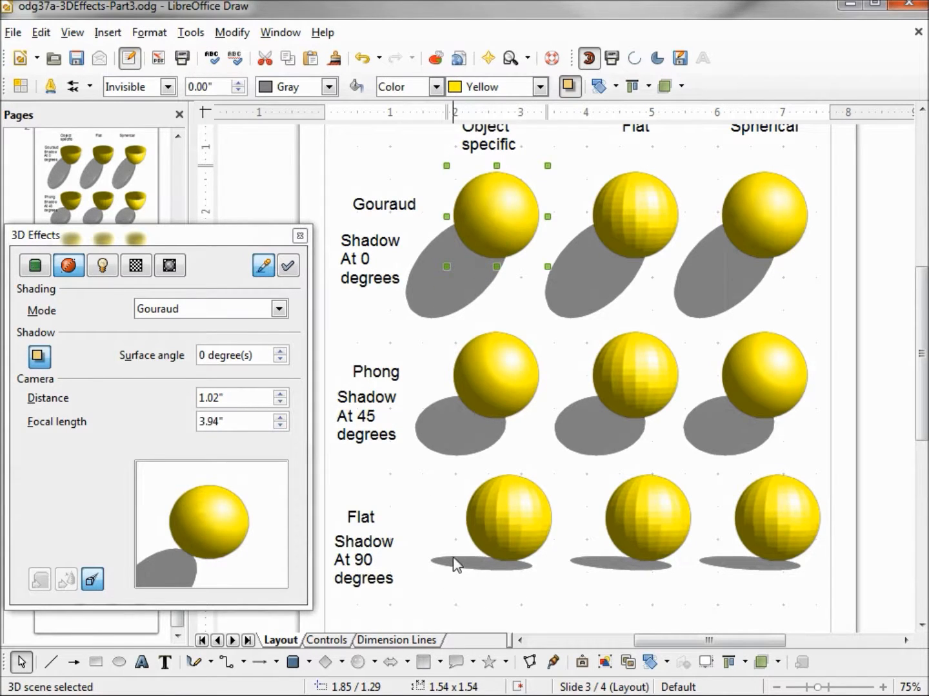
{"action": "mouse_move", "coordinate": [509, 573]}
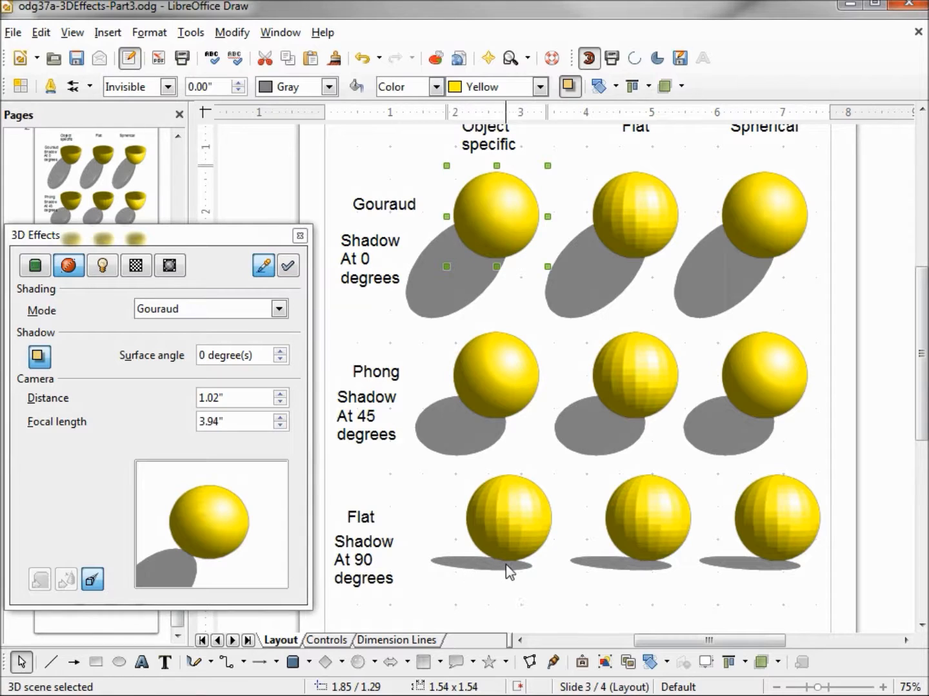
{"action": "mouse_move", "coordinate": [496, 574]}
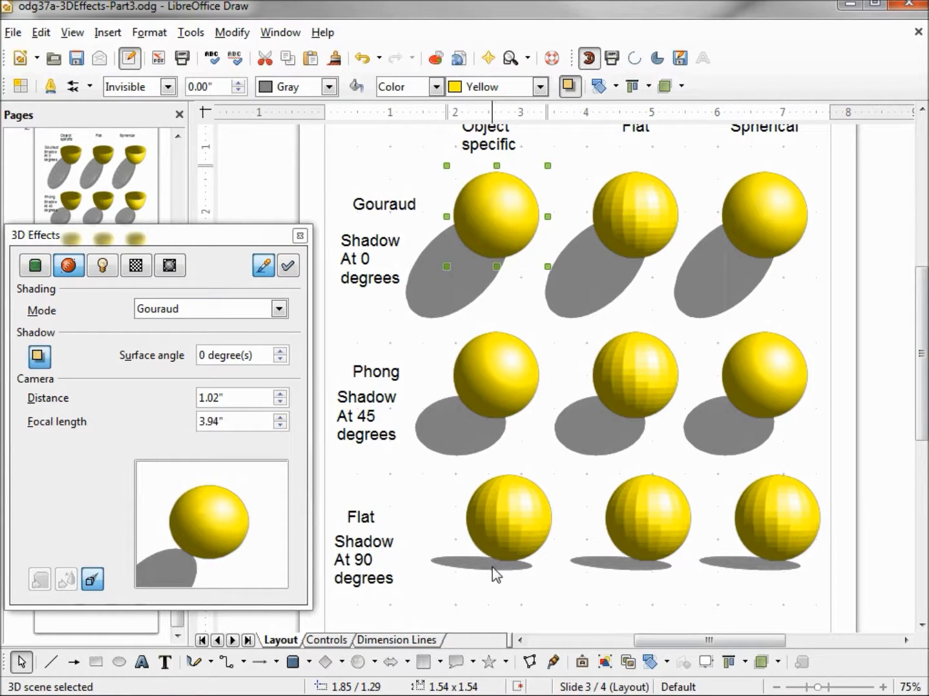
{"action": "mouse_move", "coordinate": [461, 522]}
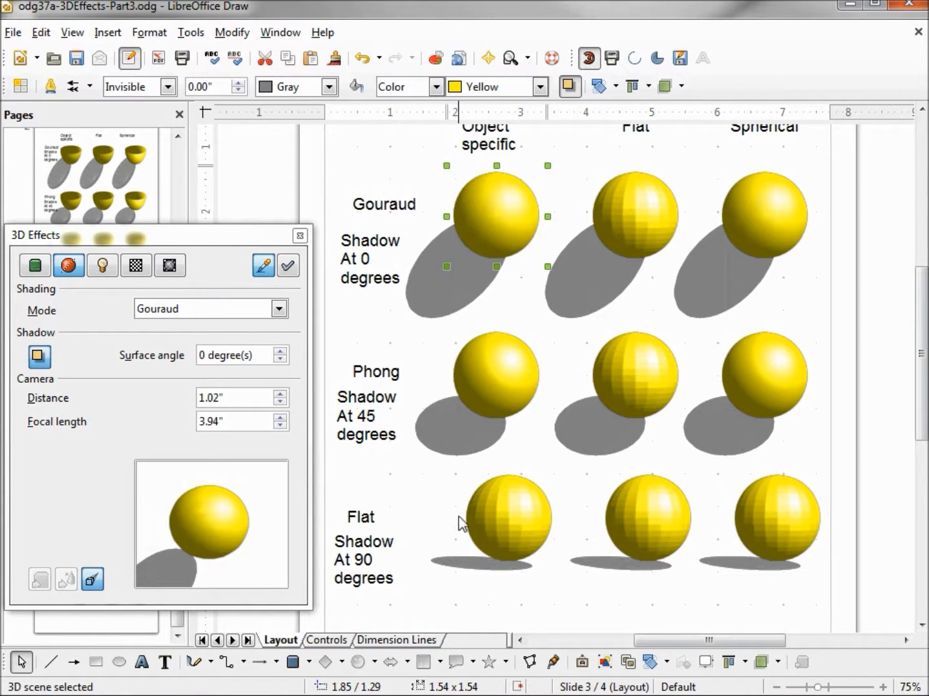
{"action": "mouse_move", "coordinate": [459, 400]}
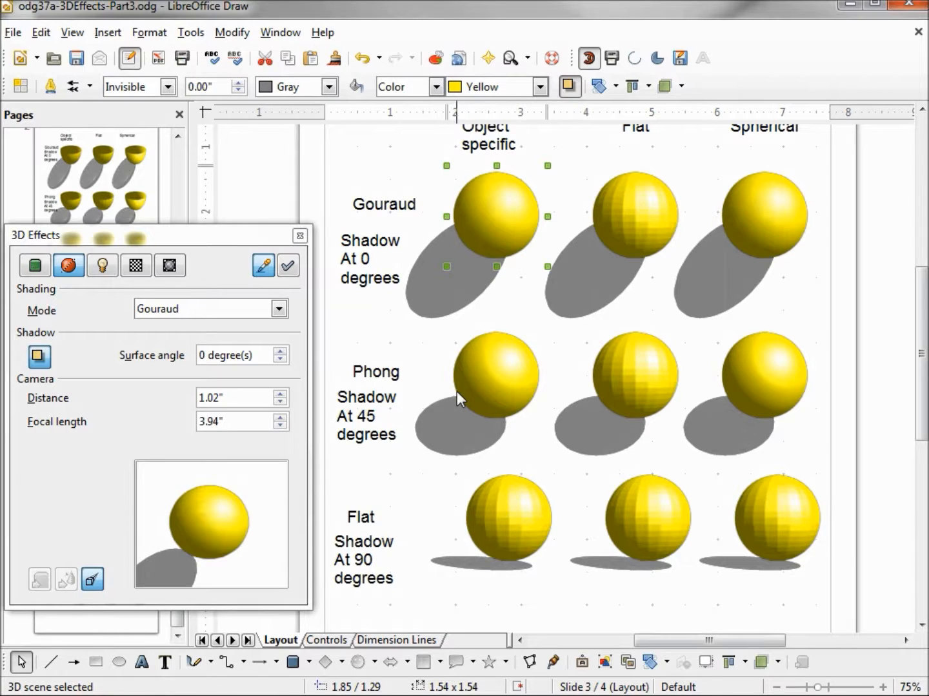
{"action": "mouse_move", "coordinate": [779, 392]}
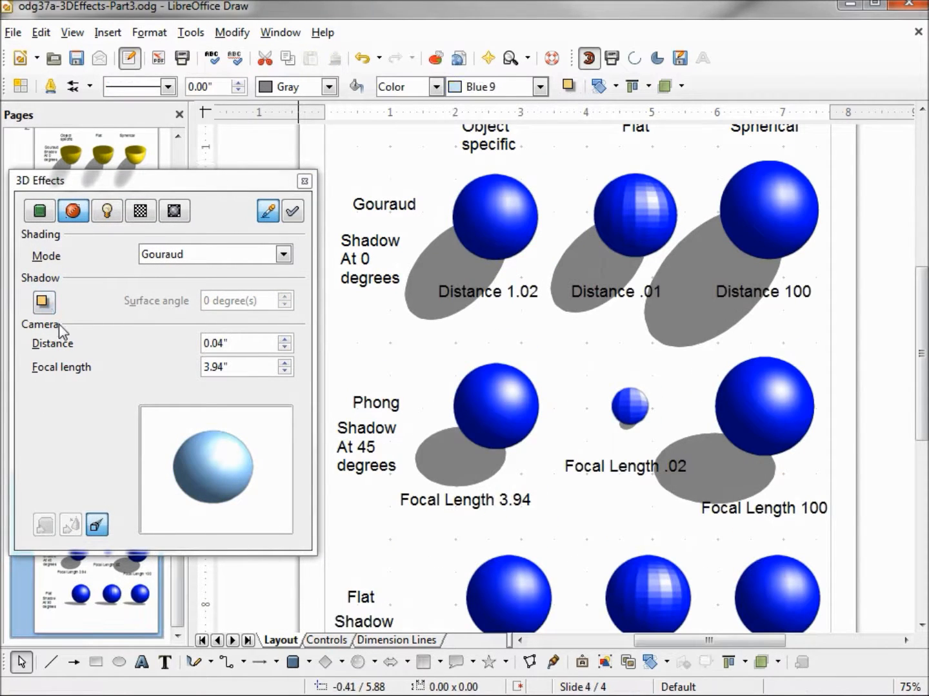
{"action": "mouse_move", "coordinate": [67, 381]}
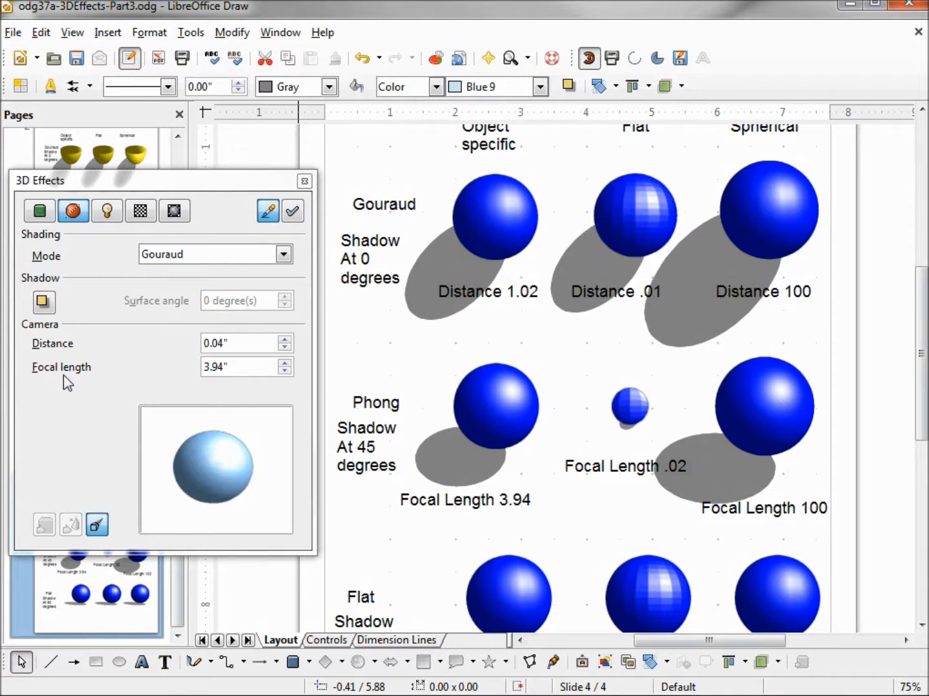
Scroll the Pages pane toward slide 4 comparing camera distance and focal length
{"action": "scroll", "scroll_direction": "up", "scroll_amount": 3}
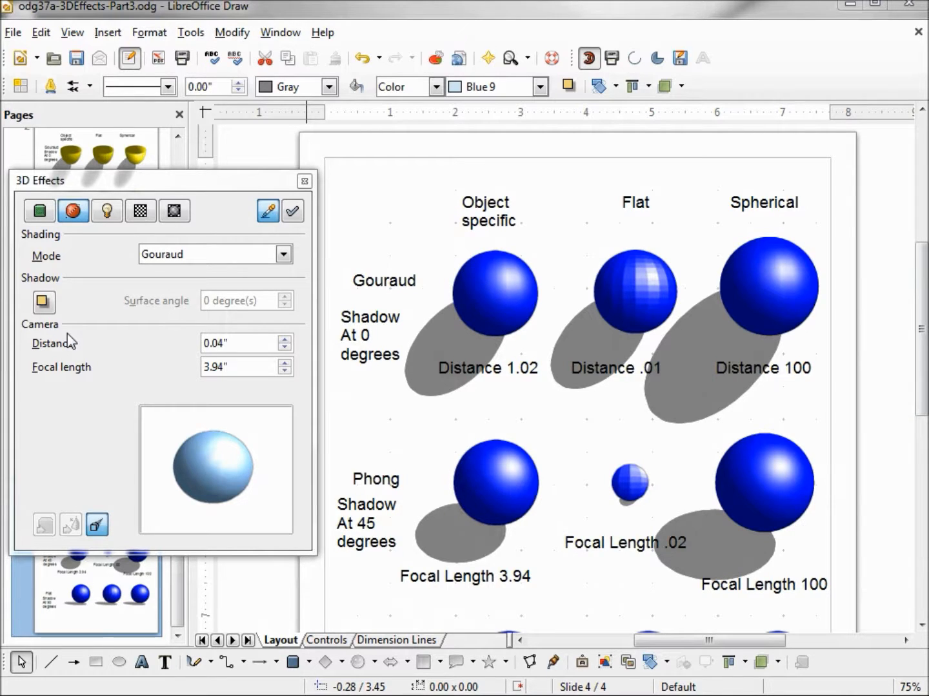
{"action": "mouse_move", "coordinate": [526, 387]}
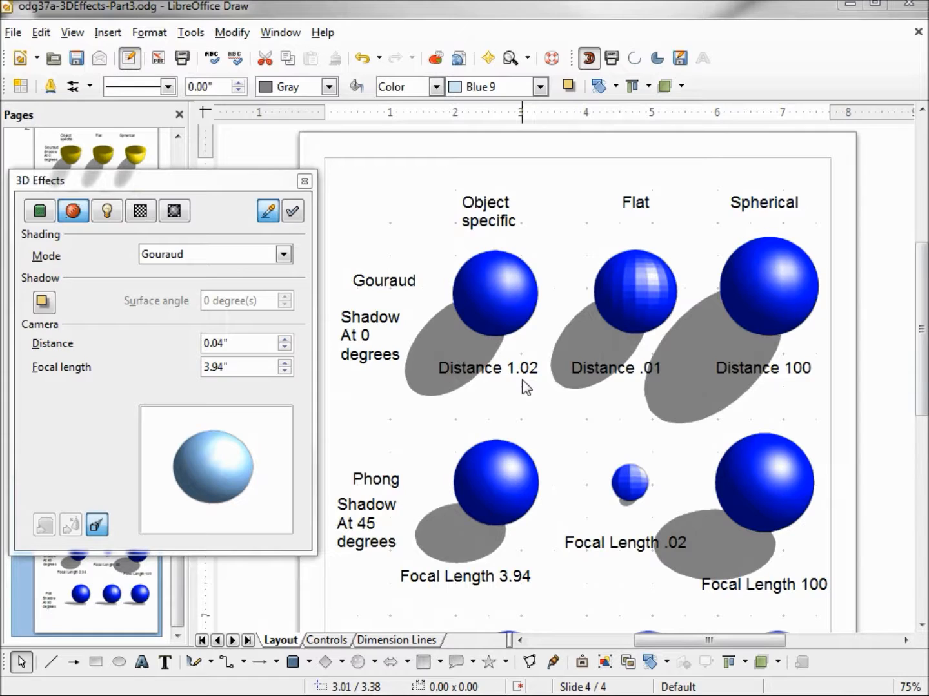
{"action": "mouse_move", "coordinate": [557, 374]}
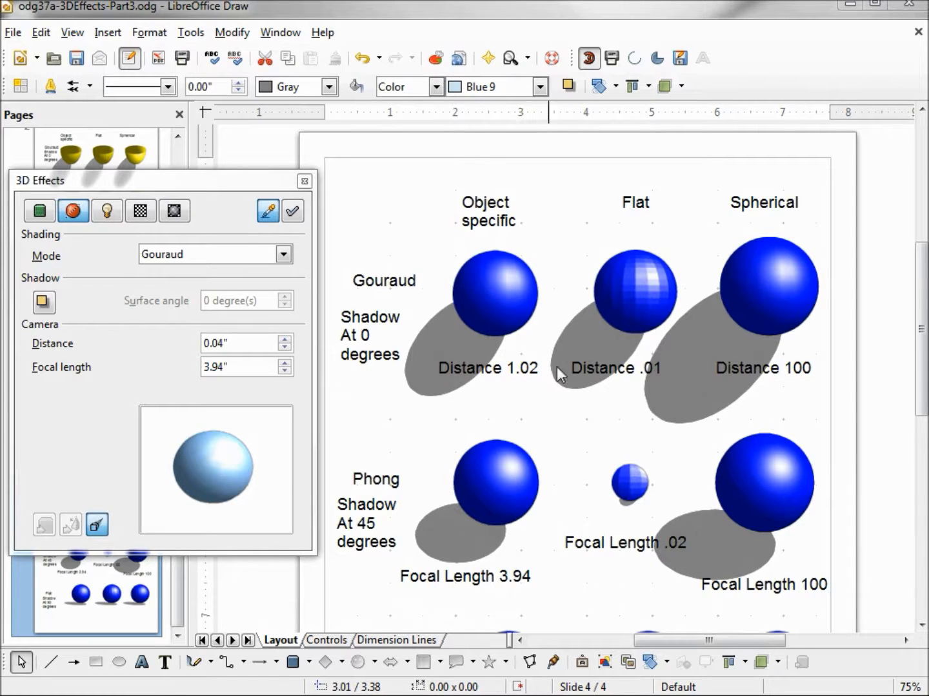
{"action": "mouse_move", "coordinate": [634, 380]}
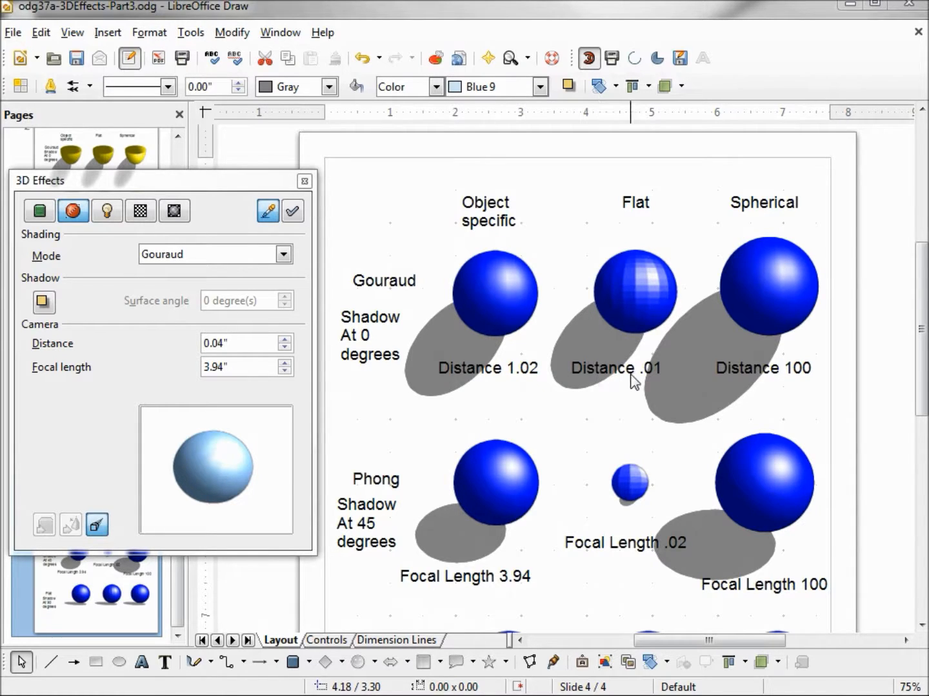
{"action": "mouse_move", "coordinate": [755, 380]}
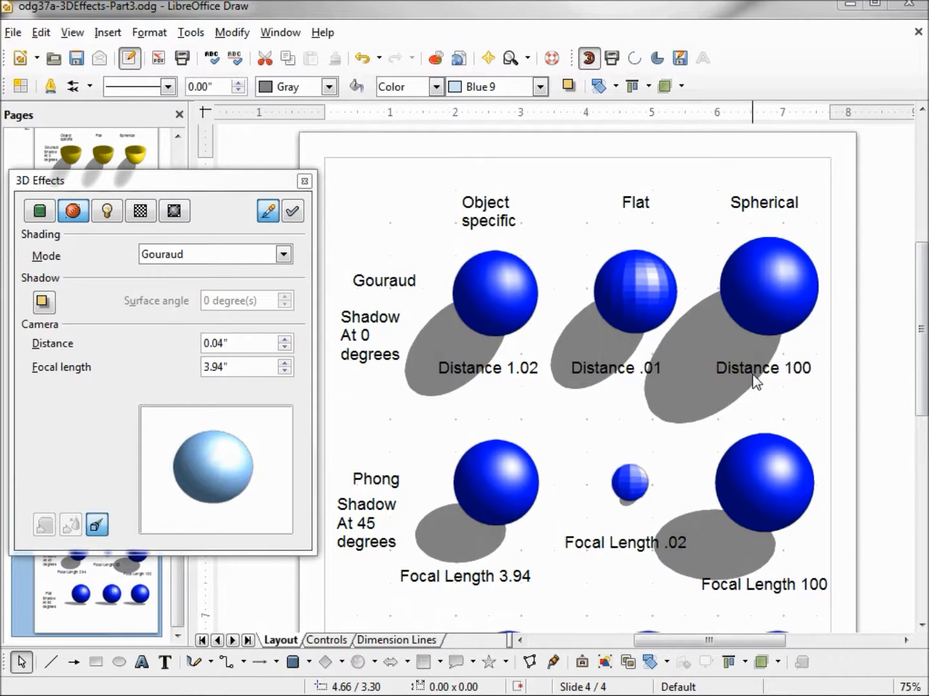
{"action": "mouse_move", "coordinate": [763, 381]}
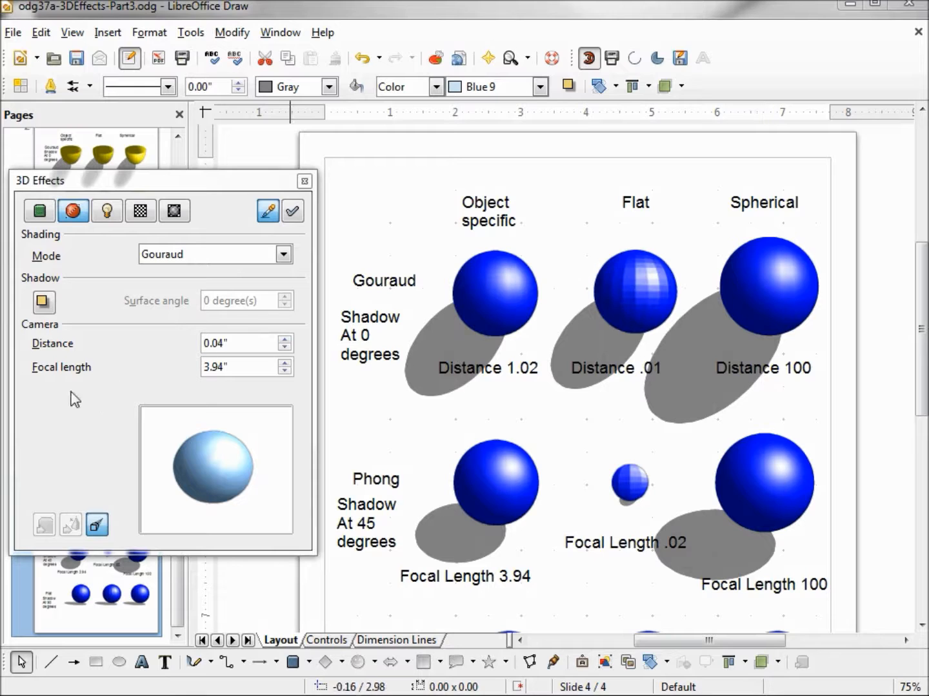
{"action": "mouse_move", "coordinate": [80, 382]}
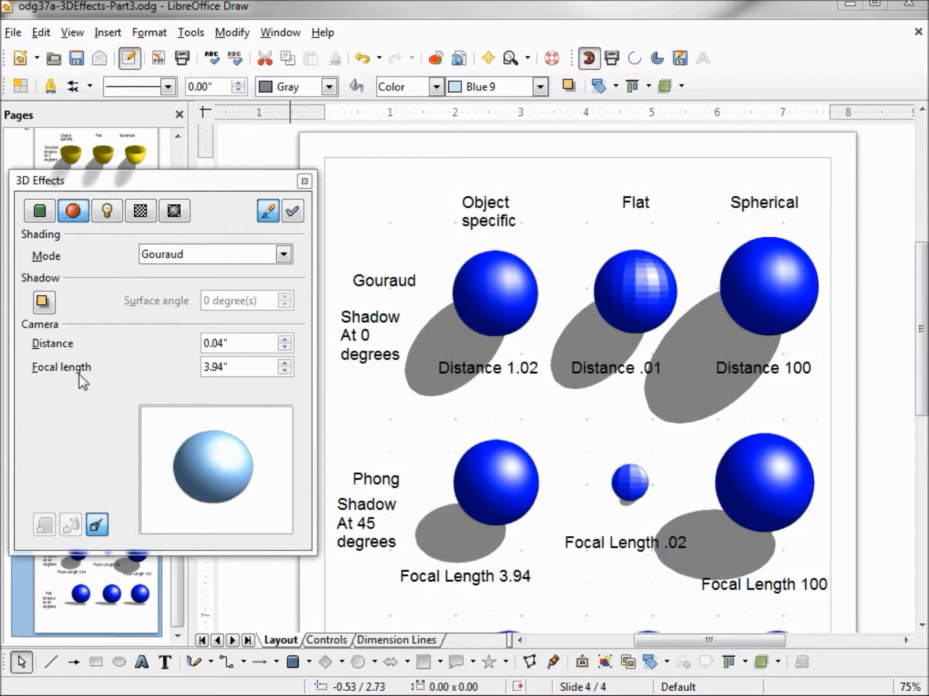
{"action": "mouse_move", "coordinate": [463, 573]}
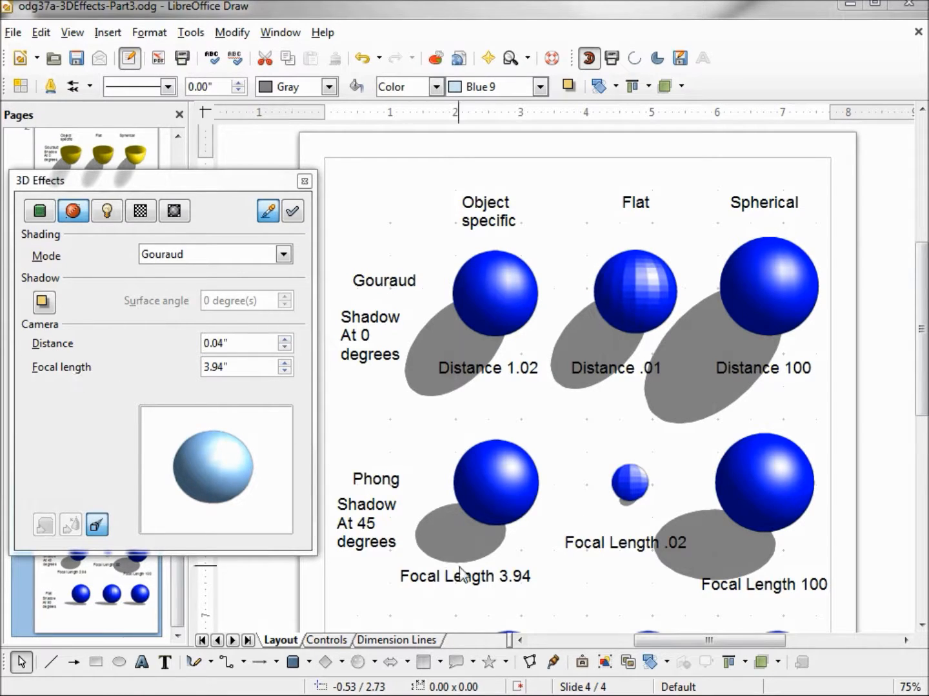
{"action": "mouse_move", "coordinate": [503, 595]}
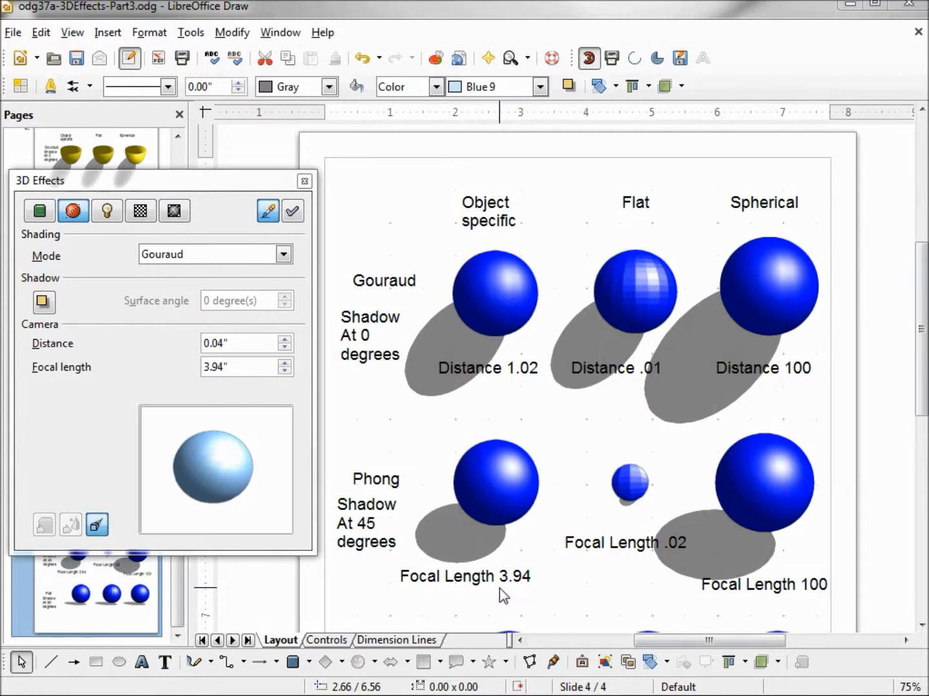
{"action": "mouse_move", "coordinate": [626, 526]}
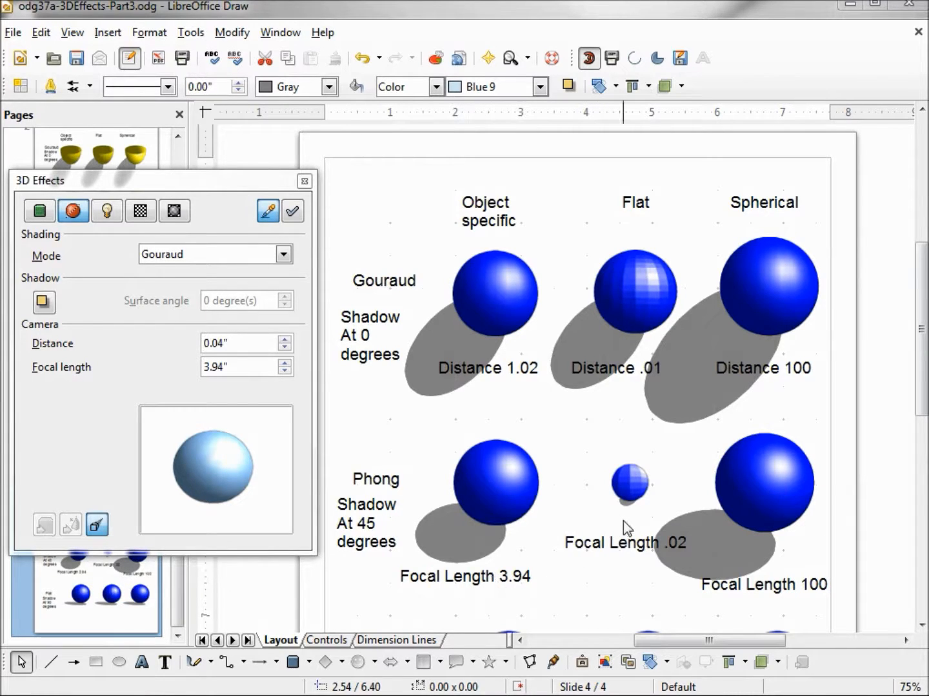
{"action": "mouse_move", "coordinate": [627, 527]}
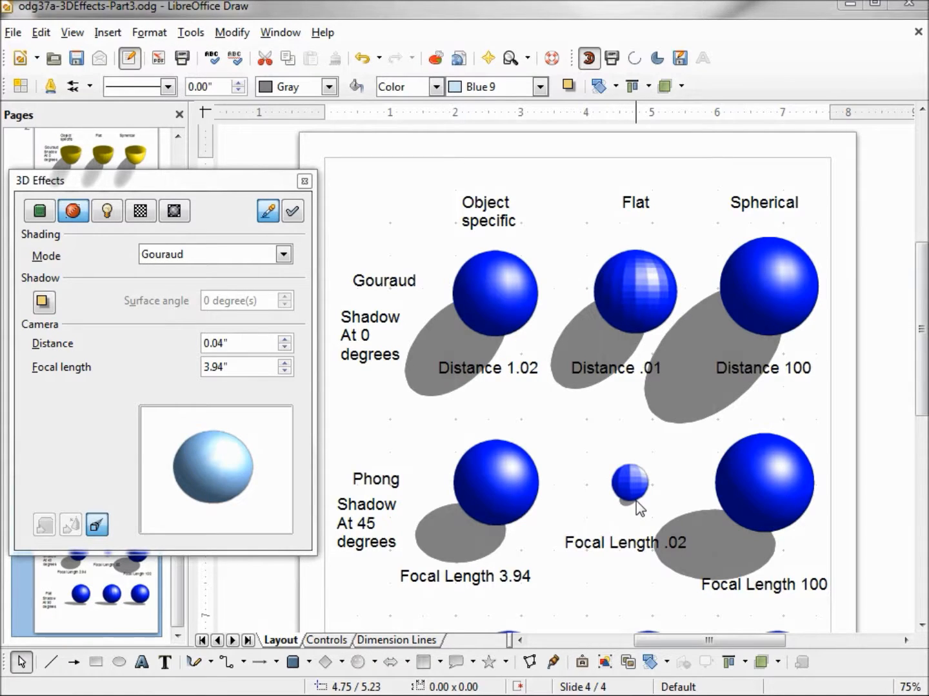
{"action": "mouse_move", "coordinate": [754, 539]}
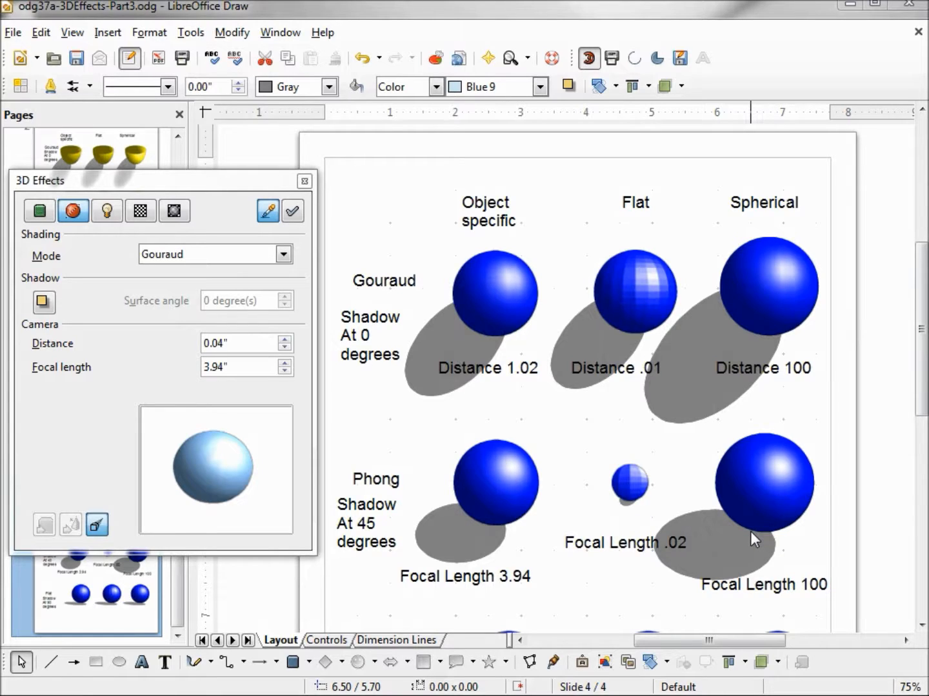
{"action": "mouse_move", "coordinate": [712, 519]}
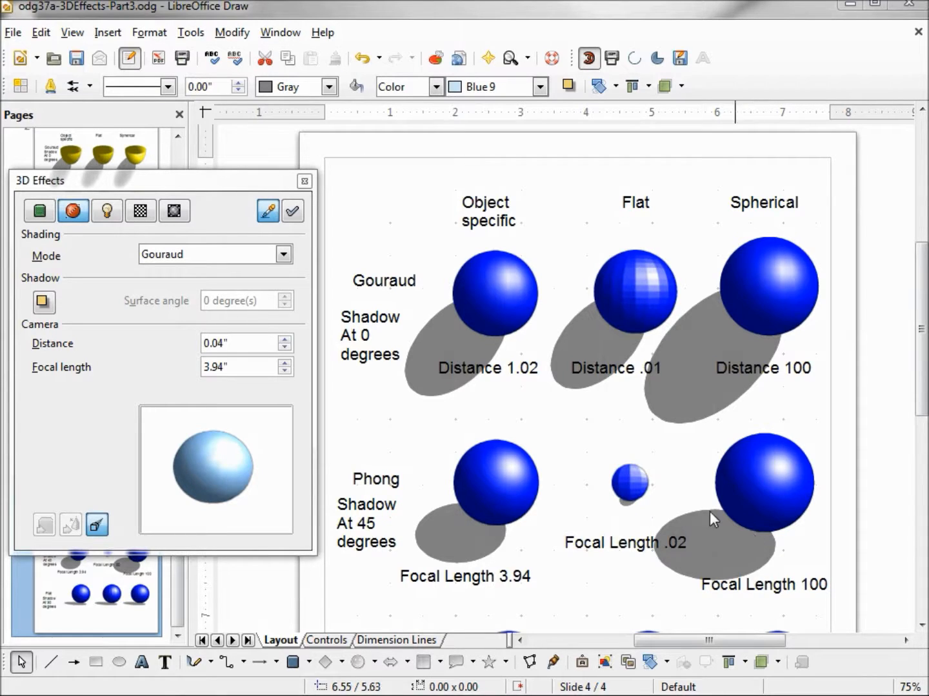
{"action": "mouse_move", "coordinate": [642, 513]}
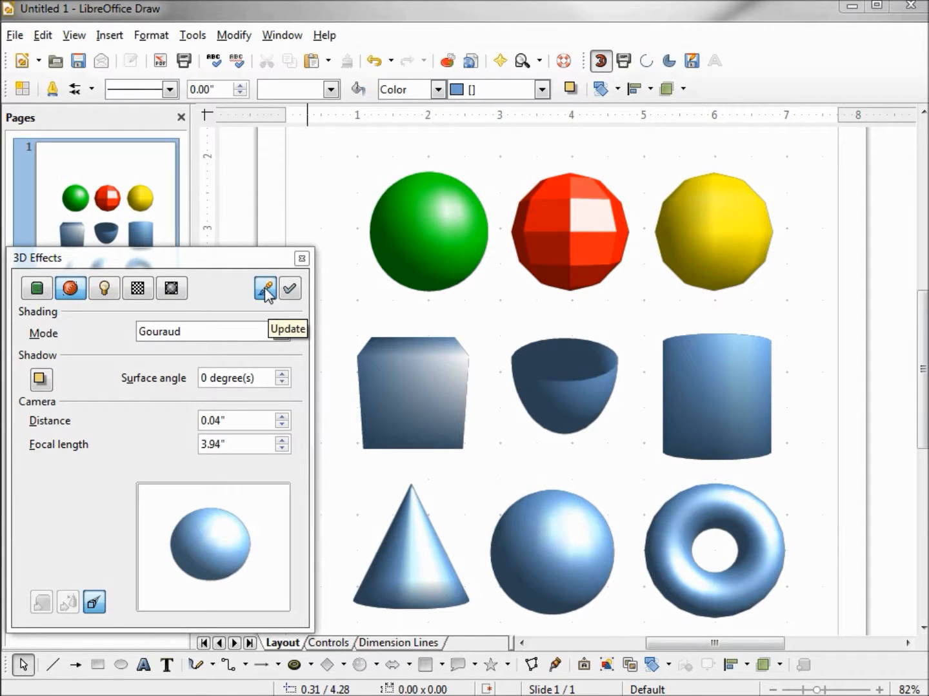
Review the 3D Effects texture options, then return to the shading, shadow and camera settings
{"action": "left_click", "coordinate": [170, 288]}
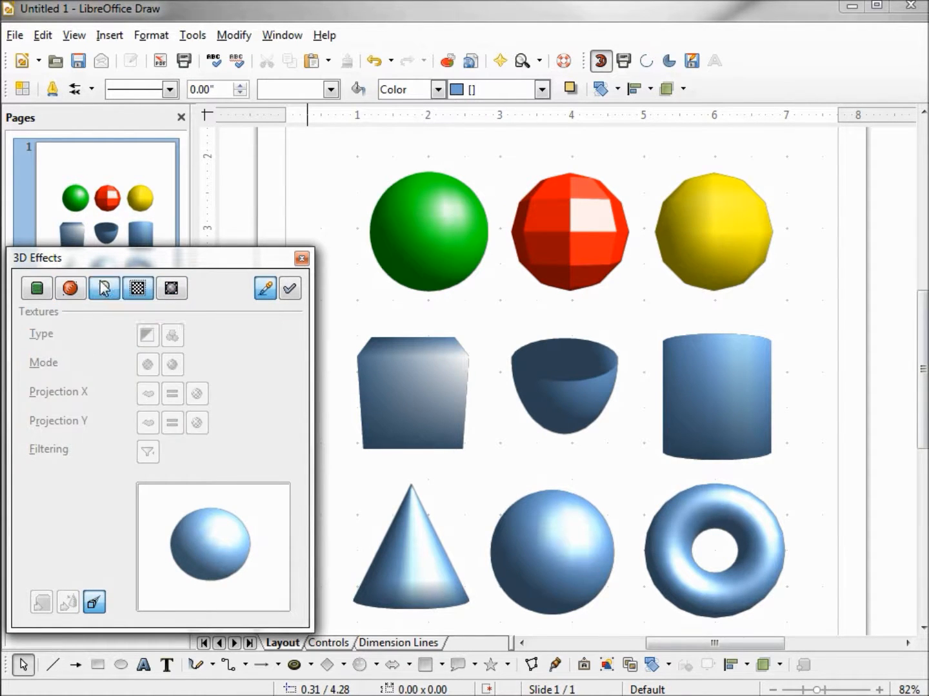
{"action": "left_click", "coordinate": [69, 288]}
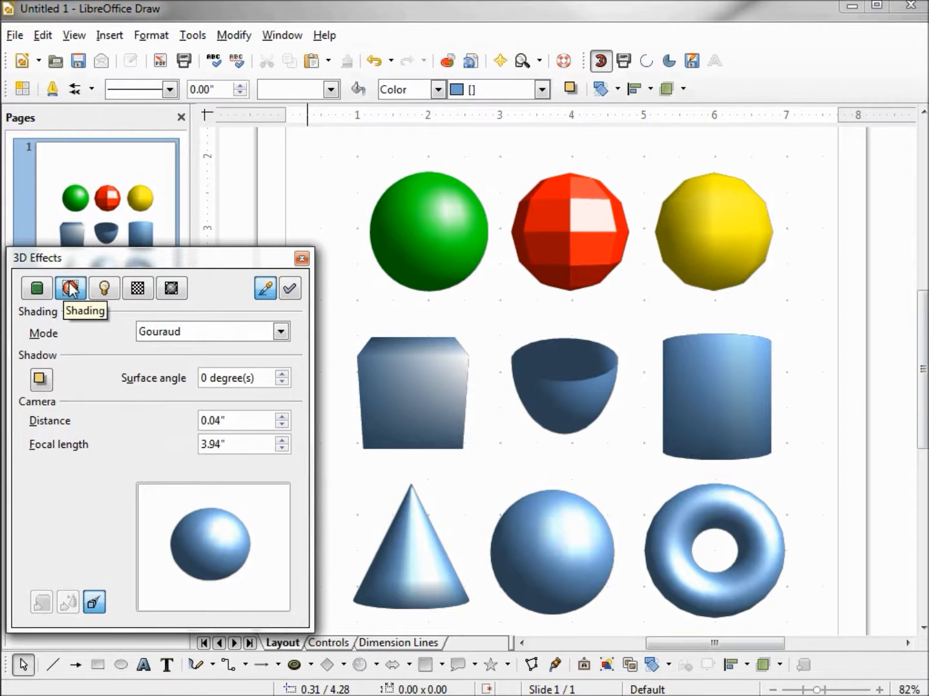
{"action": "mouse_move", "coordinate": [263, 288]}
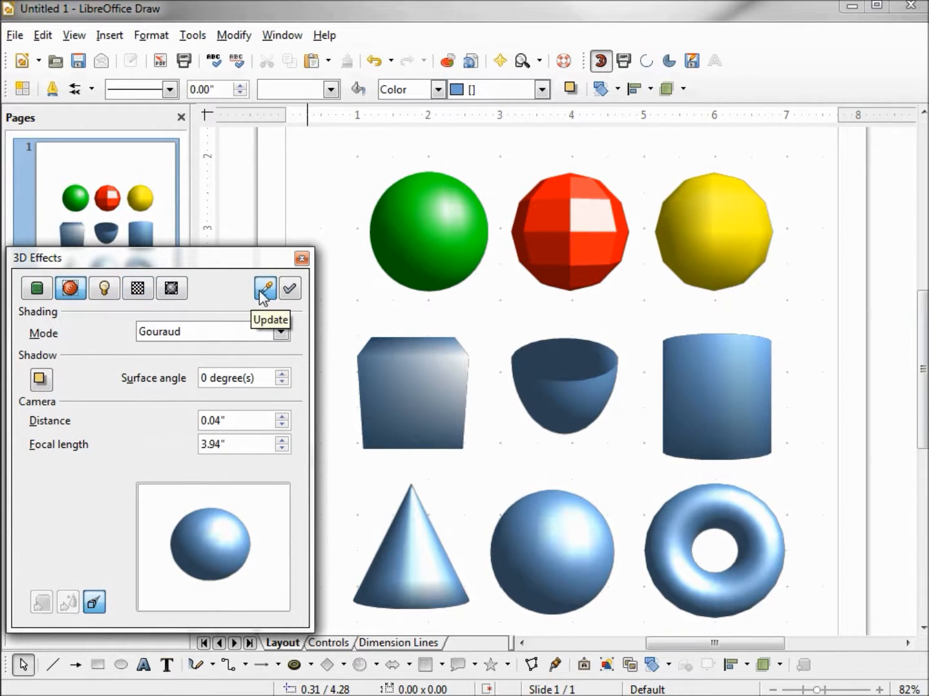
{"action": "mouse_move", "coordinate": [351, 62]}
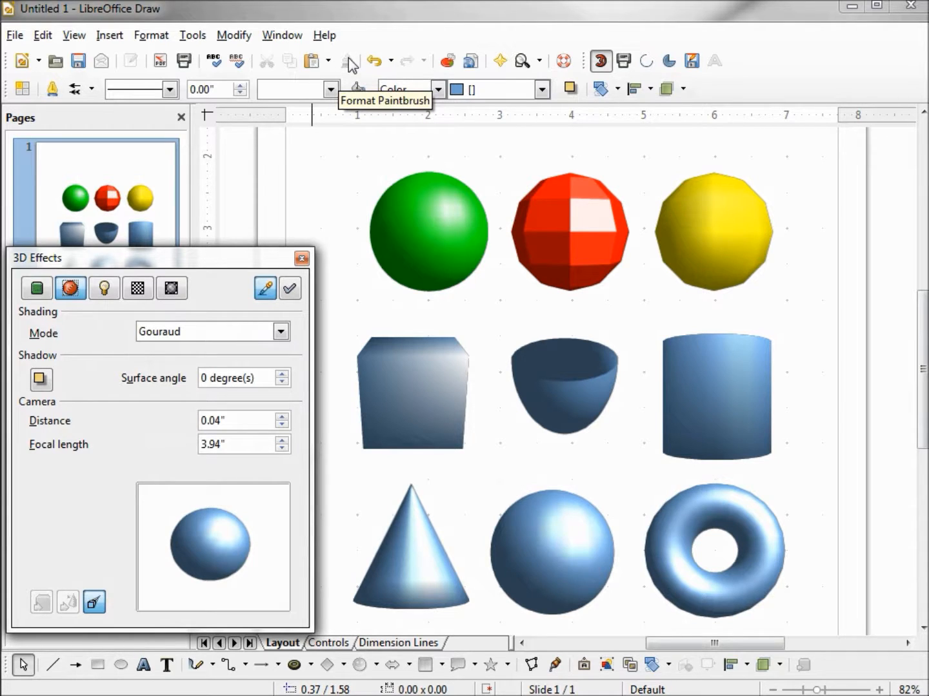
{"action": "mouse_move", "coordinate": [428, 217]}
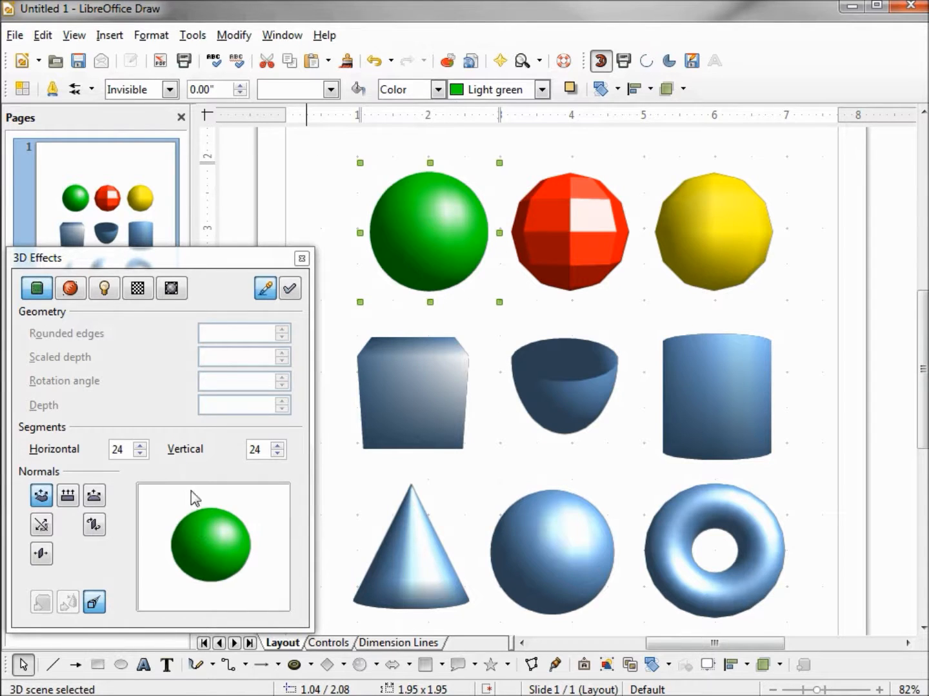
{"action": "mouse_move", "coordinate": [206, 535]}
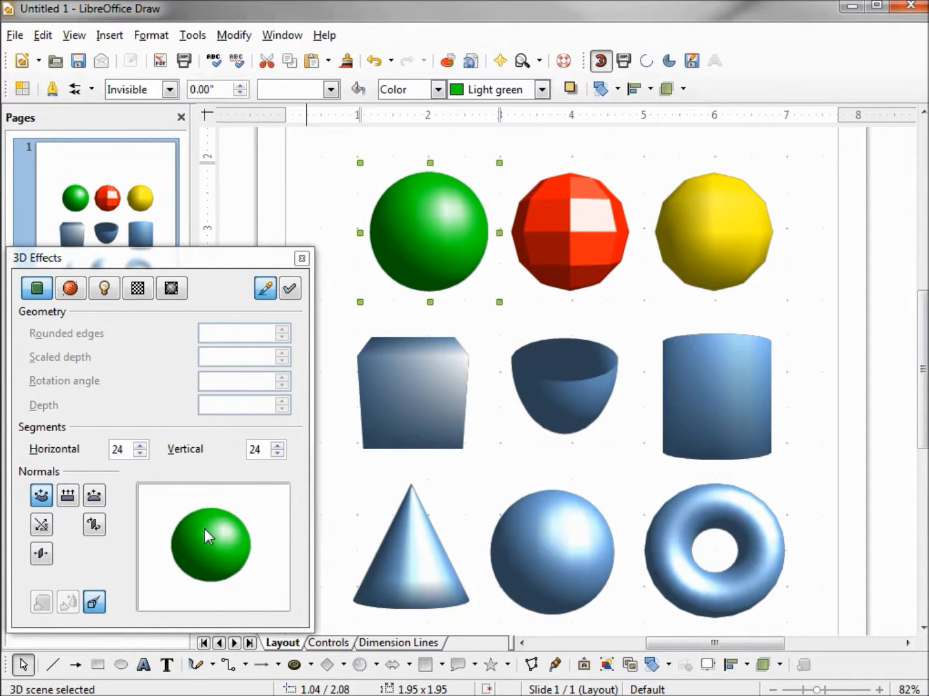
{"action": "mouse_move", "coordinate": [593, 222]}
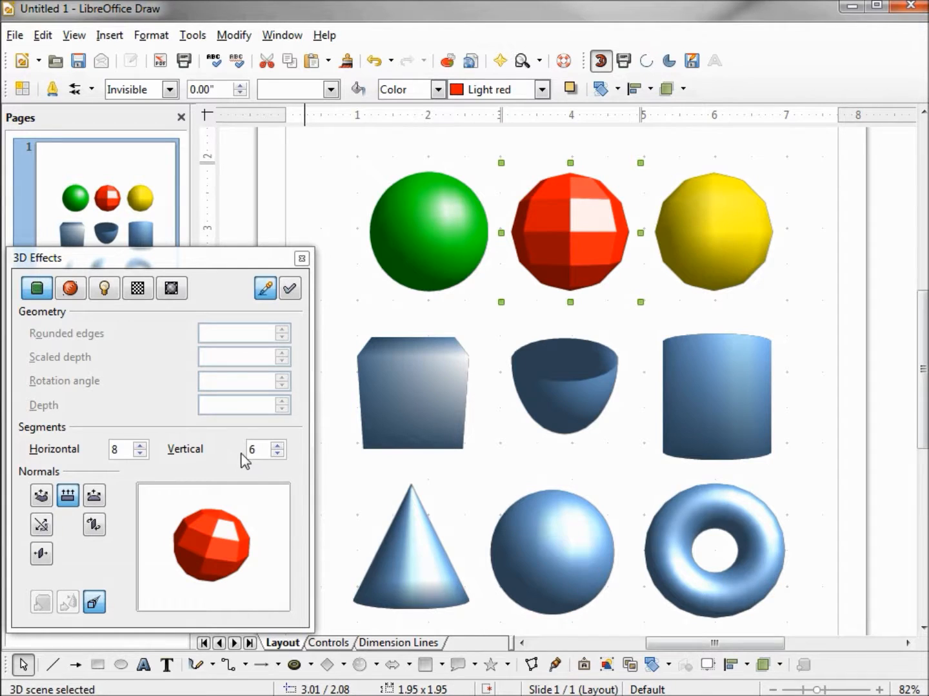
{"action": "mouse_move", "coordinate": [67, 496]}
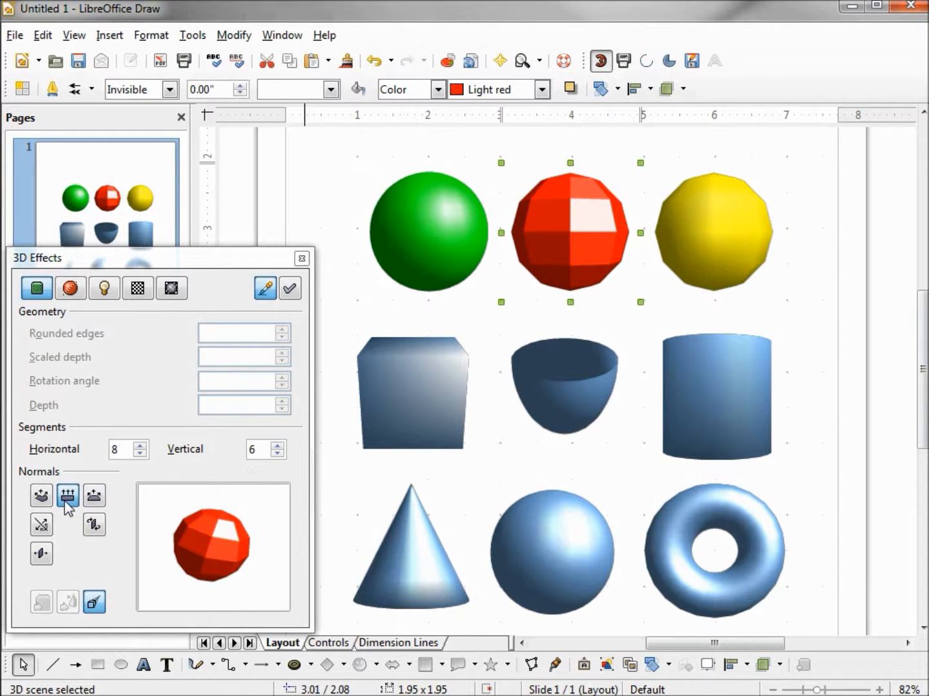
{"action": "left_click", "coordinate": [712, 230]}
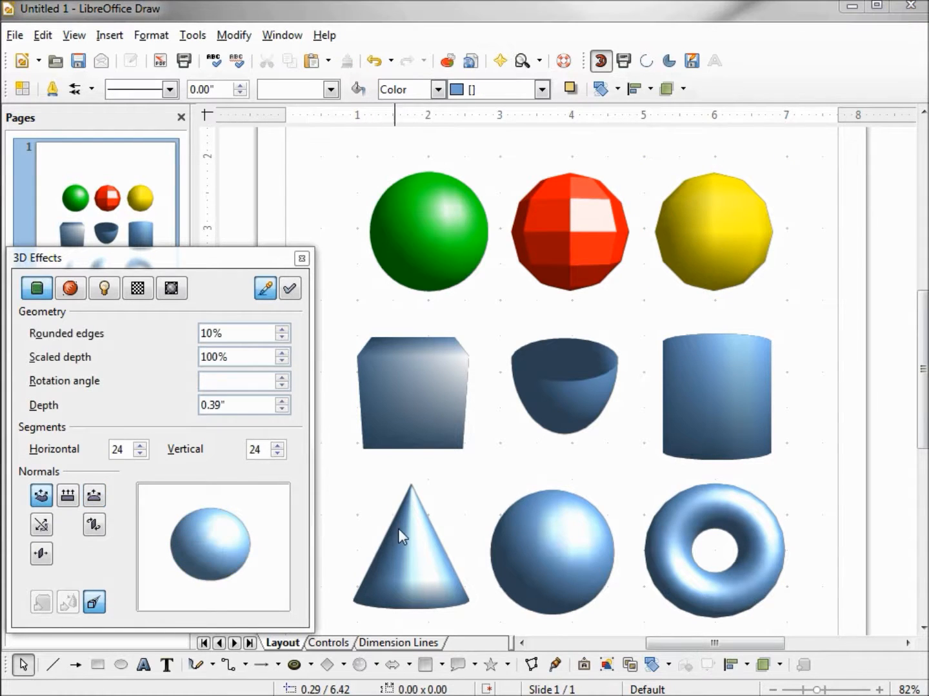
{"action": "left_click", "coordinate": [410, 548]}
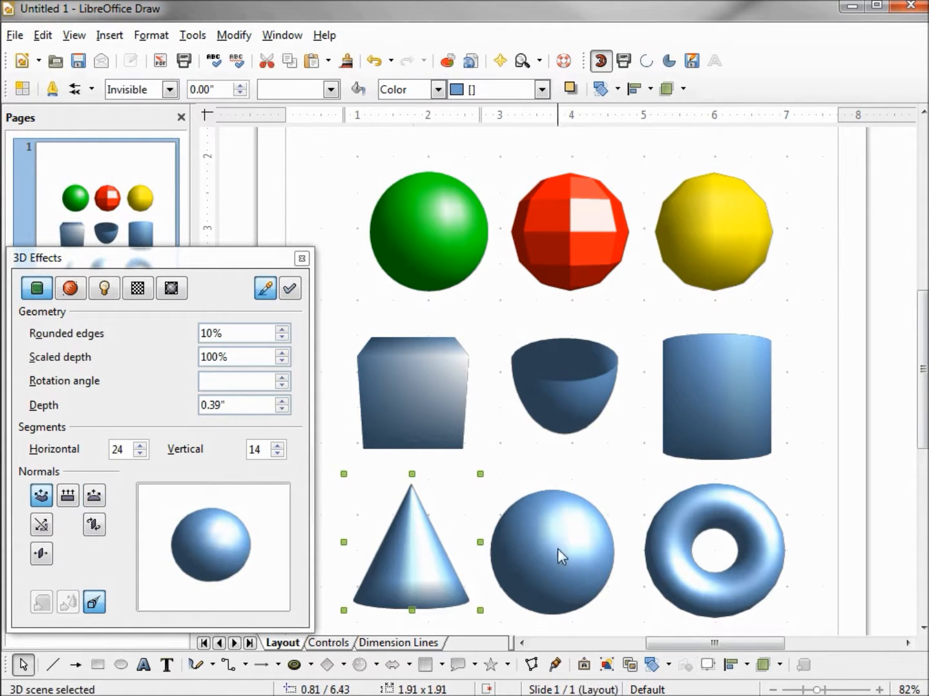
{"action": "left_click", "coordinate": [552, 552]}
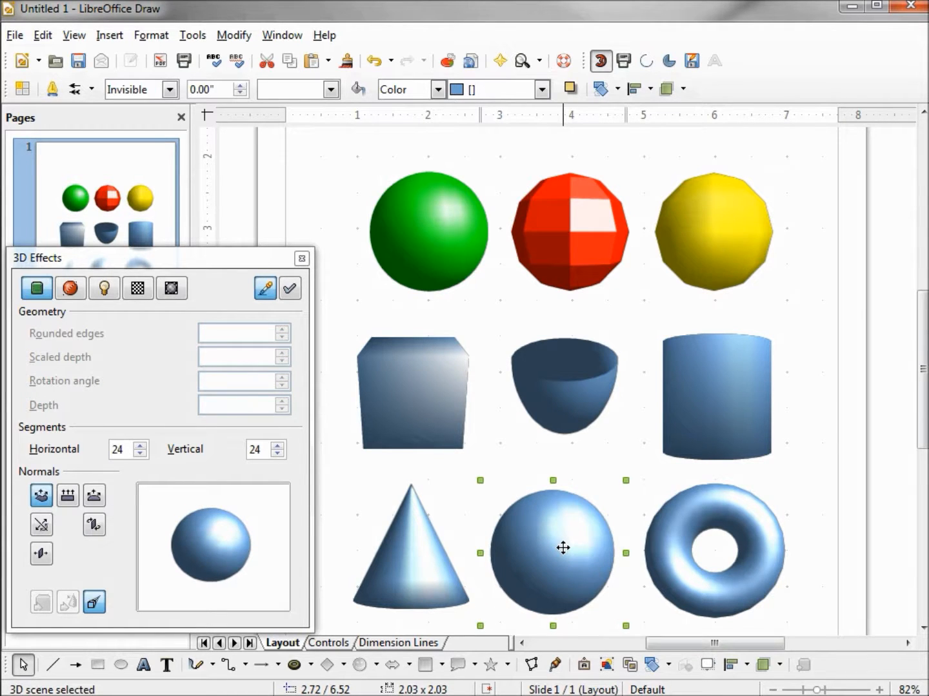
{"action": "left_click", "coordinate": [715, 394]}
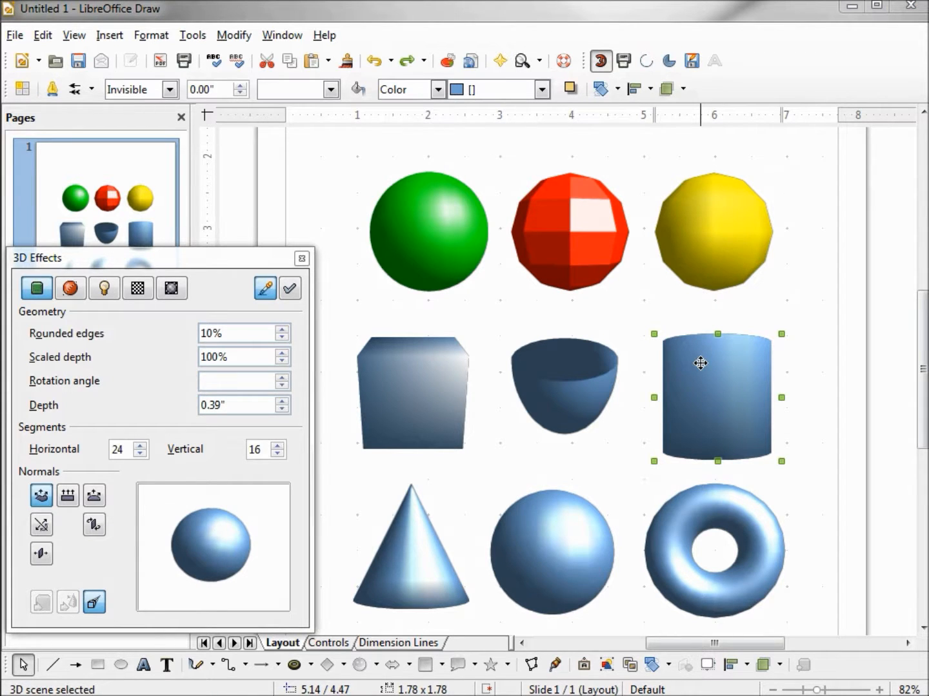
{"action": "mouse_move", "coordinate": [441, 230]}
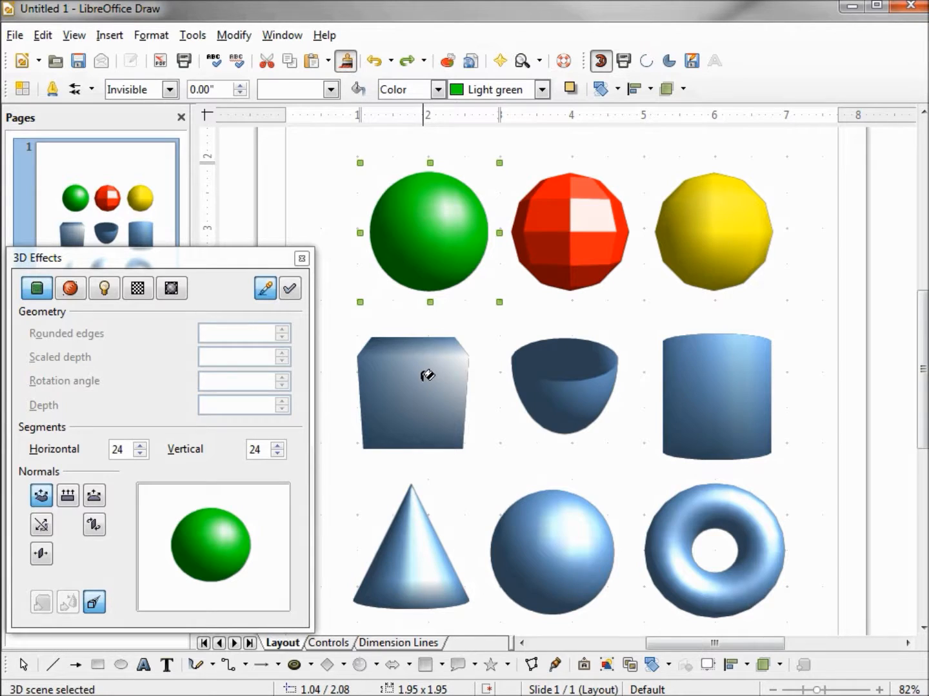
{"action": "left_click", "coordinate": [411, 392]}
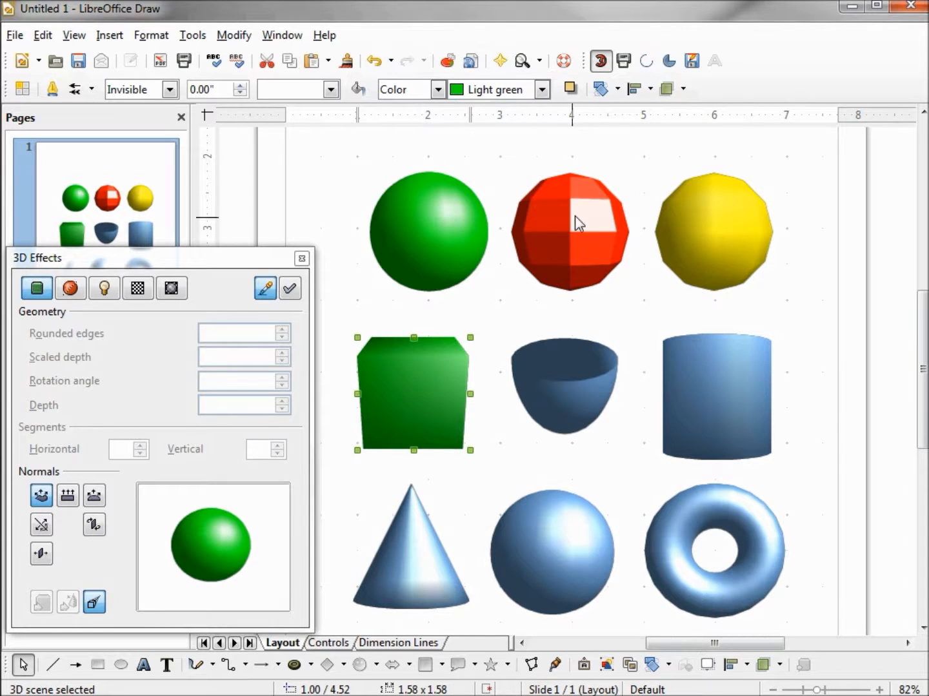
{"action": "left_click", "coordinate": [570, 230]}
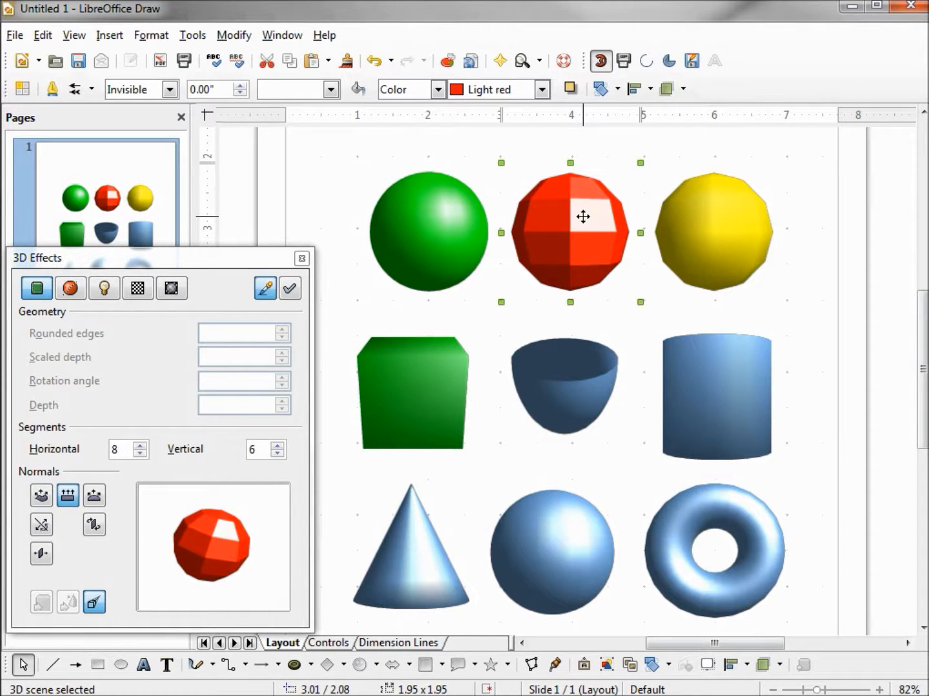
{"action": "mouse_move", "coordinate": [464, 135]}
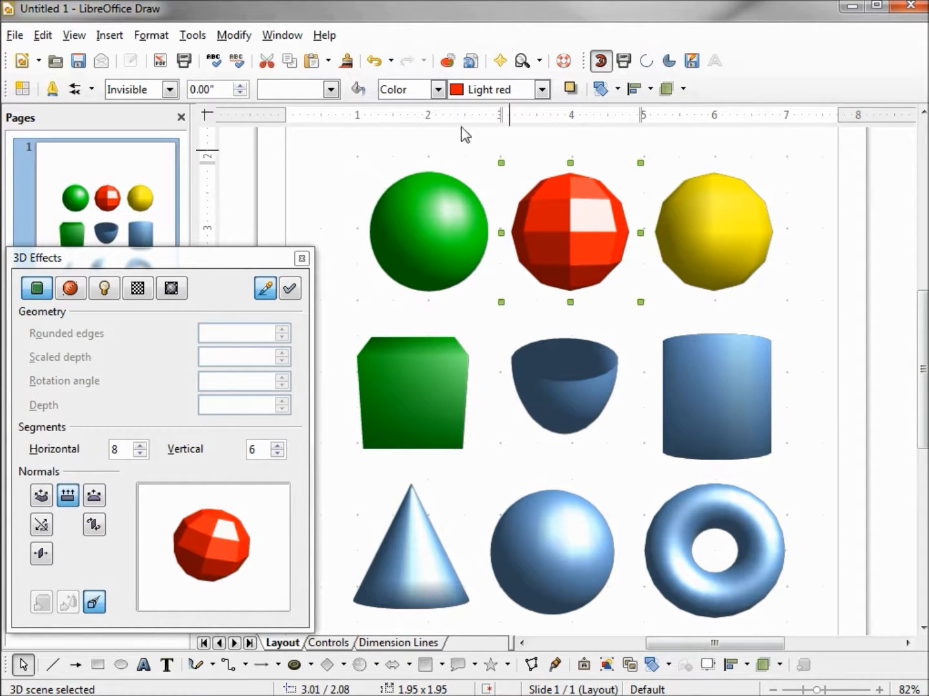
{"action": "mouse_move", "coordinate": [509, 217]}
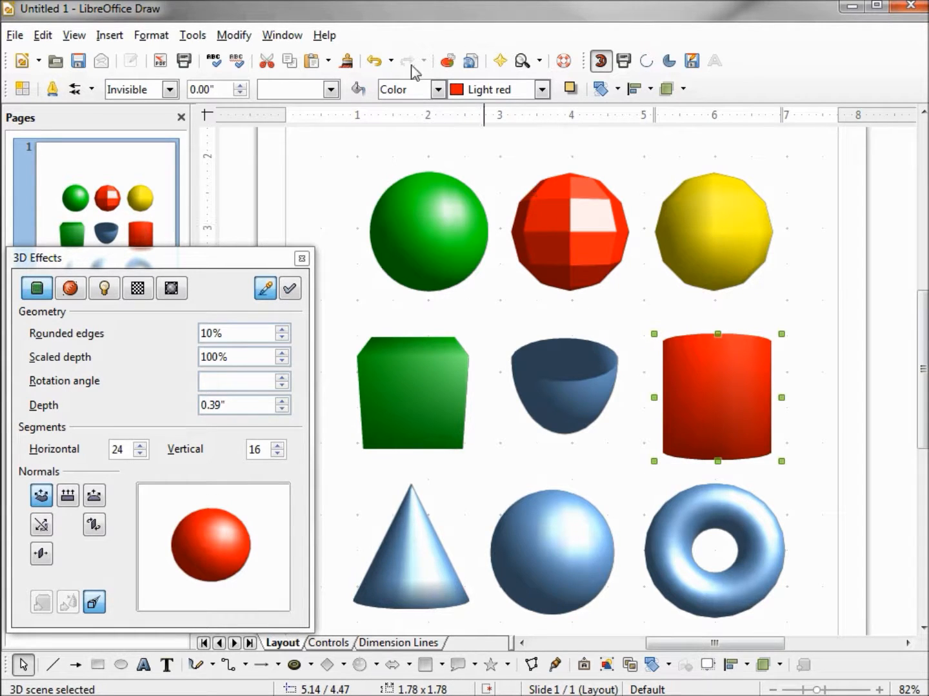
{"action": "left_click", "coordinate": [372, 59]}
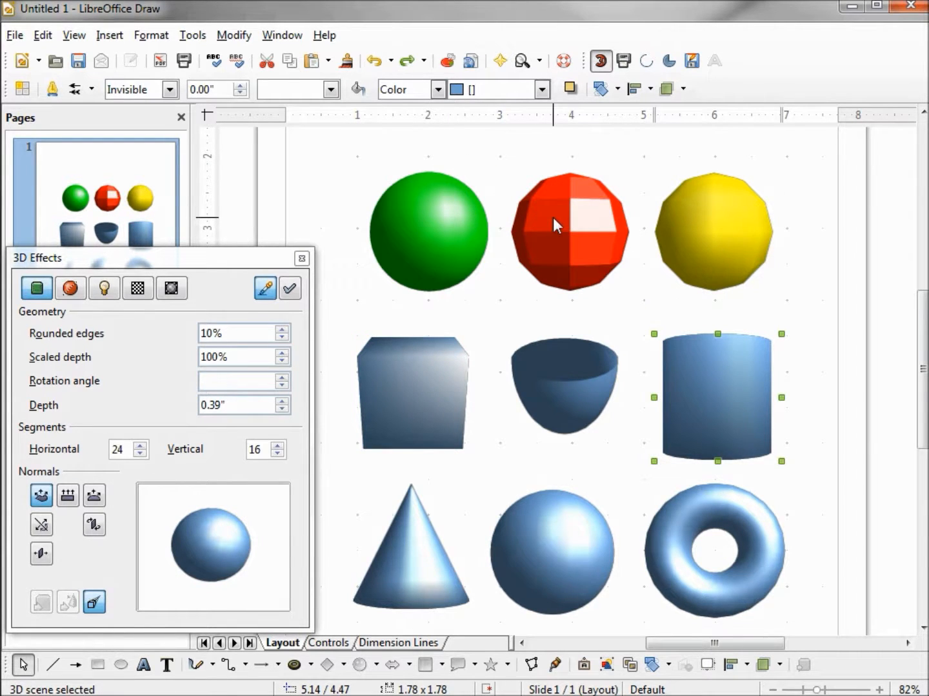
Assign the red sphere's faceted red look to the cylinder, torus and bottom-middle sphere, then select the cone
{"action": "left_click", "coordinate": [570, 232]}
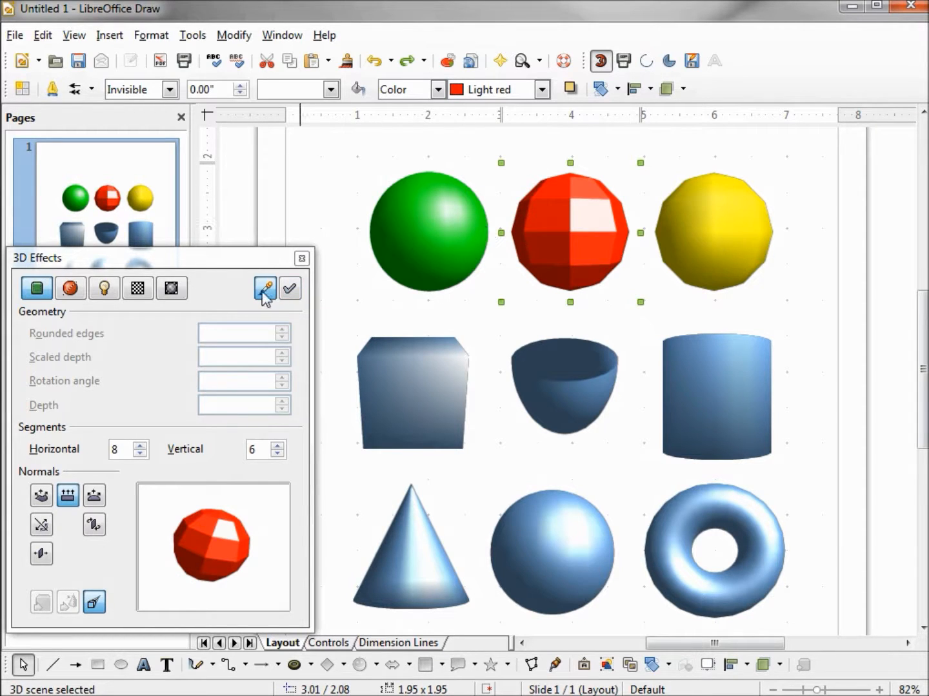
{"action": "mouse_move", "coordinate": [264, 288]}
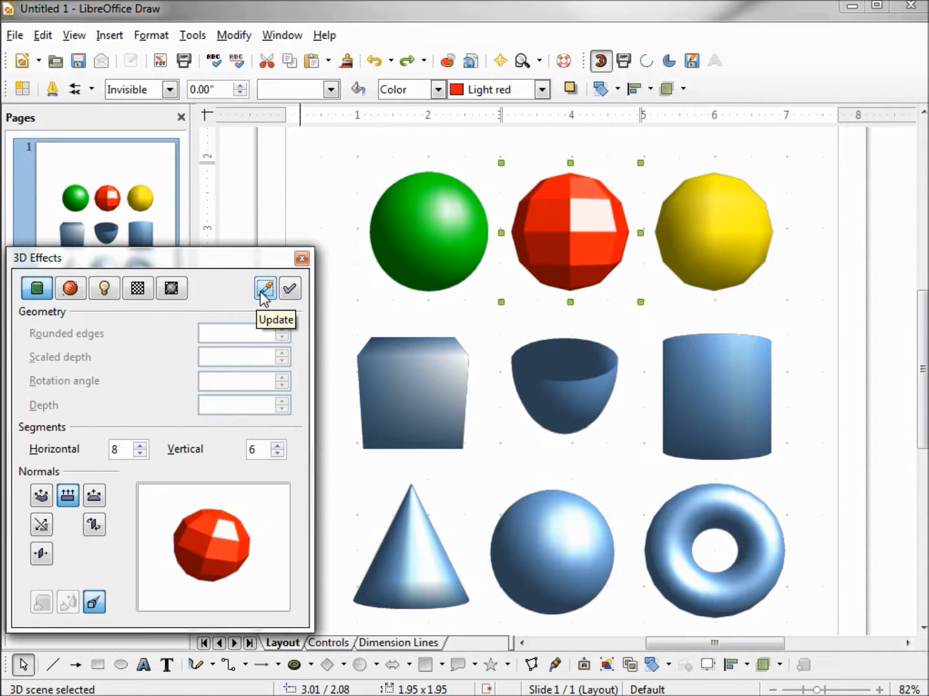
{"action": "mouse_move", "coordinate": [684, 419]}
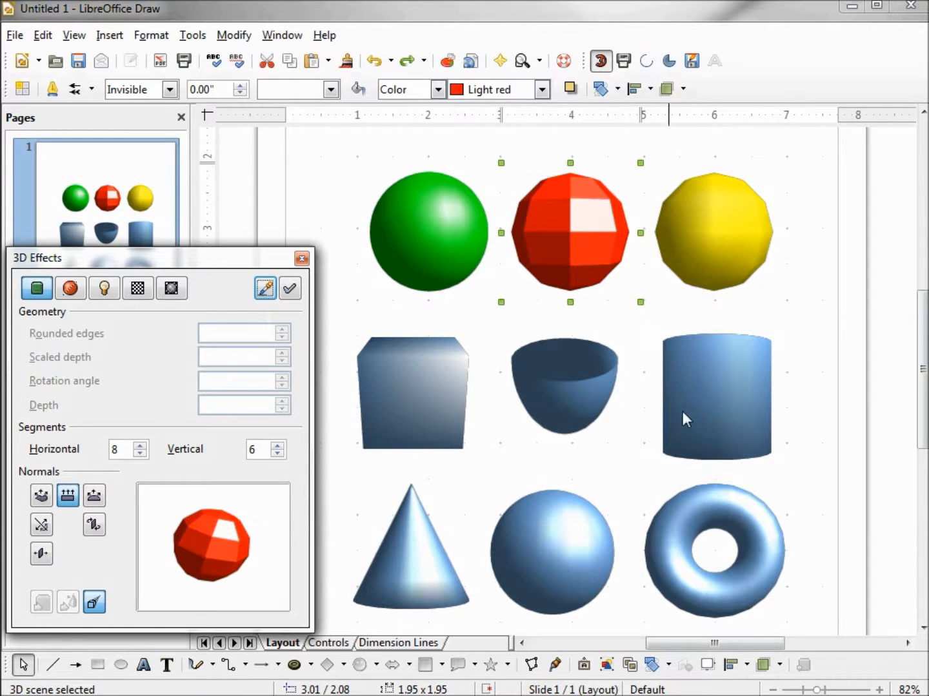
{"action": "left_click", "coordinate": [715, 393]}
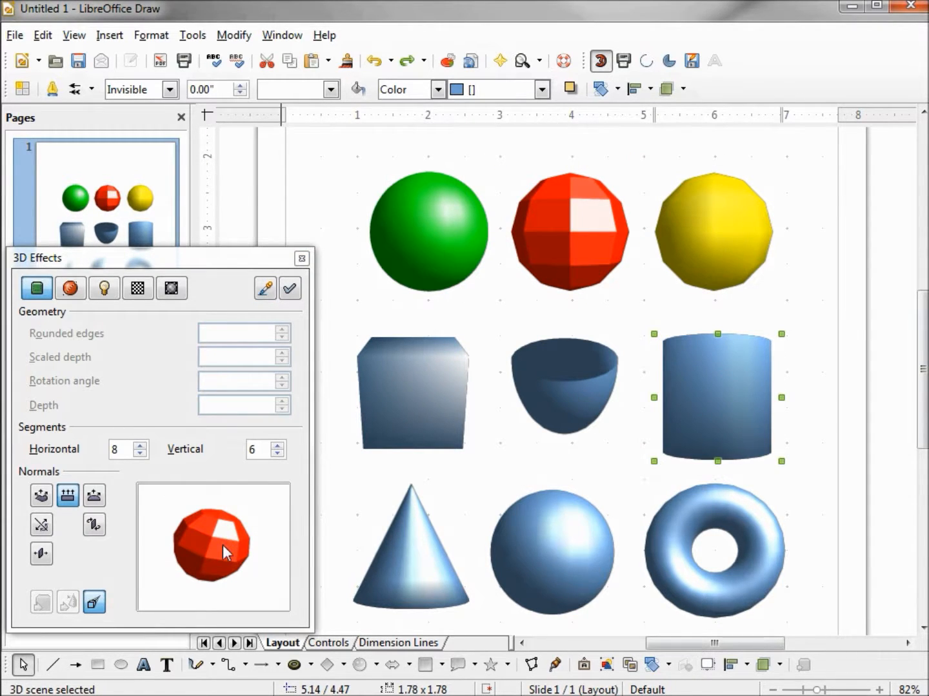
{"action": "mouse_move", "coordinate": [252, 552]}
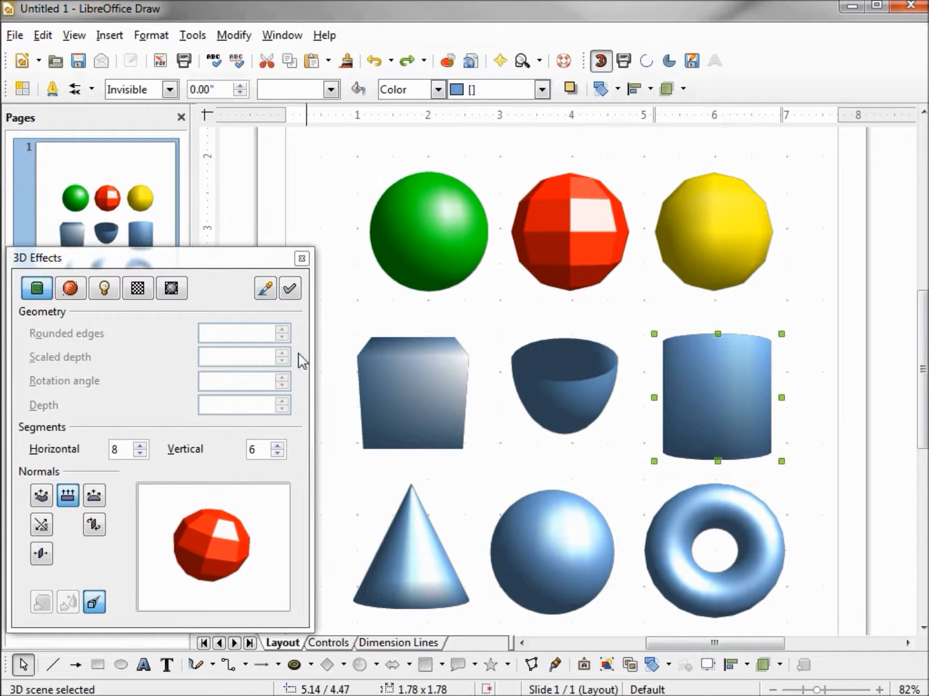
{"action": "mouse_move", "coordinate": [289, 287]}
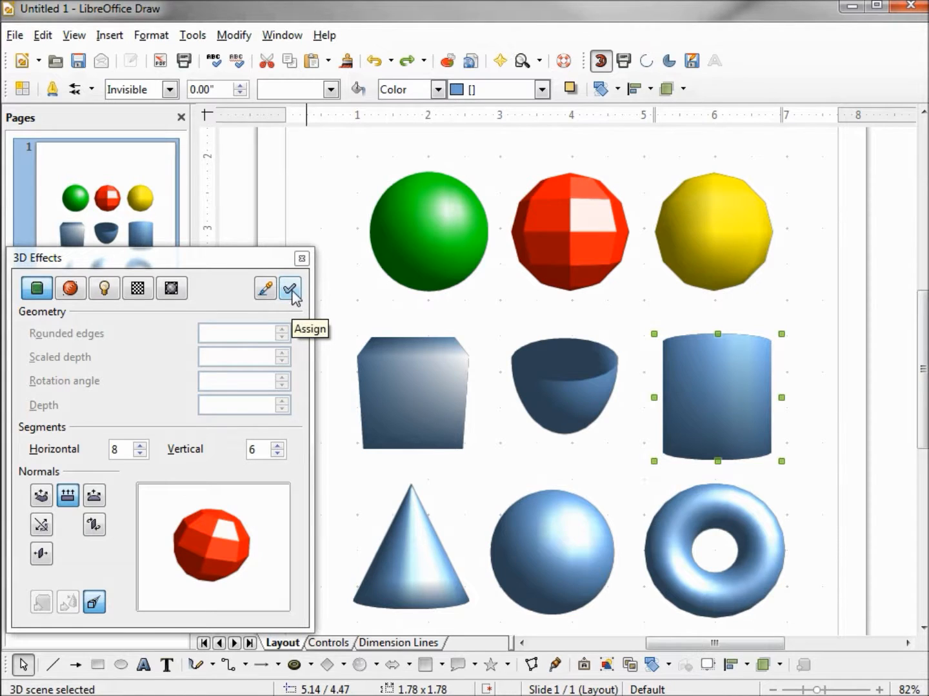
{"action": "left_click", "coordinate": [291, 287]}
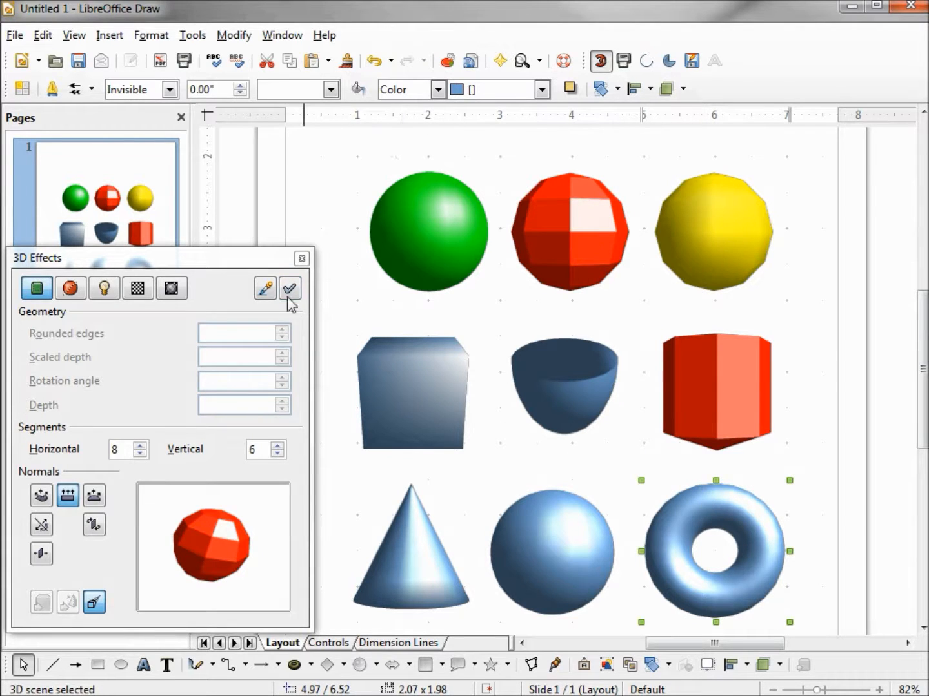
{"action": "left_click", "coordinate": [289, 287]}
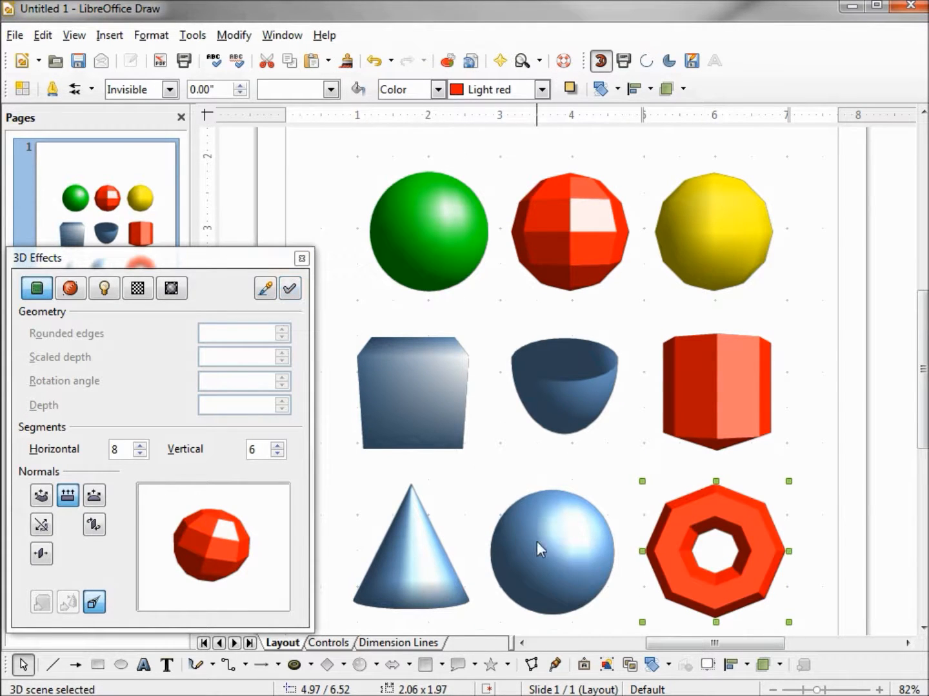
{"action": "left_click", "coordinate": [289, 288]}
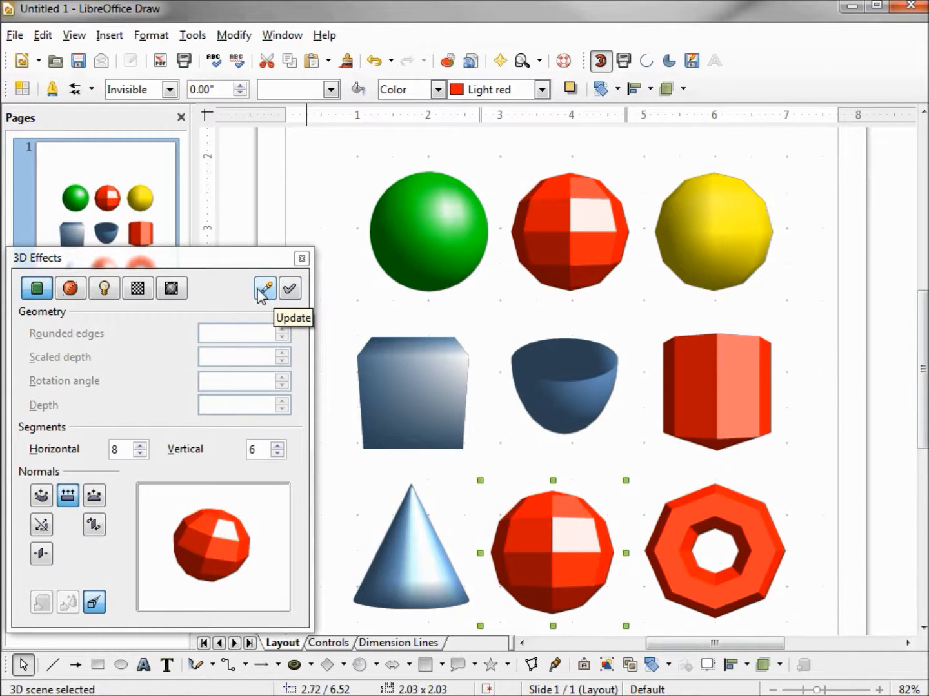
{"action": "mouse_move", "coordinate": [372, 480]}
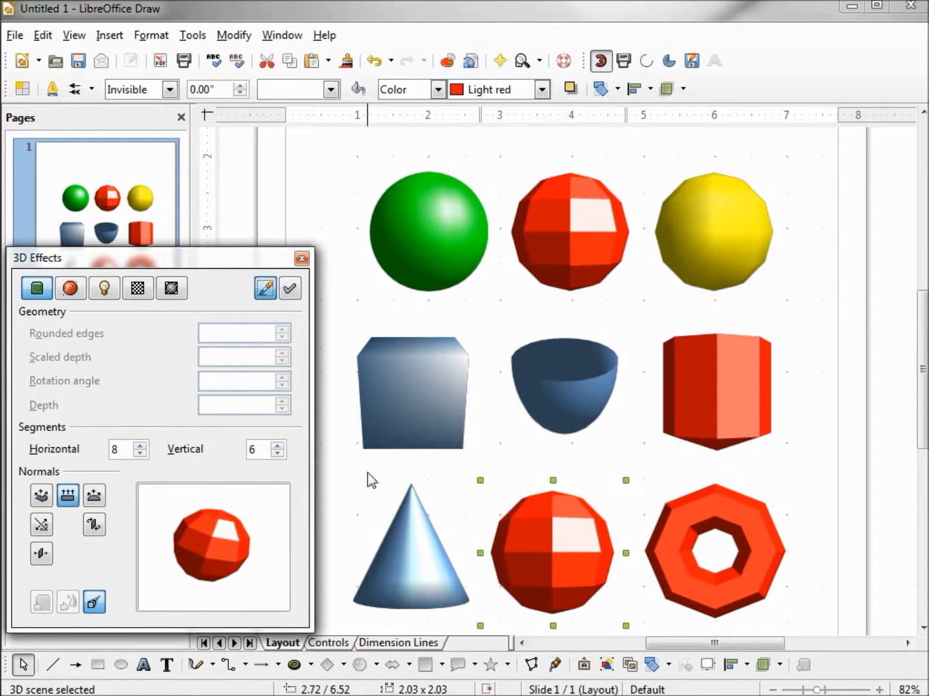
{"action": "left_click", "coordinate": [410, 552]}
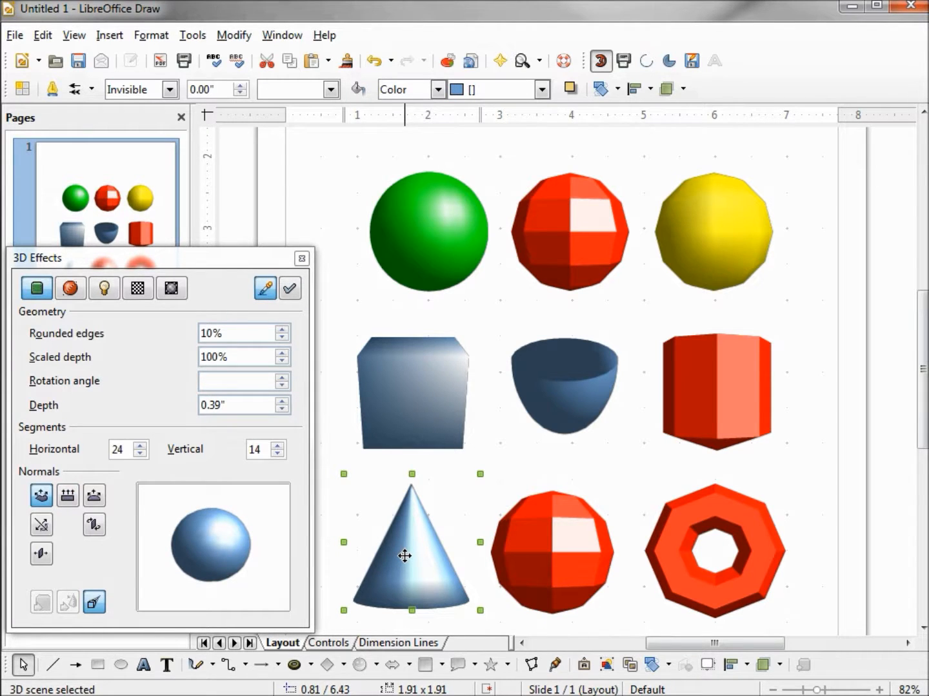
{"action": "mouse_move", "coordinate": [386, 545]}
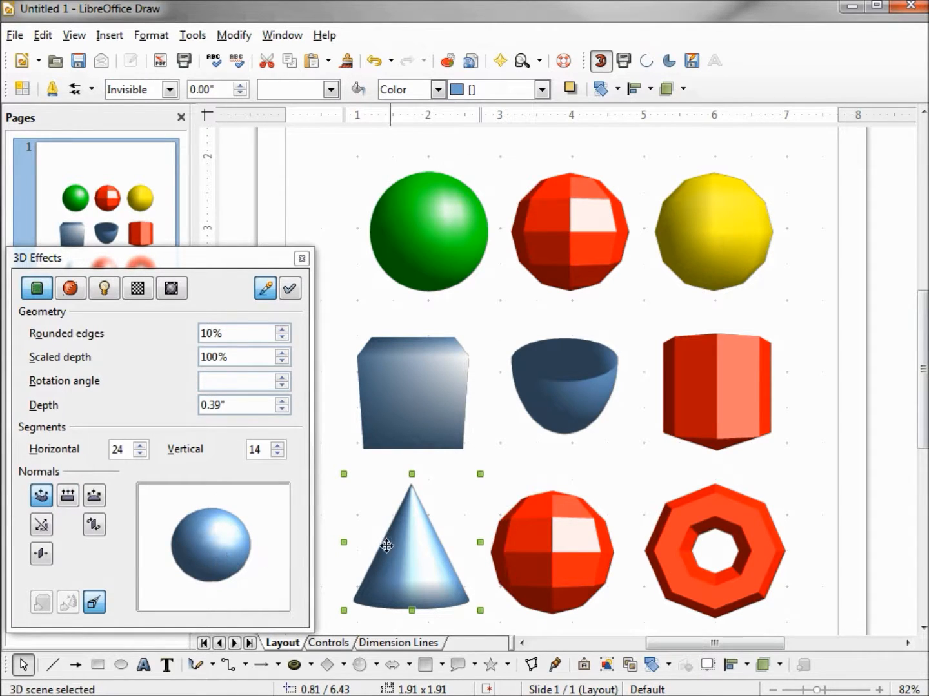
{"action": "mouse_move", "coordinate": [427, 222]}
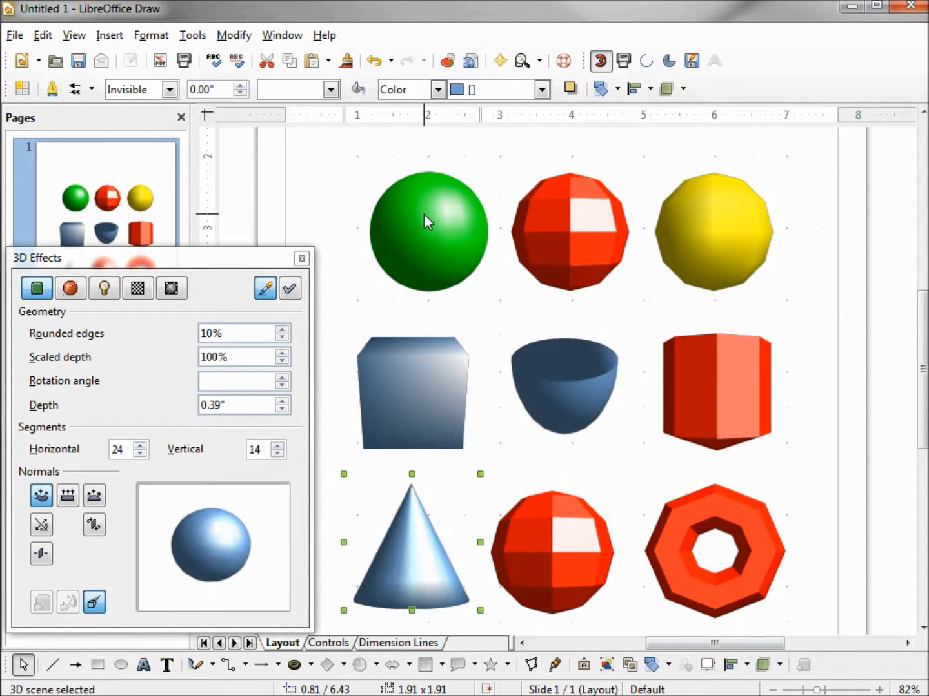
Assign the captured green sphere settings to the cylinder and the cone
{"action": "left_click", "coordinate": [264, 287]}
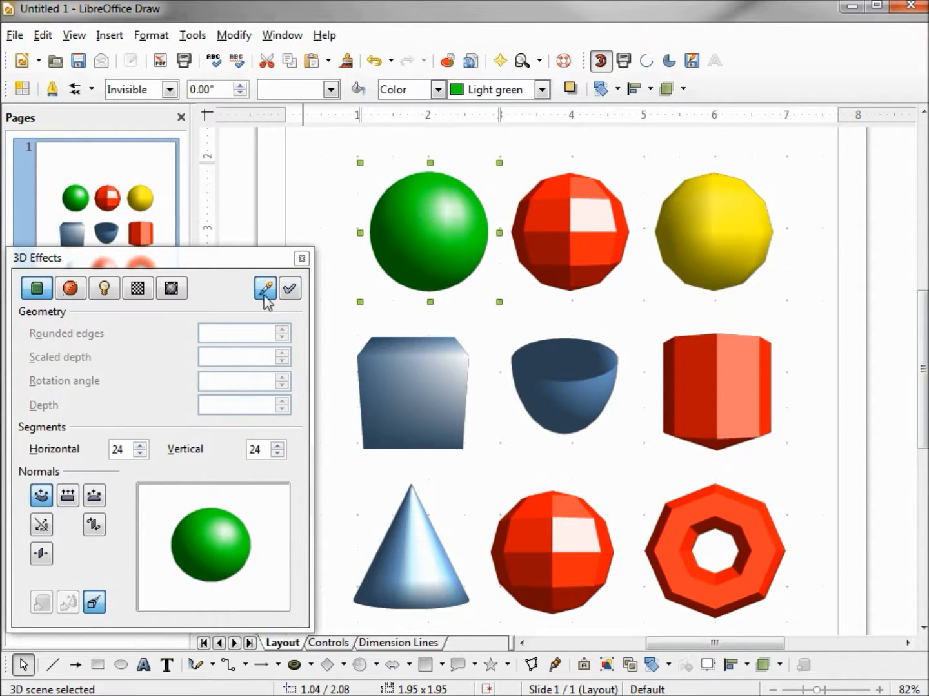
{"action": "mouse_move", "coordinate": [263, 288]}
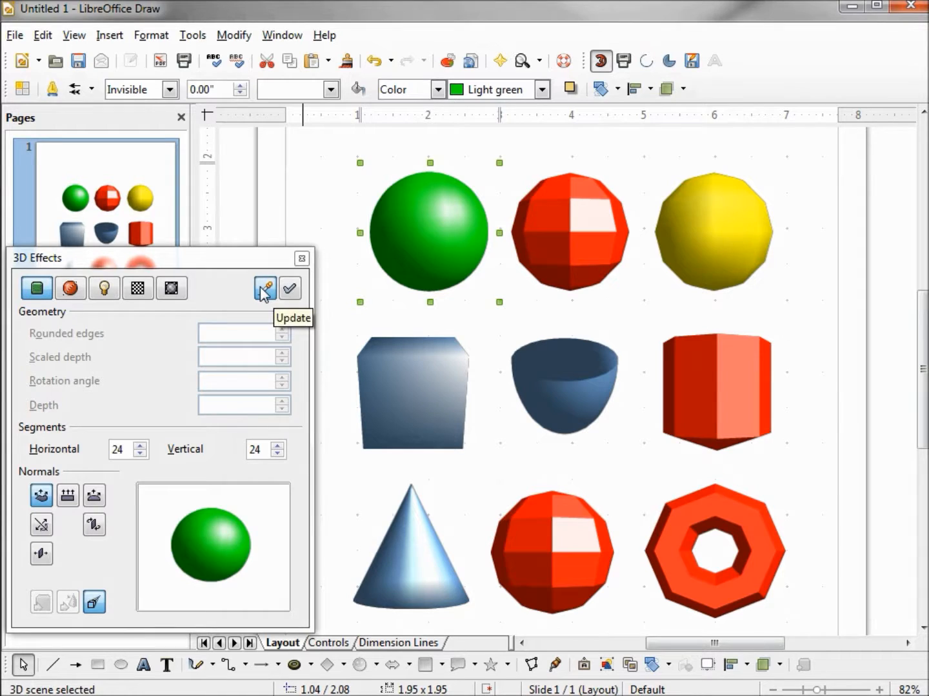
{"action": "mouse_move", "coordinate": [698, 392]}
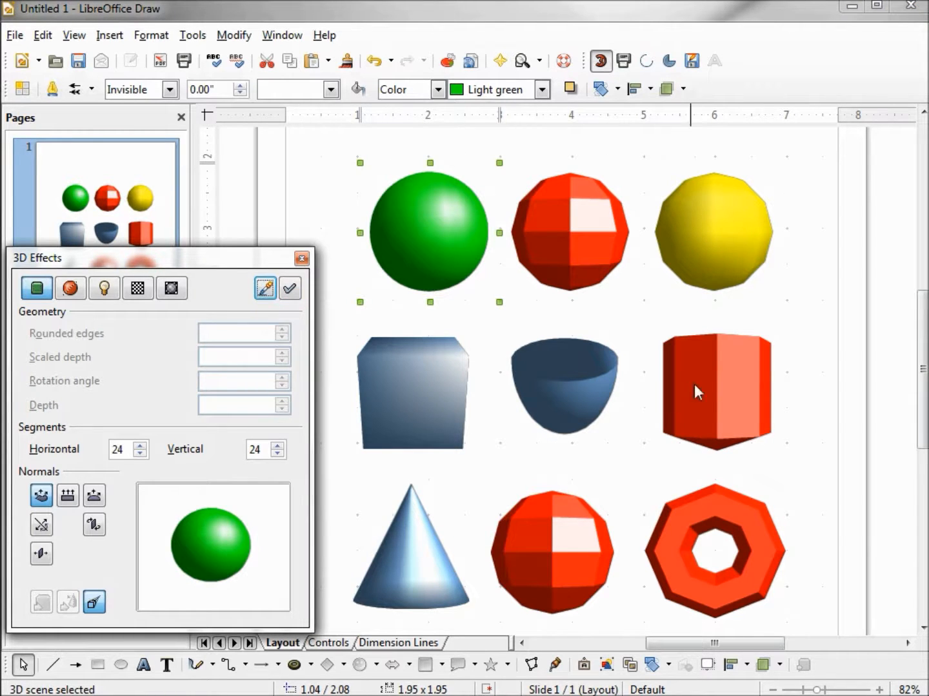
{"action": "left_click", "coordinate": [716, 390]}
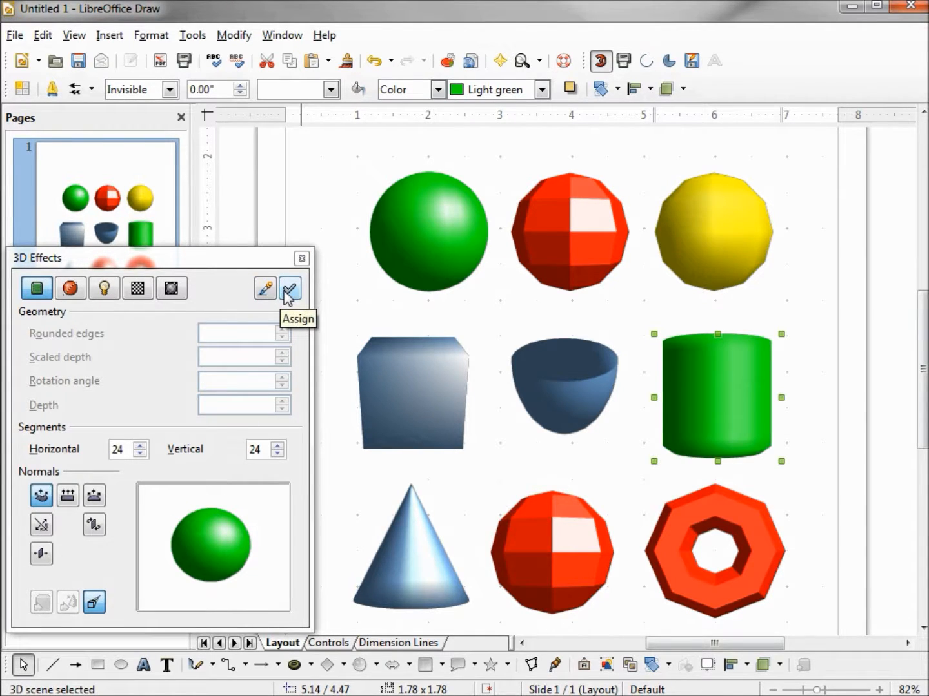
{"action": "mouse_move", "coordinate": [397, 536]}
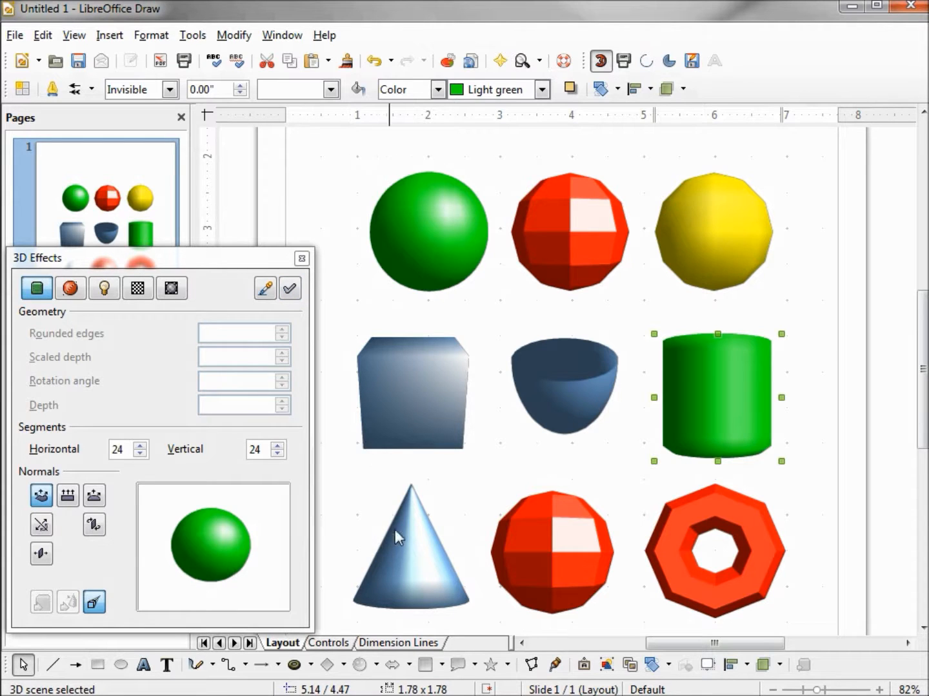
{"action": "left_click", "coordinate": [410, 552]}
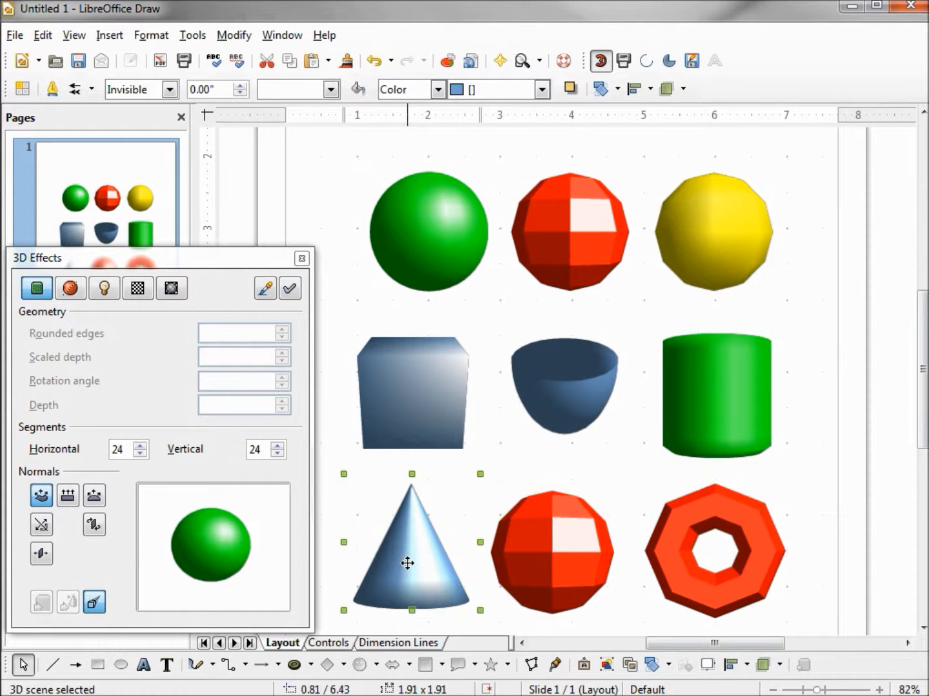
{"action": "left_click", "coordinate": [289, 287]}
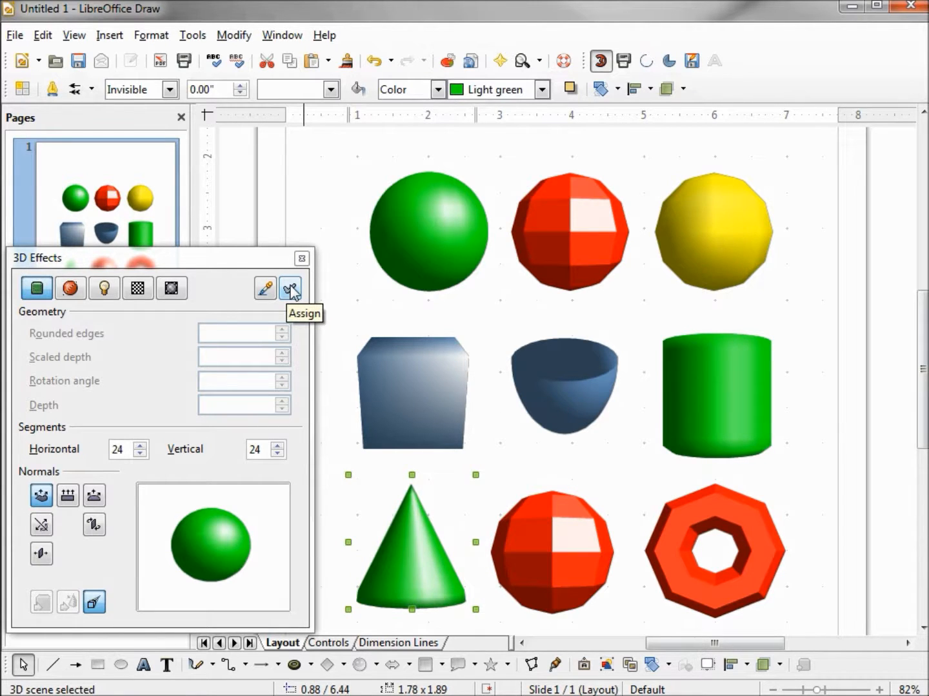
{"action": "mouse_move", "coordinate": [290, 289]}
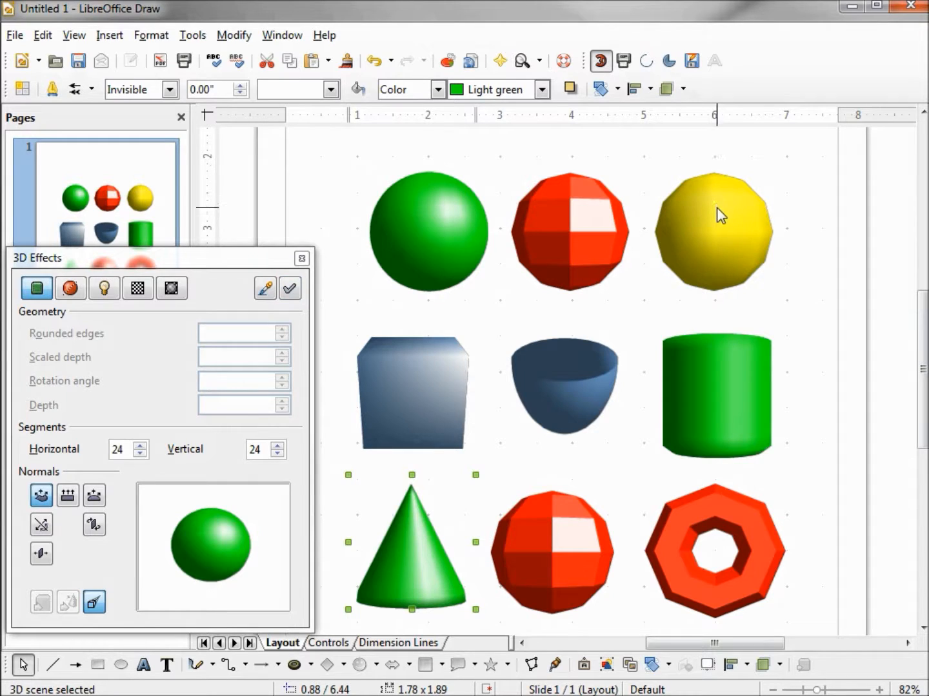
Capture the yellow sphere's coarser-segment 3D settings with Update after checking the shell
{"action": "left_click", "coordinate": [712, 227]}
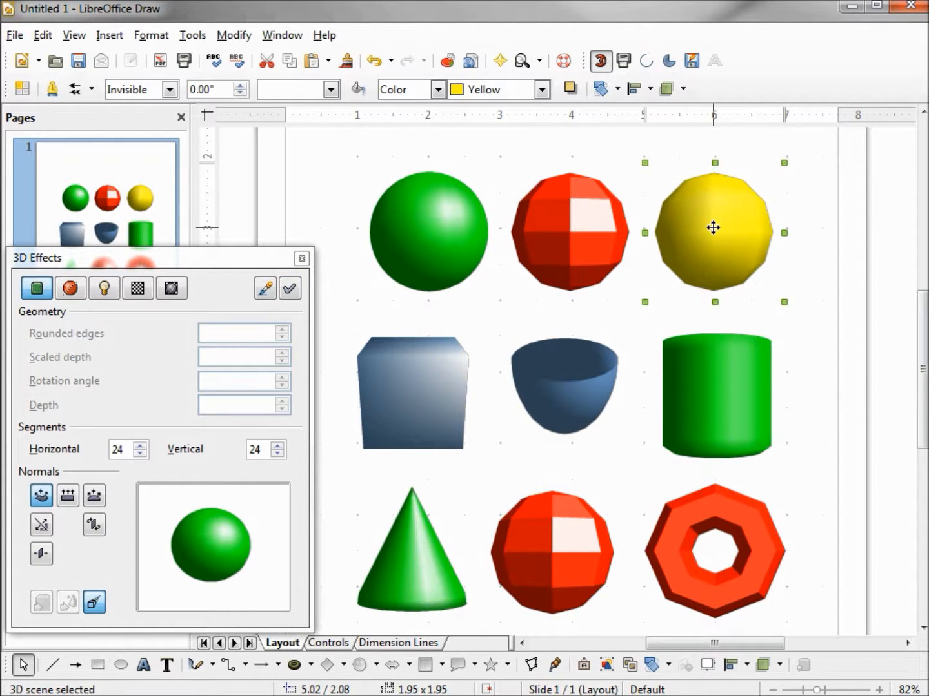
{"action": "mouse_move", "coordinate": [231, 531]}
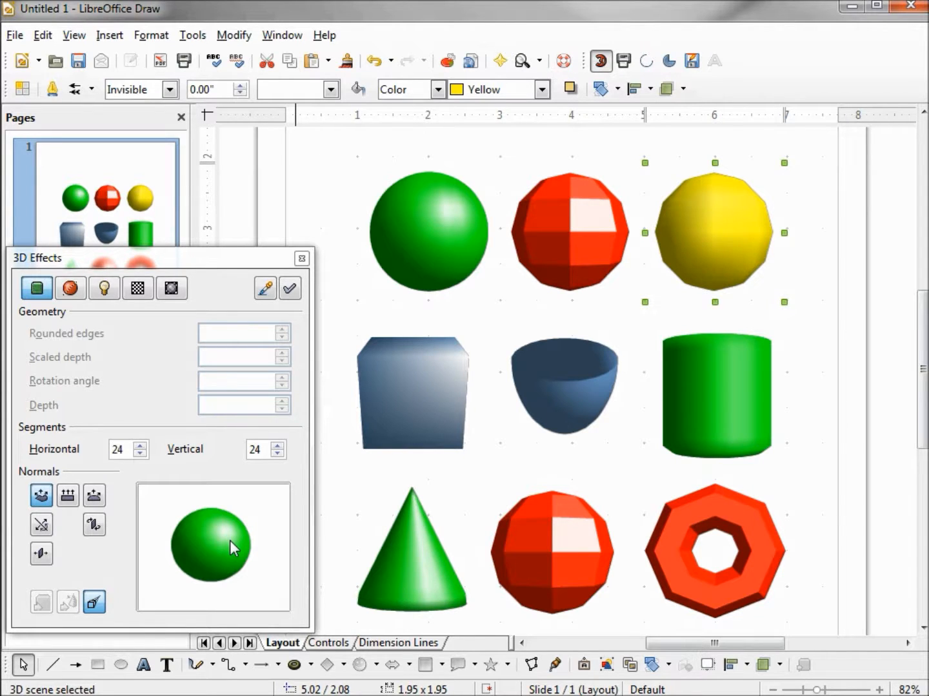
{"action": "mouse_move", "coordinate": [264, 287]}
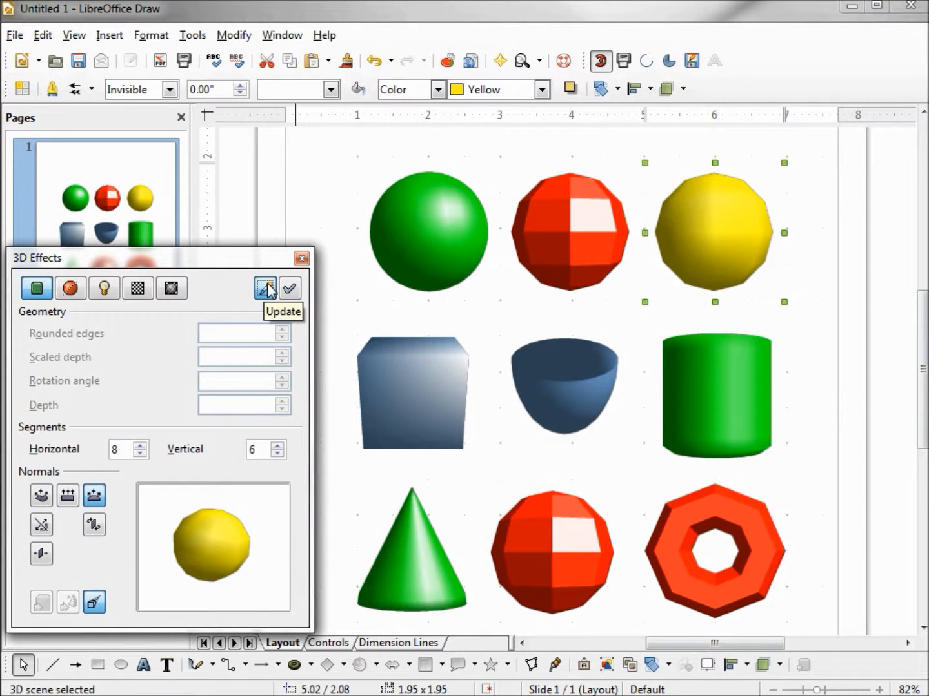
{"action": "mouse_move", "coordinate": [580, 393]}
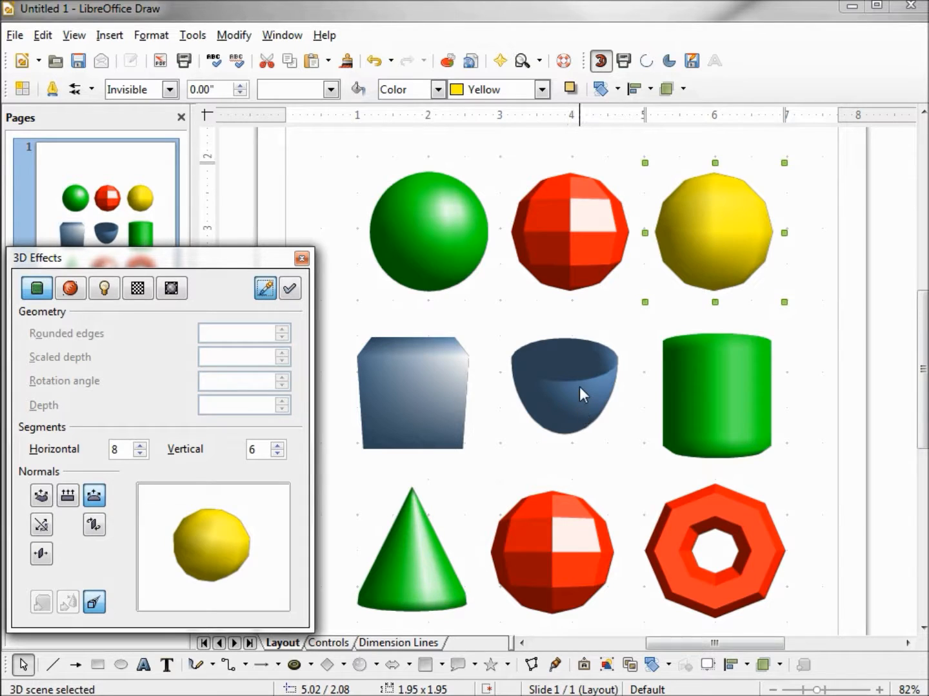
{"action": "left_click", "coordinate": [564, 387]}
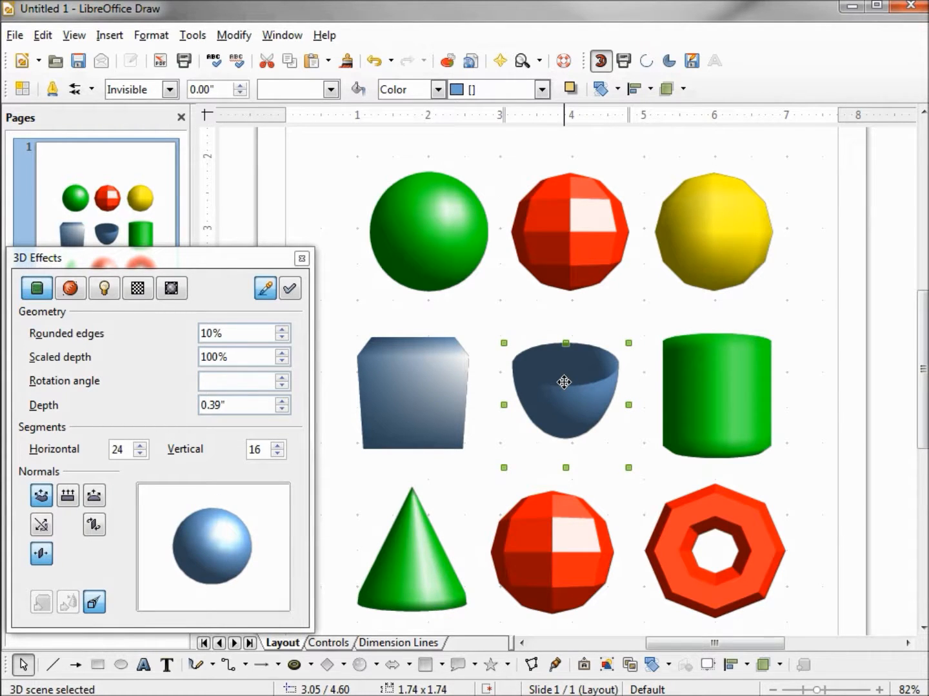
{"action": "mouse_move", "coordinate": [642, 351]}
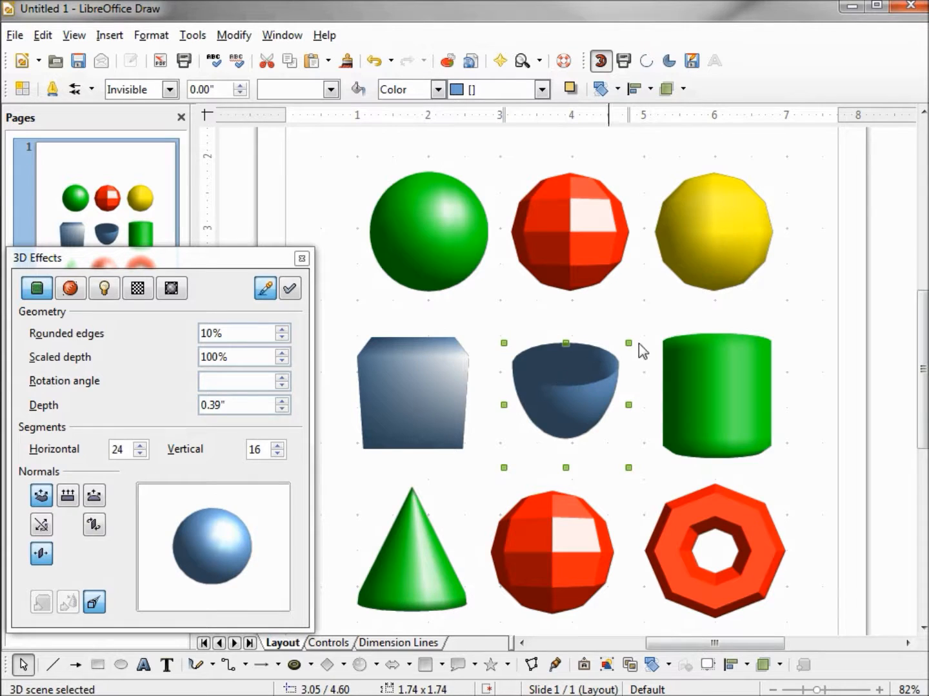
{"action": "left_click", "coordinate": [714, 230]}
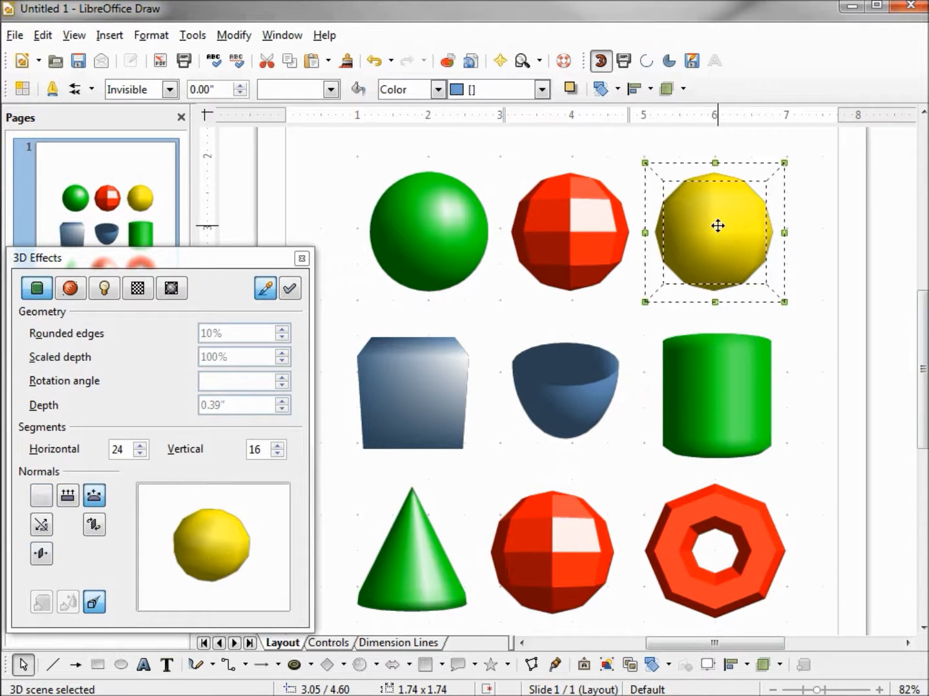
{"action": "left_click", "coordinate": [289, 287]}
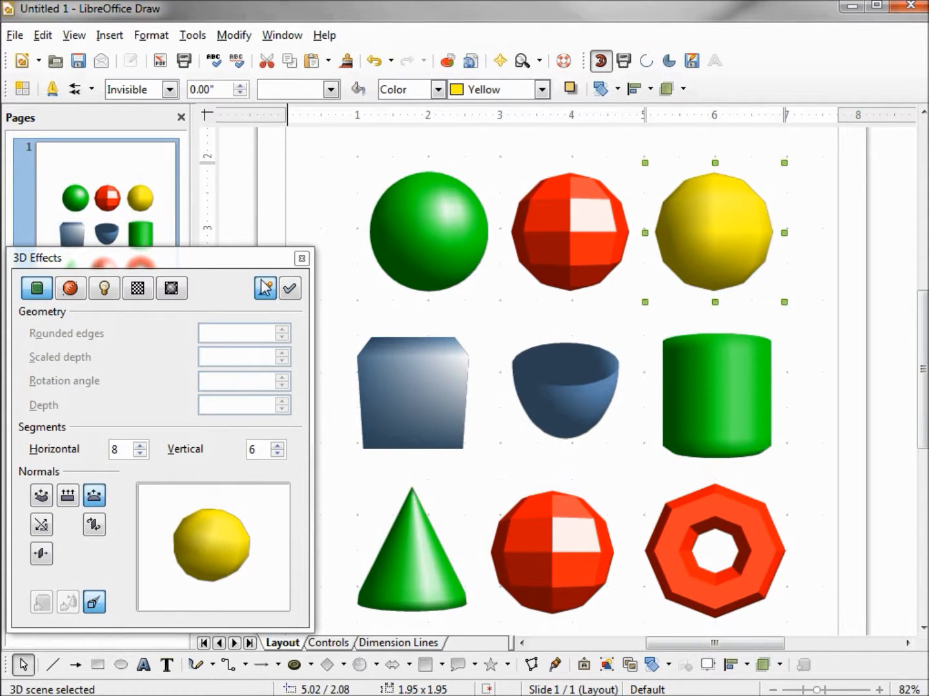
{"action": "mouse_move", "coordinate": [264, 287]}
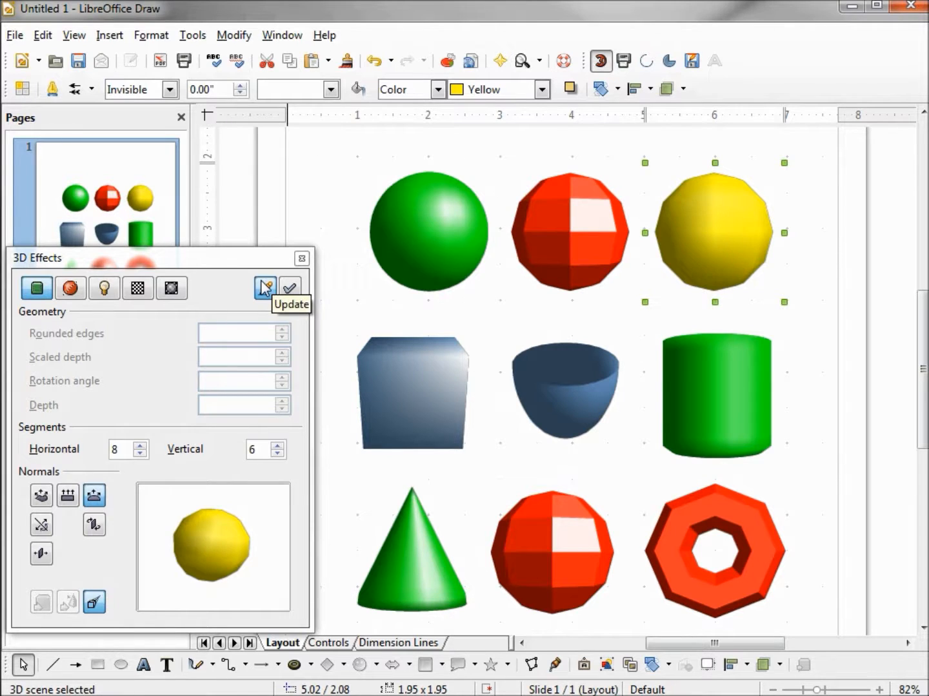
{"action": "mouse_move", "coordinate": [569, 402]}
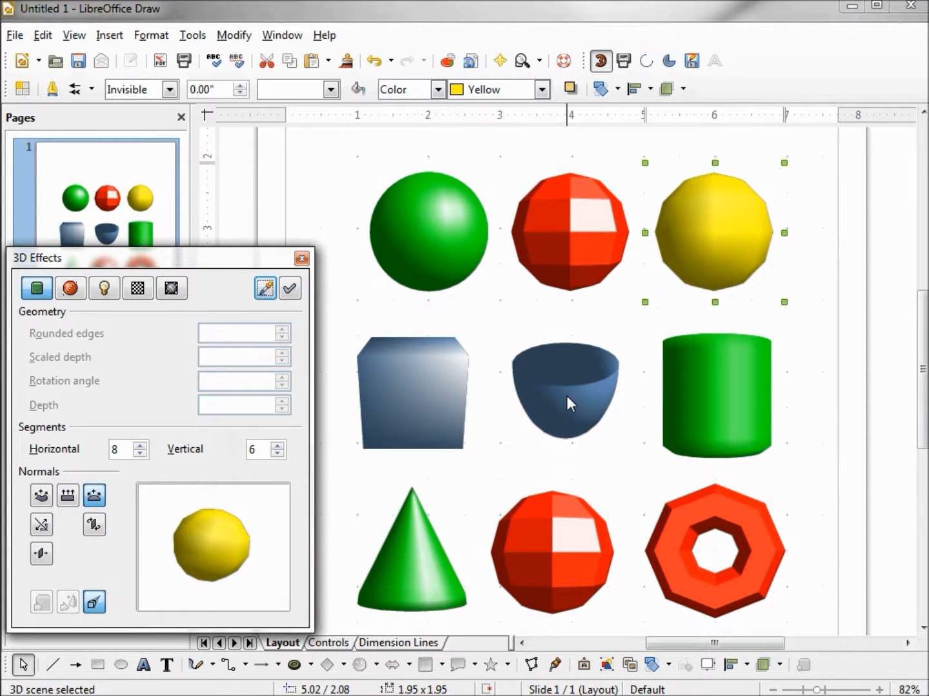
Assign the yellow sphere's settings to the shell, reapplied with Double-Sided Illumination
{"action": "left_click", "coordinate": [566, 389]}
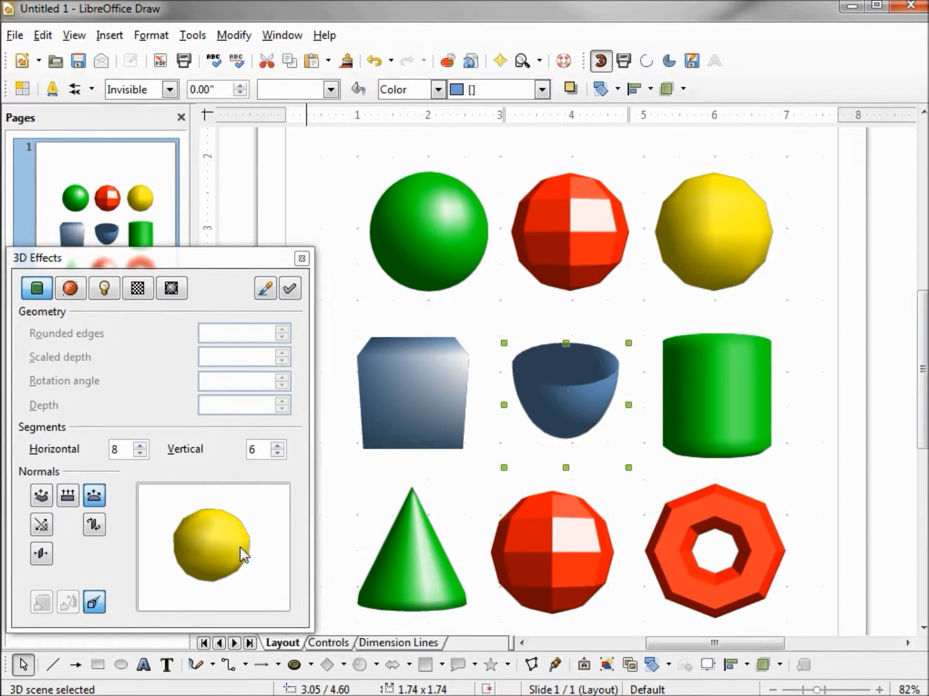
{"action": "mouse_move", "coordinate": [304, 362]}
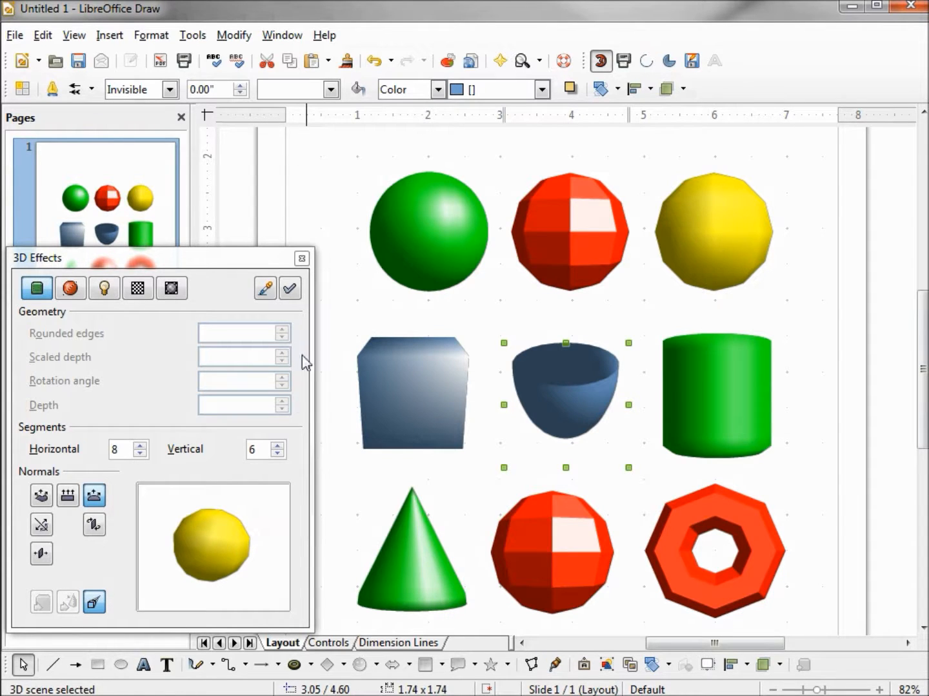
{"action": "left_click", "coordinate": [289, 288]}
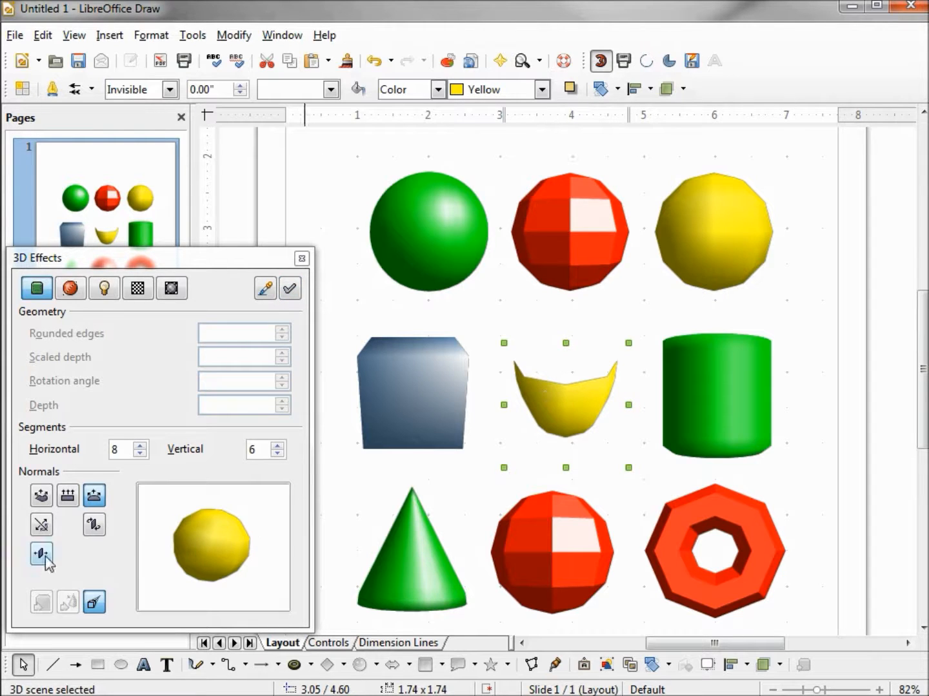
{"action": "mouse_move", "coordinate": [95, 526]}
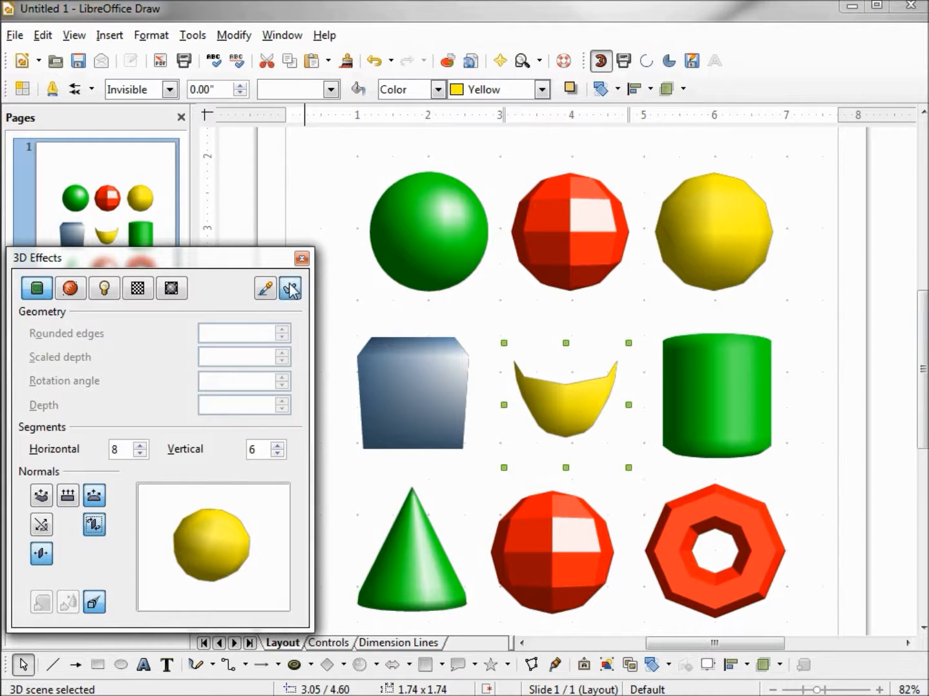
{"action": "left_click", "coordinate": [289, 288]}
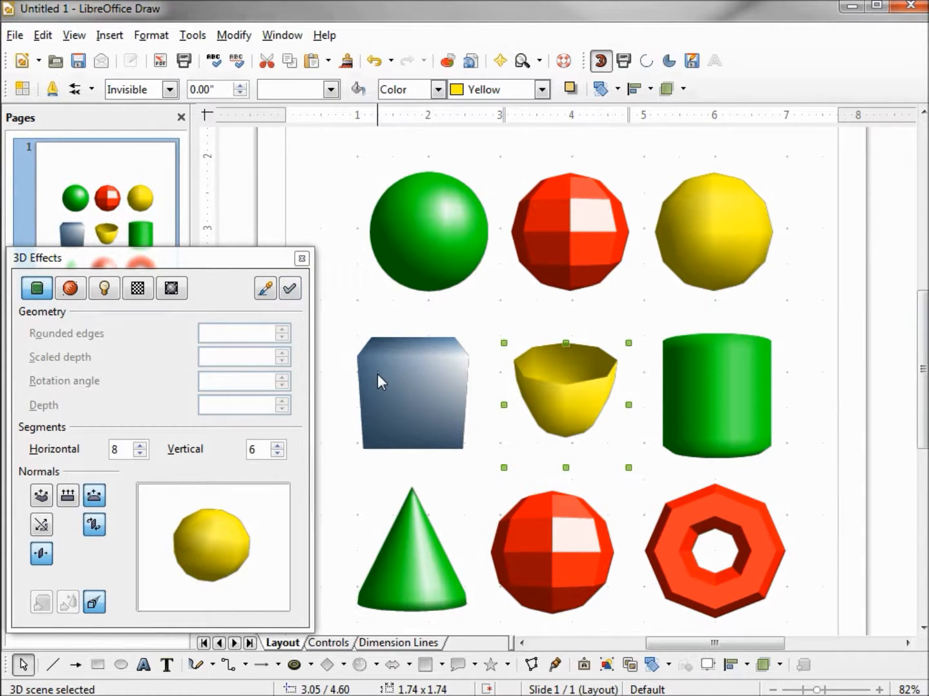
Assign the yellow sphere's settings to the box so it turns yellow
{"action": "left_click", "coordinate": [413, 393]}
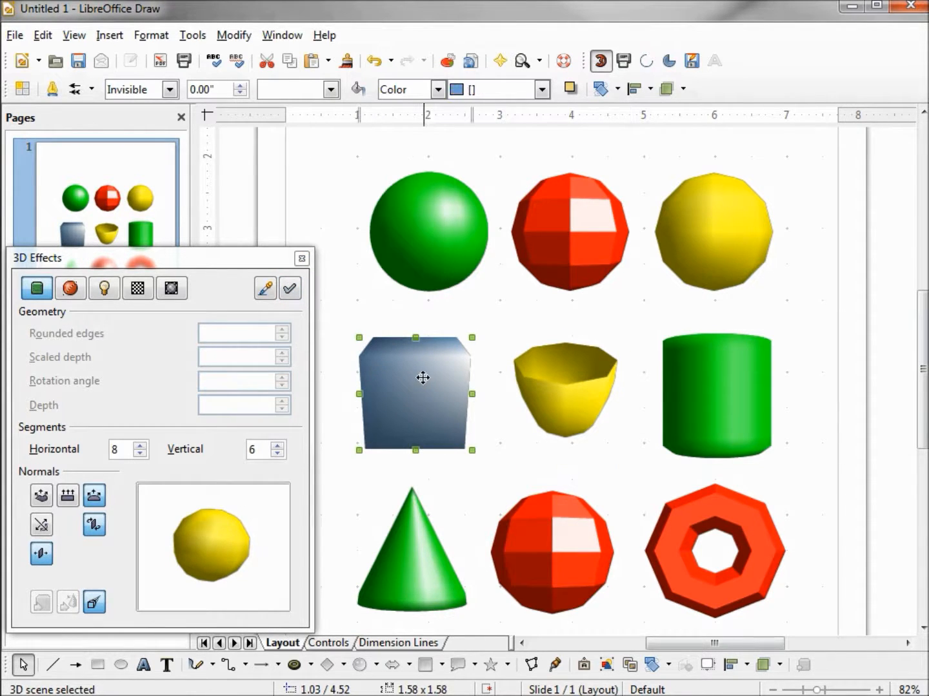
{"action": "mouse_move", "coordinate": [218, 515]}
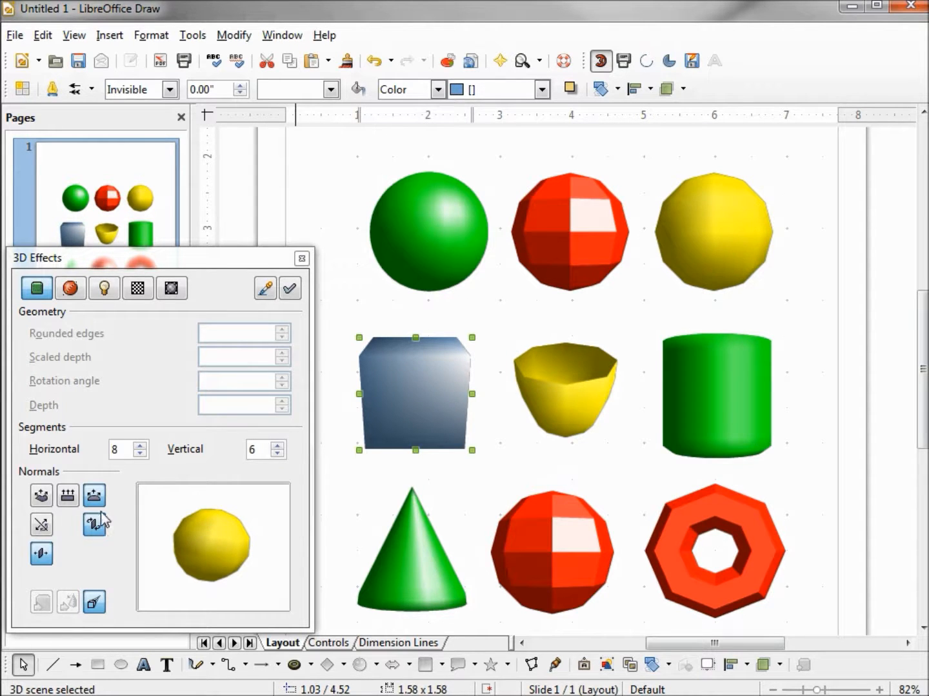
{"action": "mouse_move", "coordinate": [93, 526]}
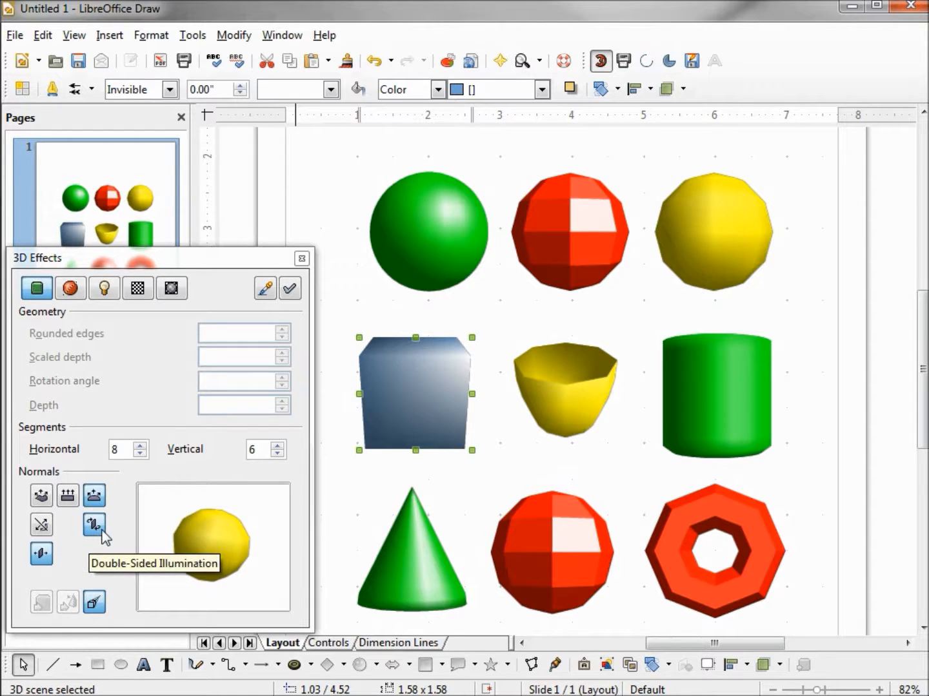
{"action": "mouse_move", "coordinate": [291, 287]}
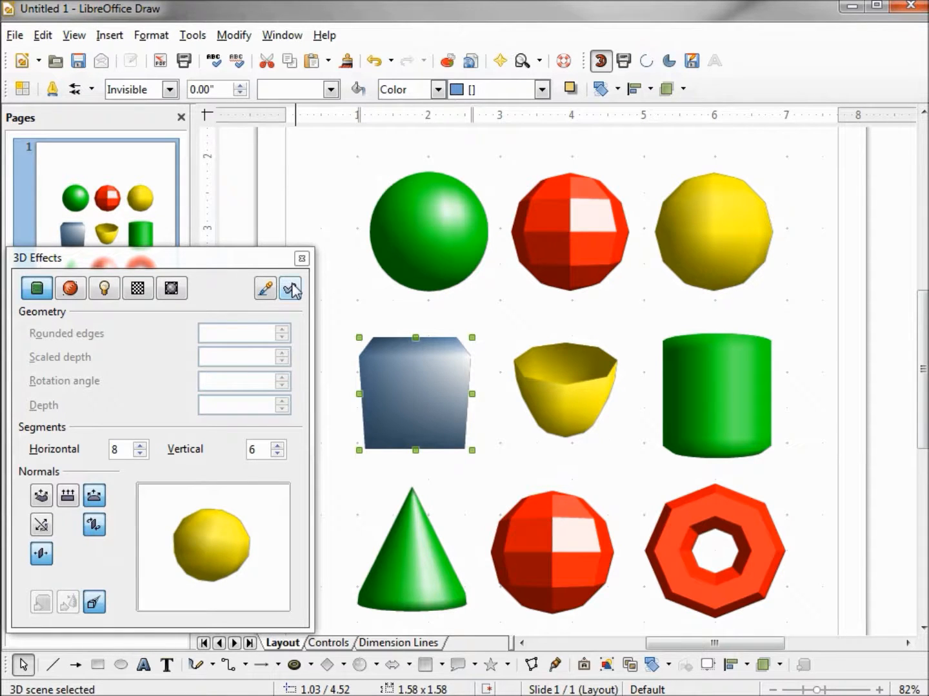
{"action": "left_click", "coordinate": [289, 288]}
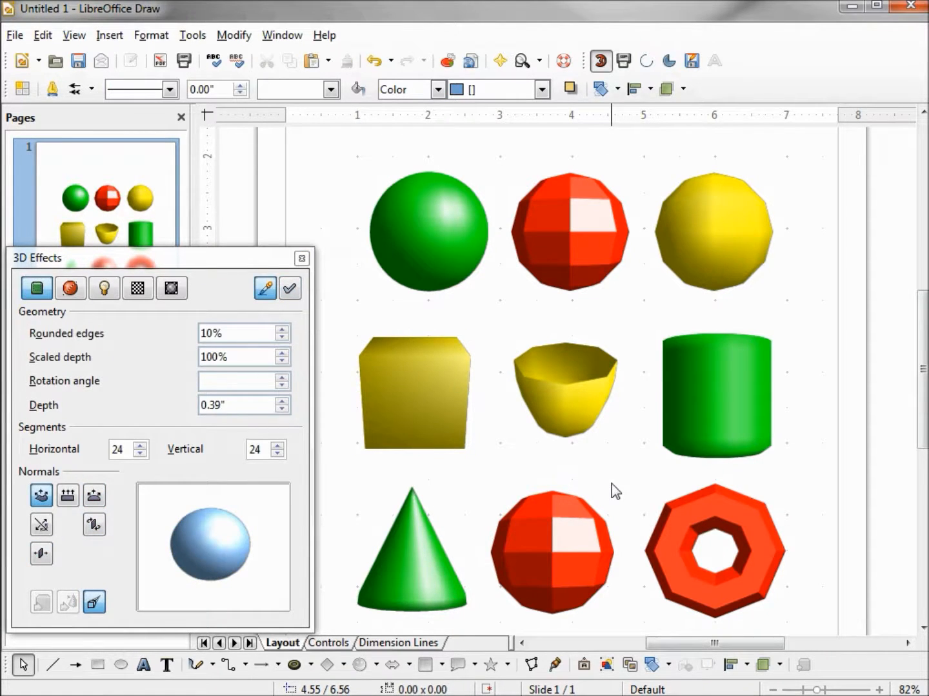